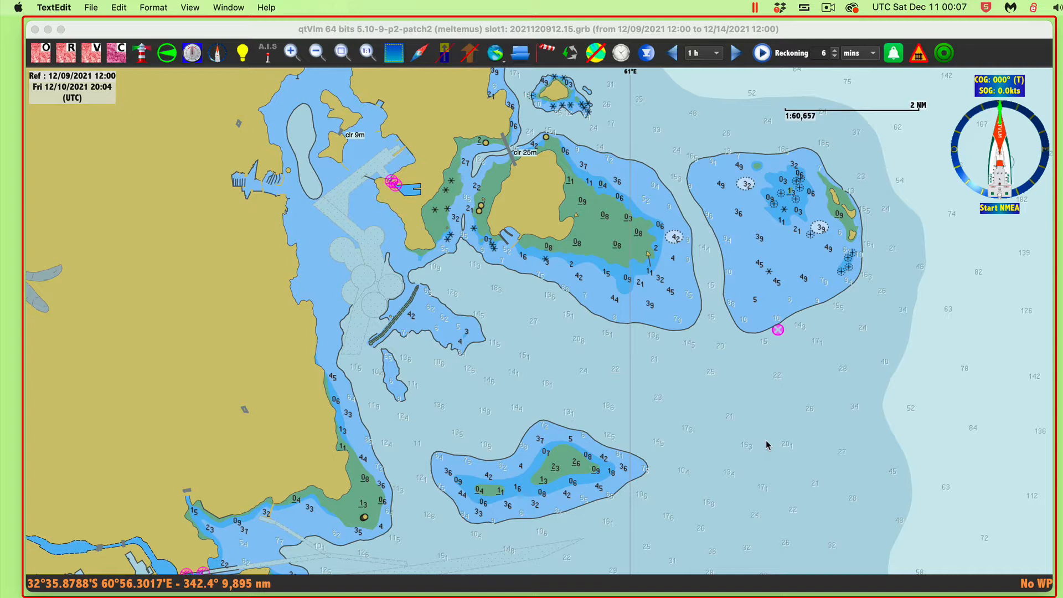
mouse_move(593, 428)
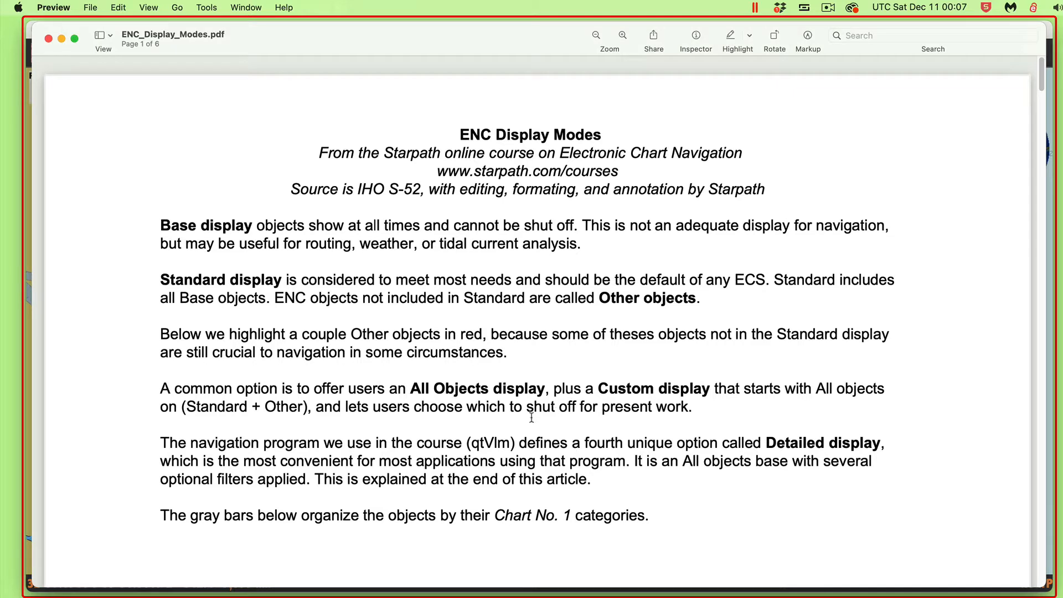
mouse_move(683, 152)
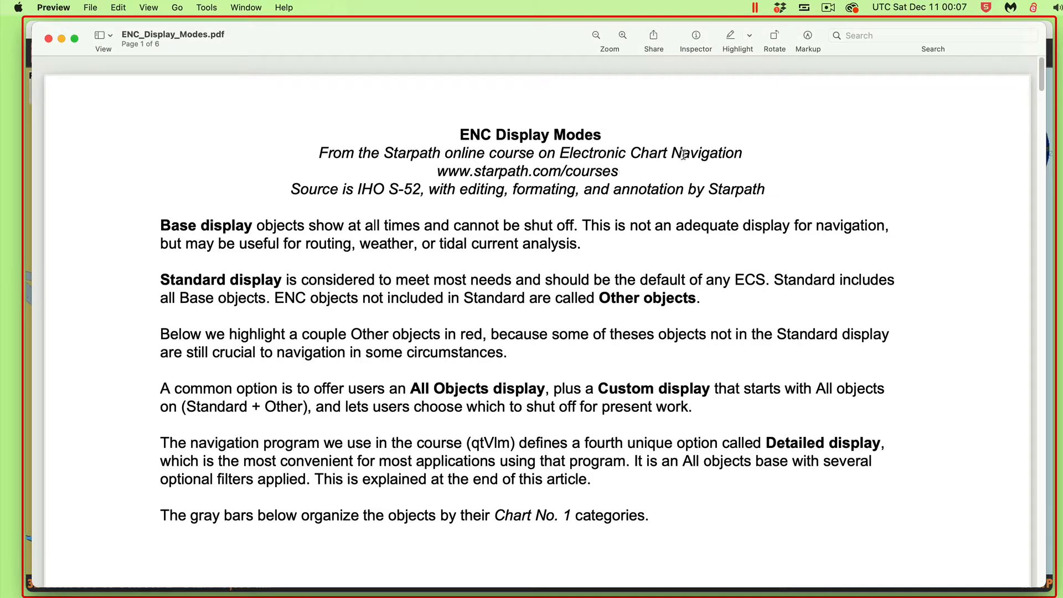
mouse_move(193, 231)
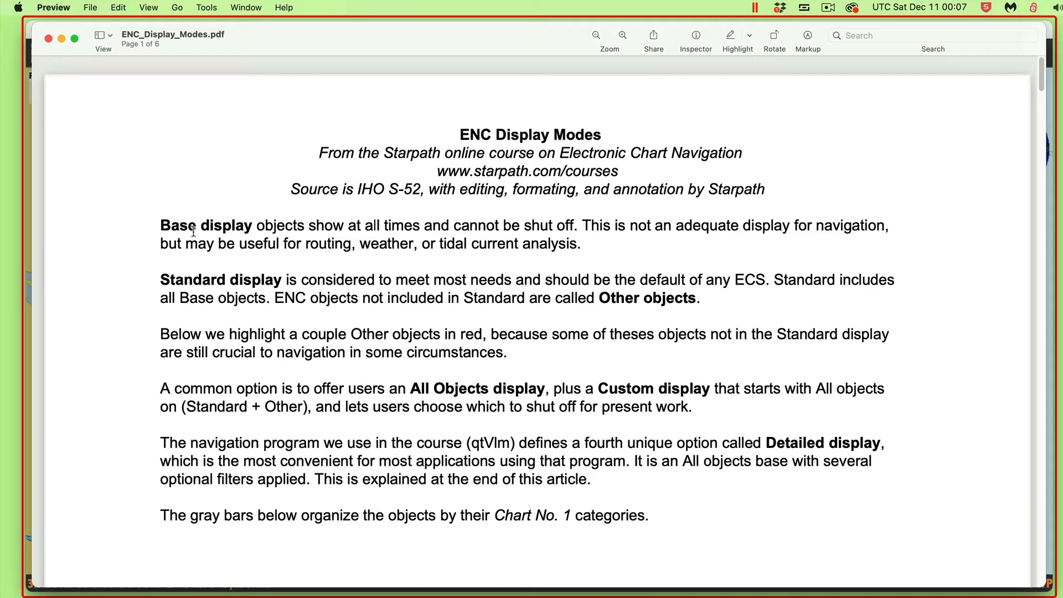
mouse_move(178, 220)
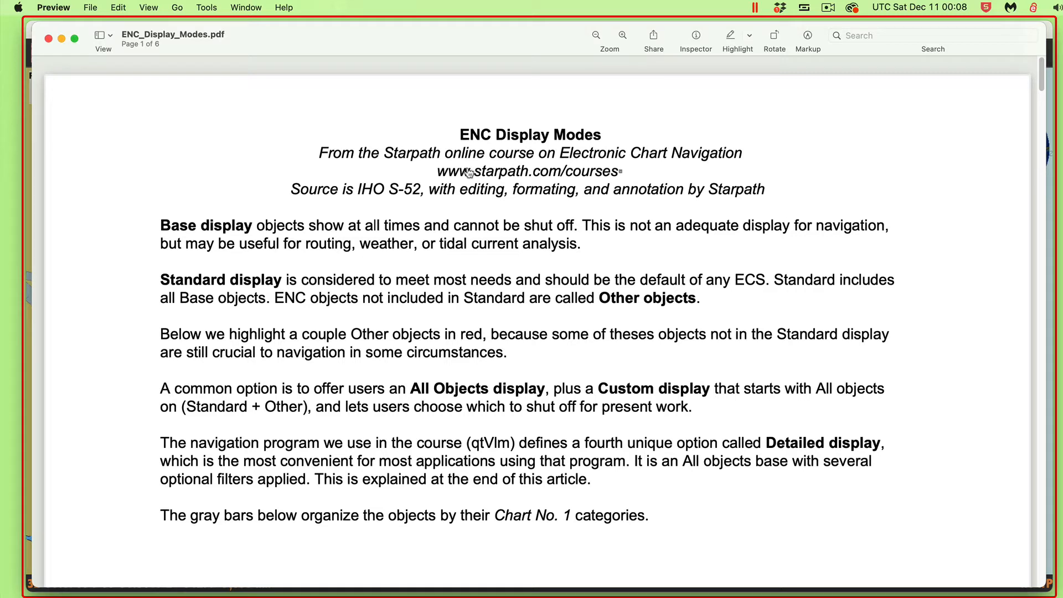
mouse_move(382, 232)
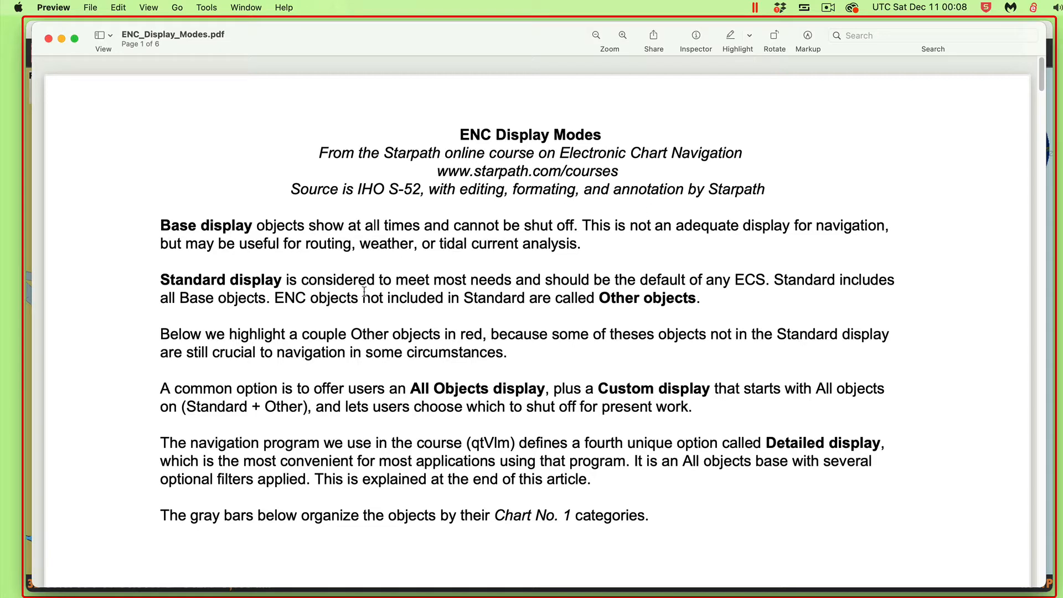
mouse_move(310, 224)
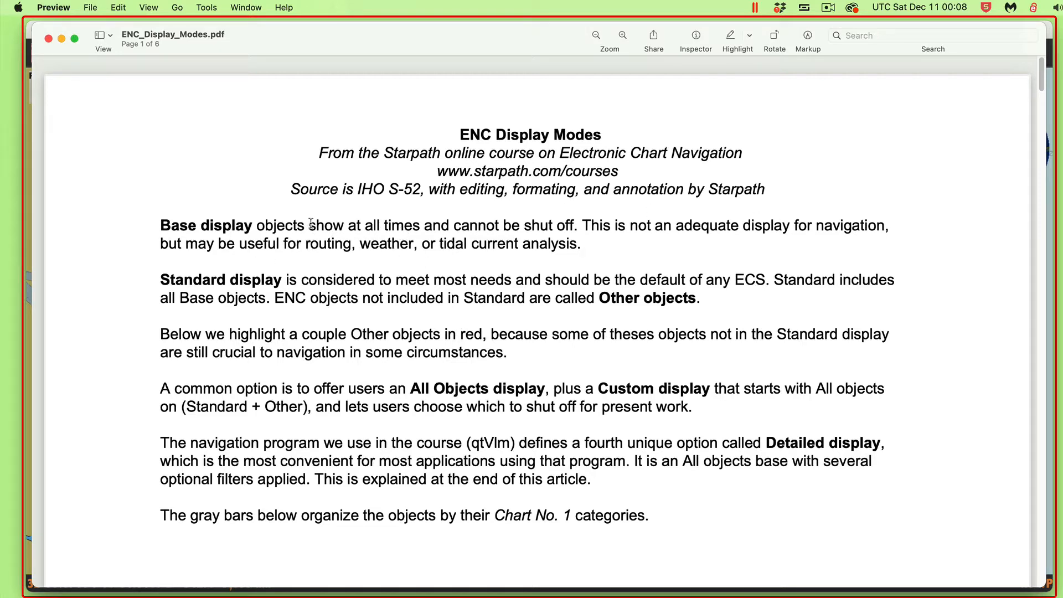
mouse_move(304, 242)
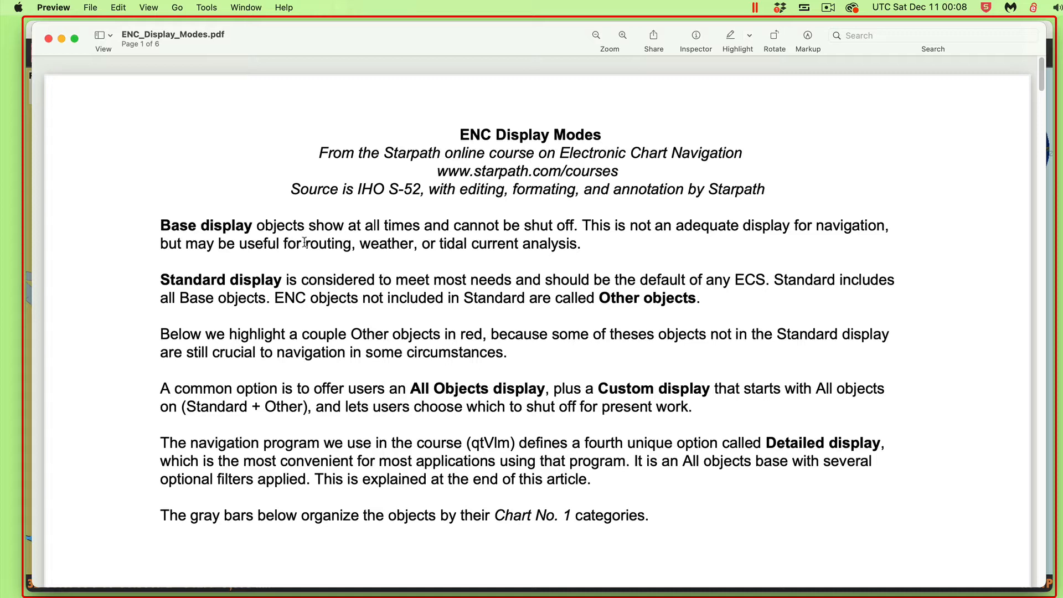
mouse_move(301, 243)
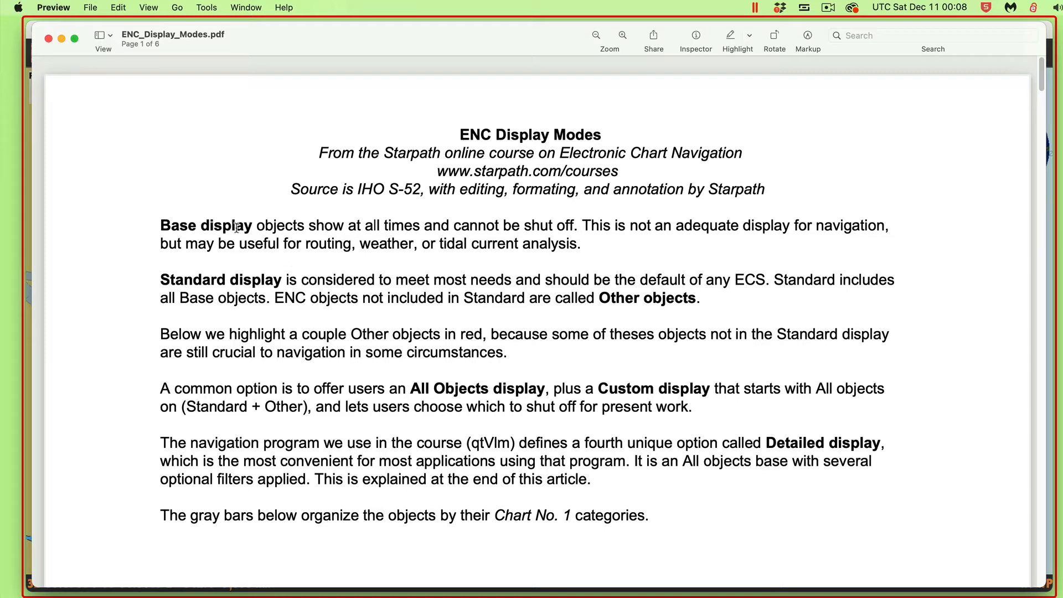
mouse_move(527, 237)
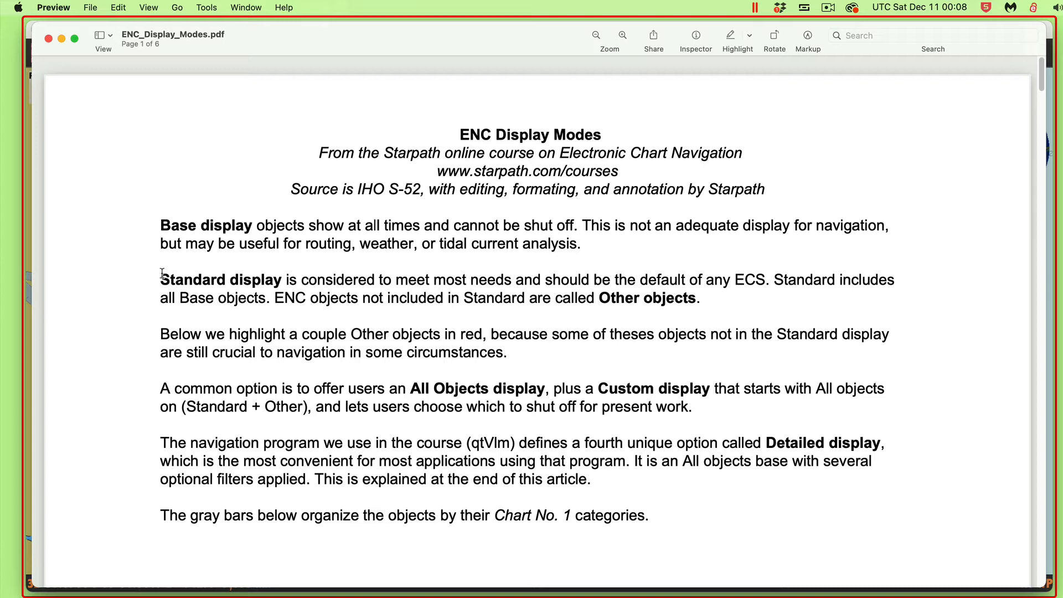
mouse_move(305, 297)
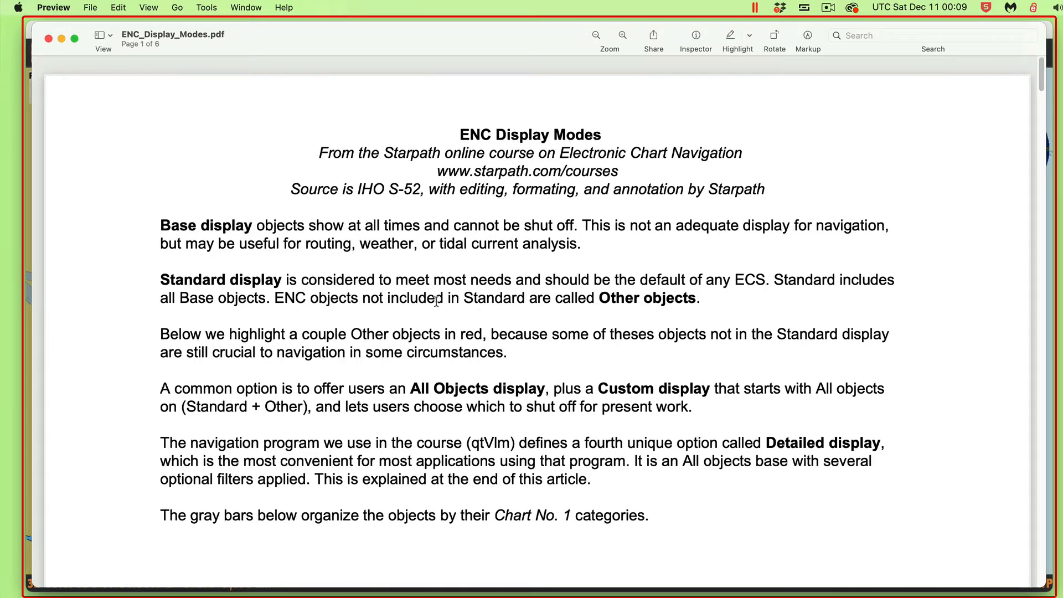
Scroll the ENC display-modes PDF to the Display Base table with its chart furniture entries.
scroll("up", 3)
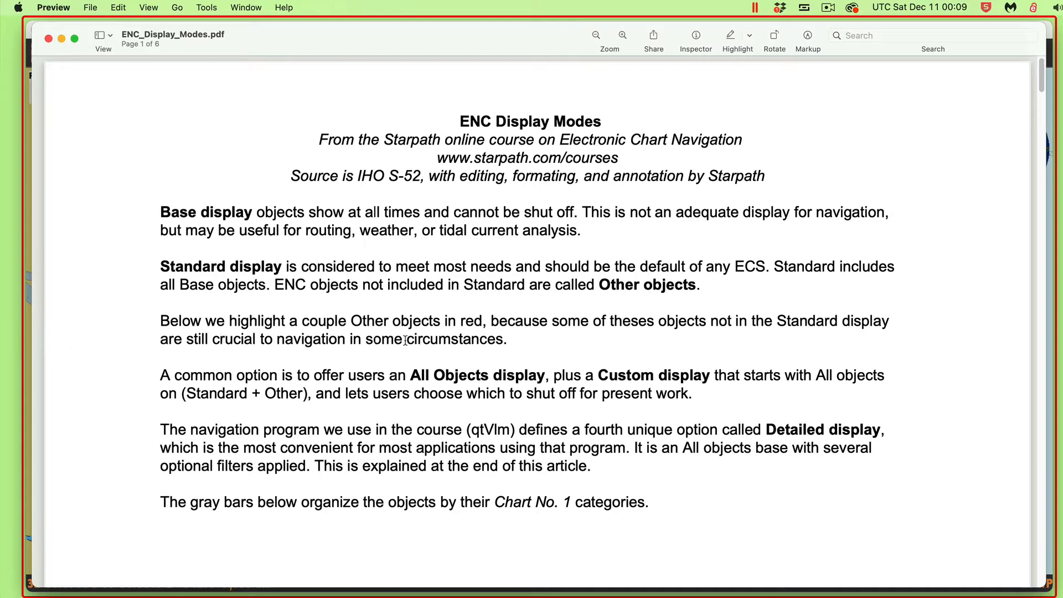
scroll("down", 3)
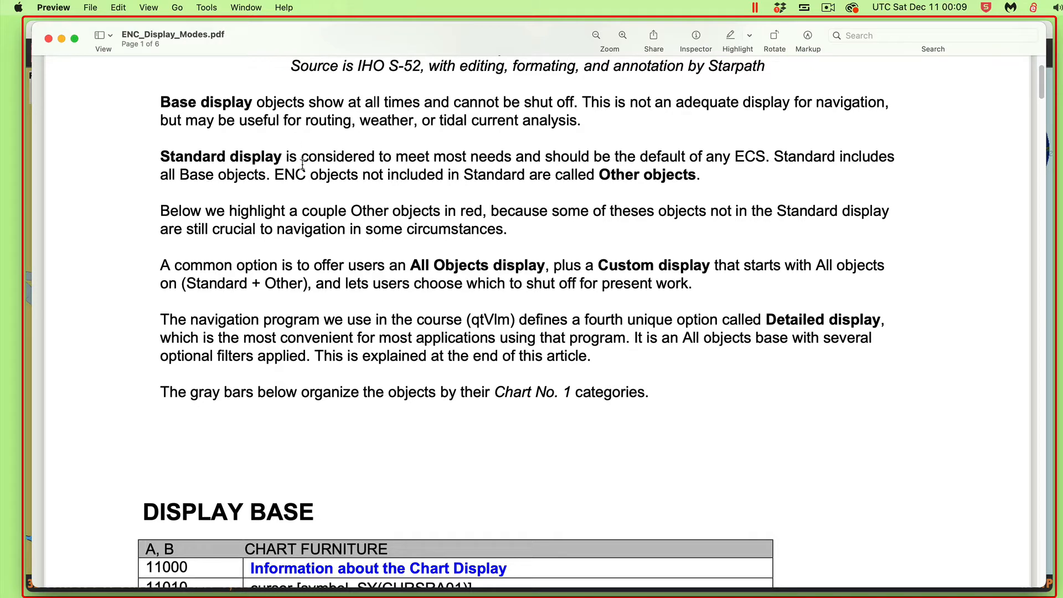
mouse_move(655, 280)
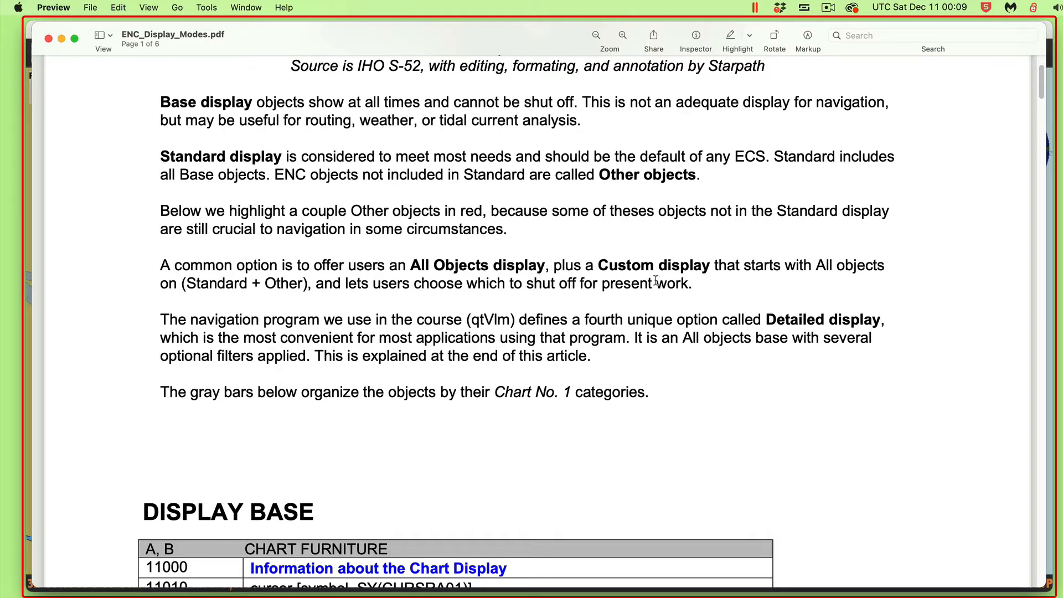
scroll("down", 3)
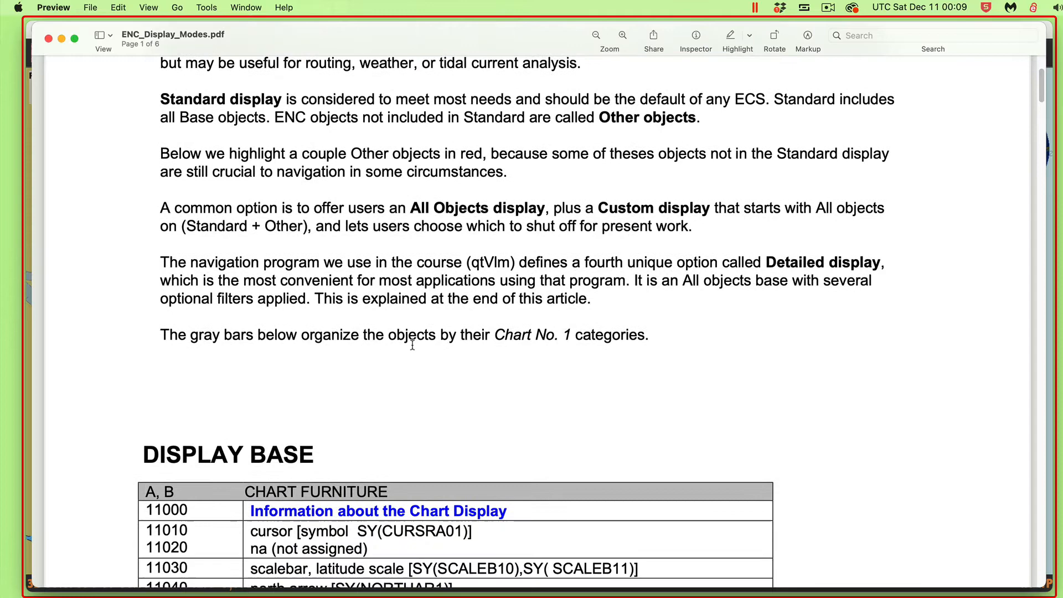
mouse_move(460, 277)
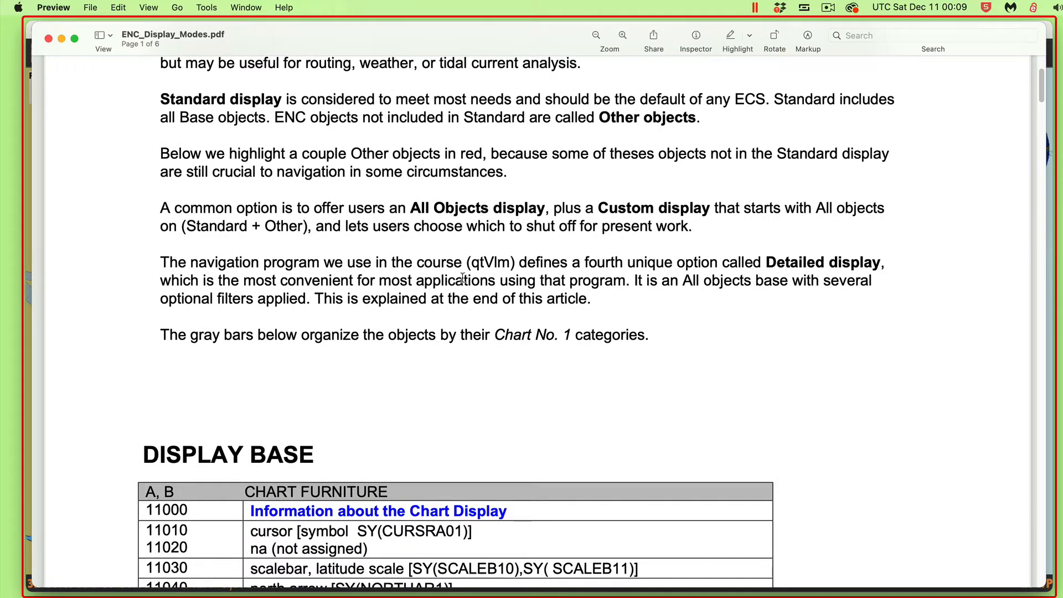
scroll("up", 3)
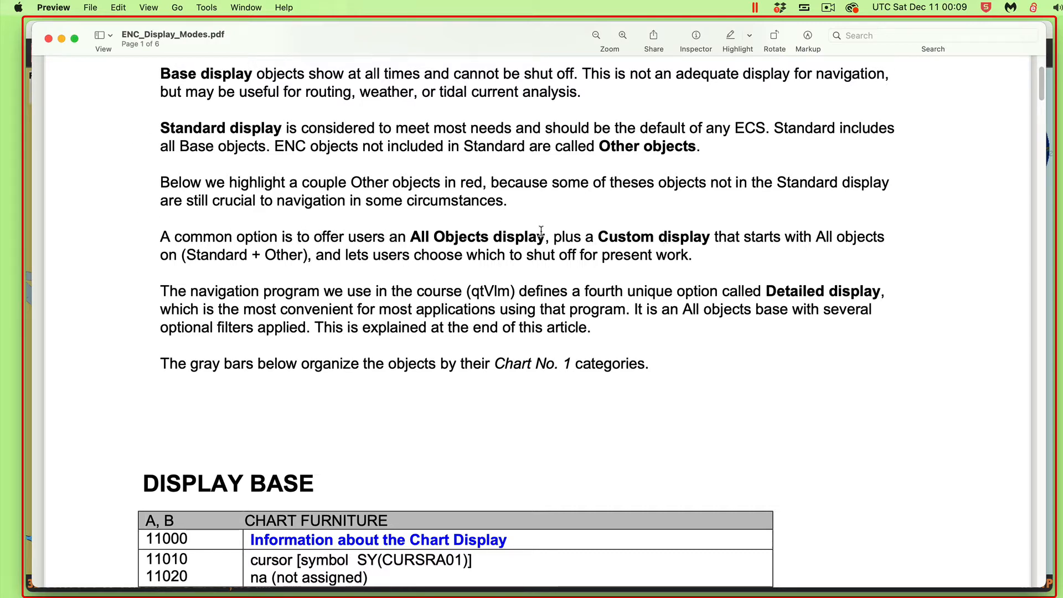
mouse_move(542, 256)
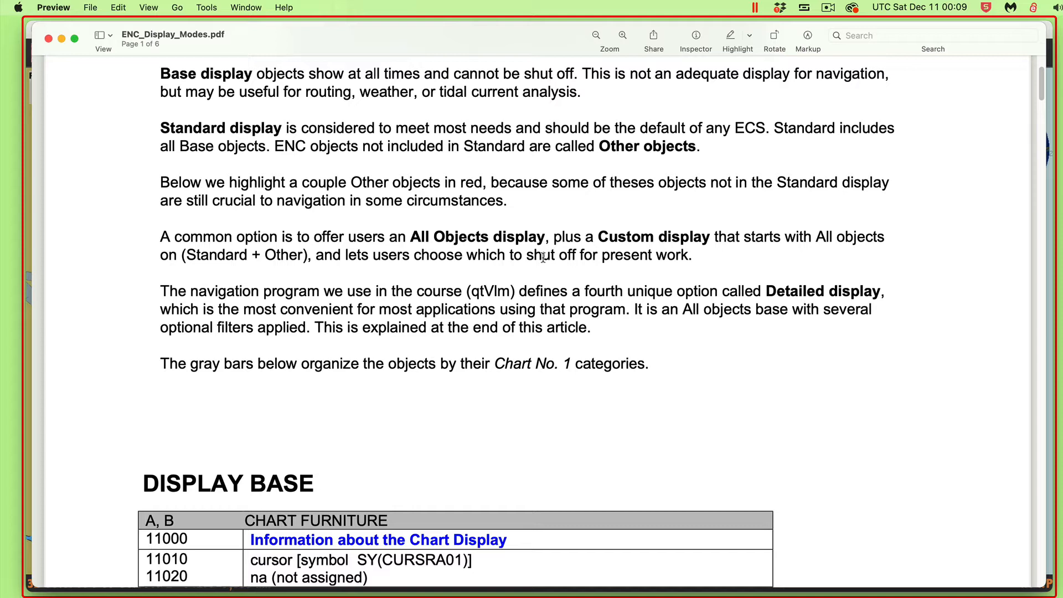
mouse_move(604, 224)
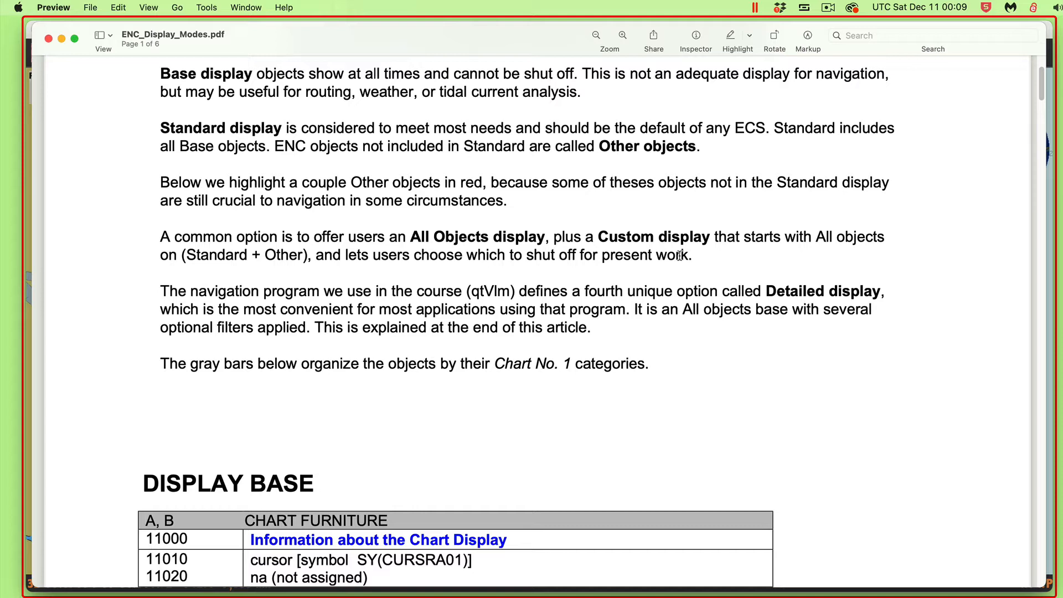
mouse_move(600, 259)
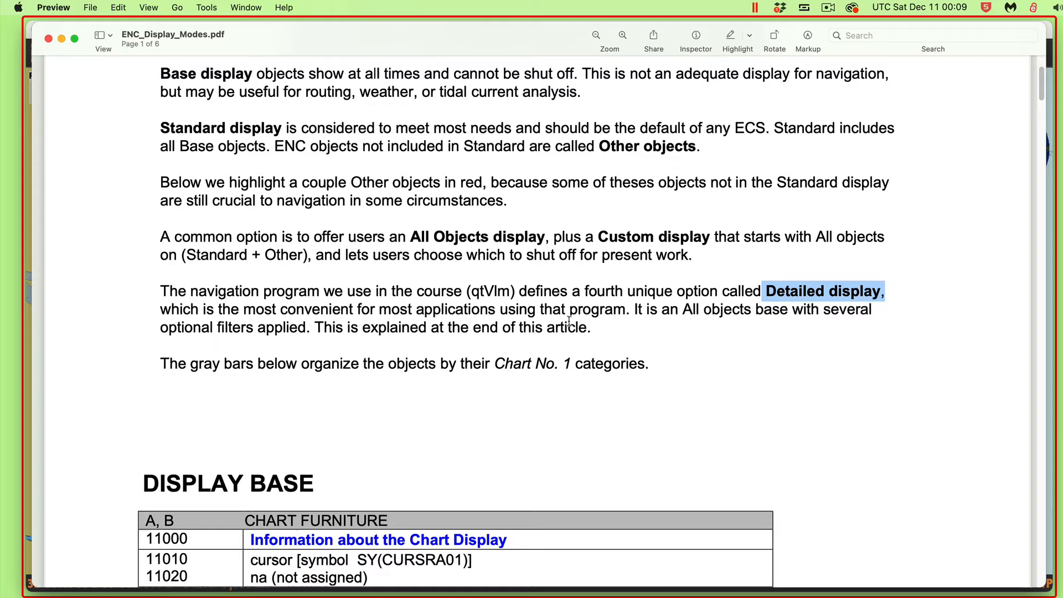
mouse_move(623, 373)
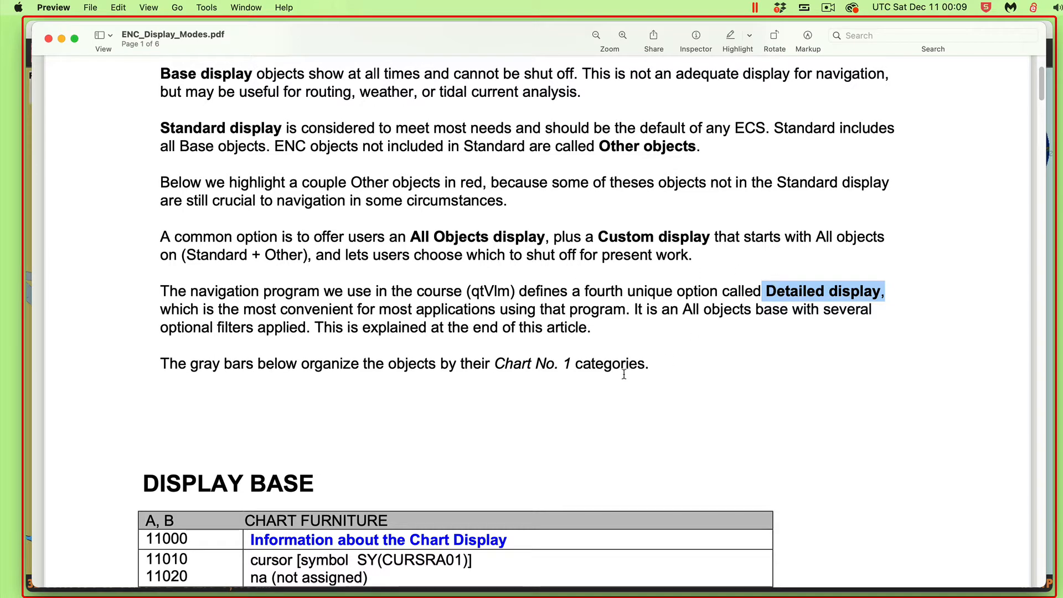
Scroll through the Hydrography and Subsea Features rows to the end of the Base Display Object List.
scroll("down", 3)
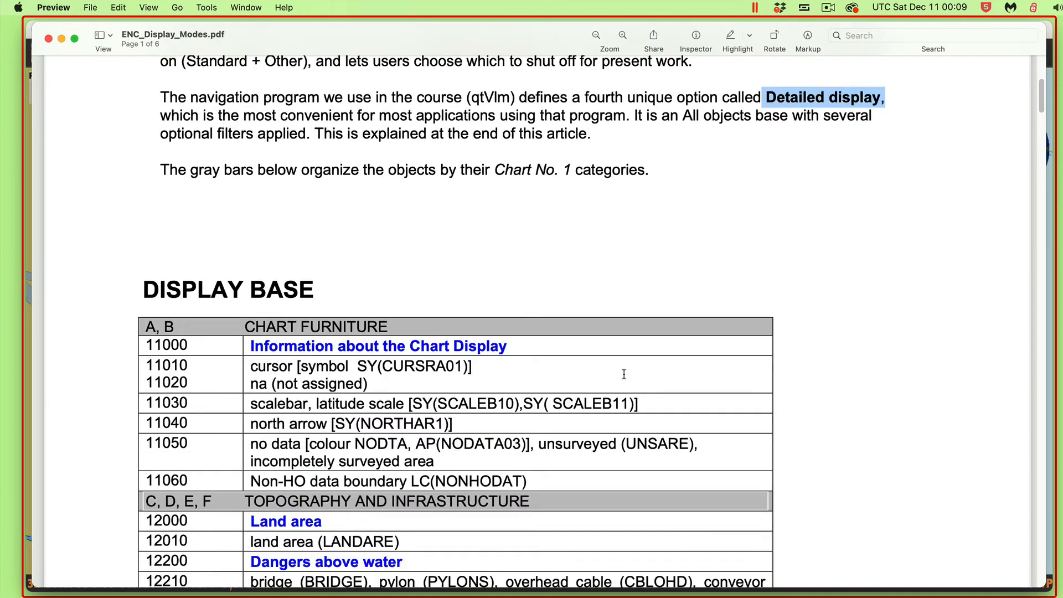
scroll("down", 3)
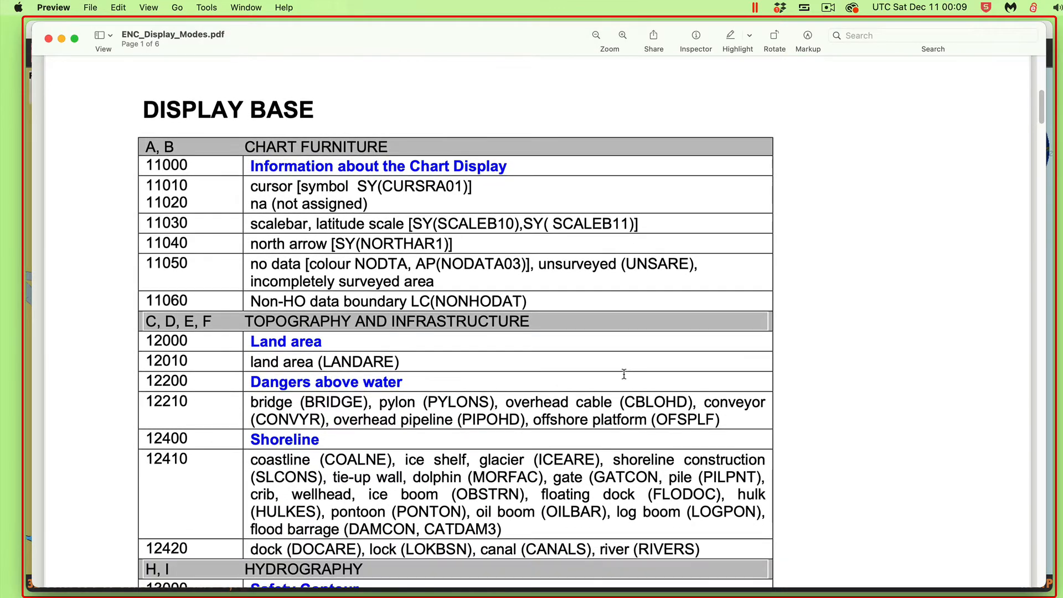
mouse_move(329, 216)
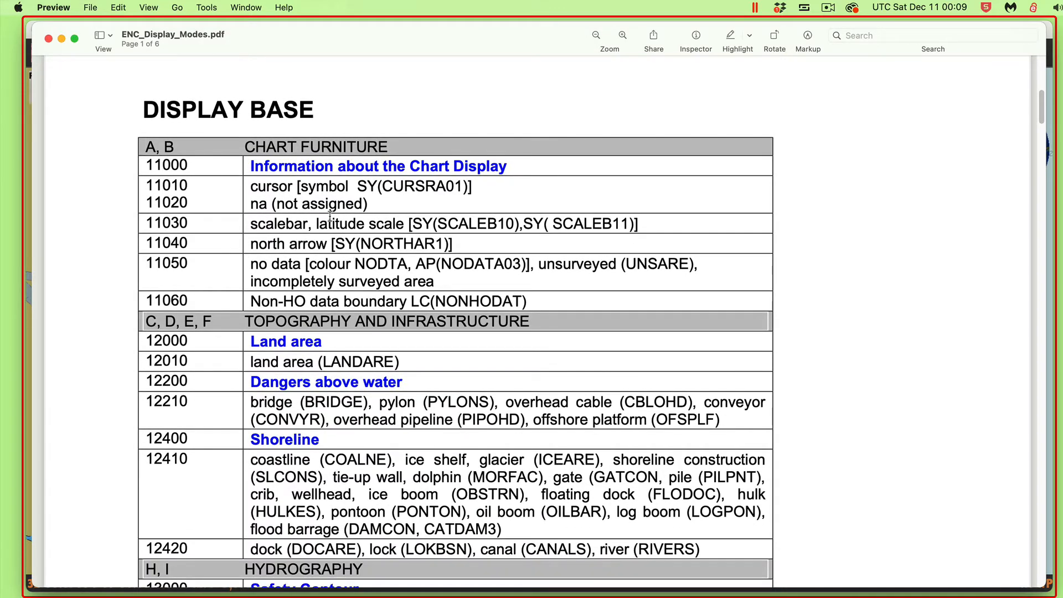
scroll("down", 3)
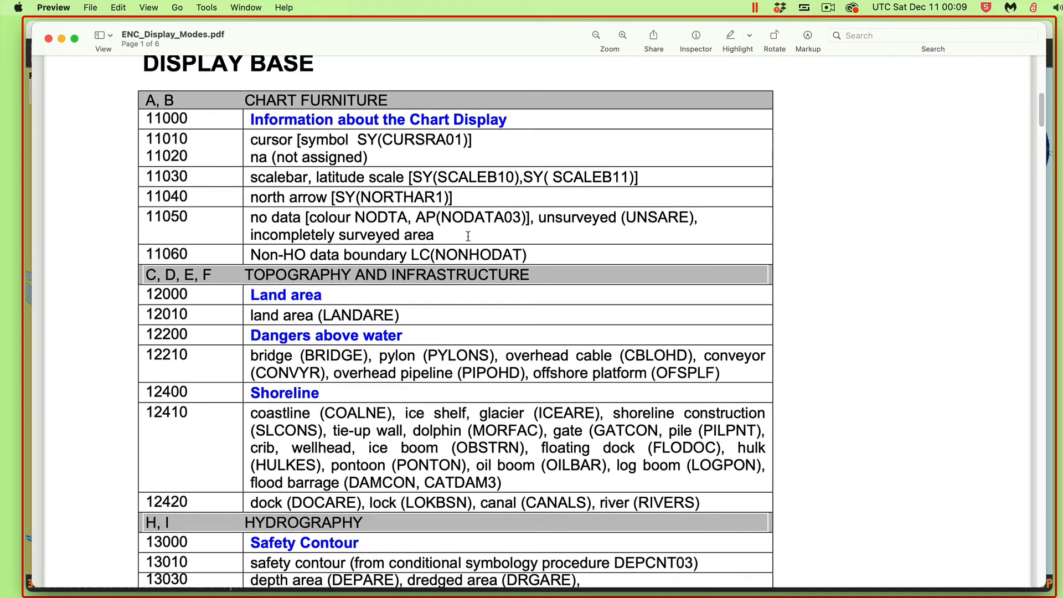
scroll("down", 3)
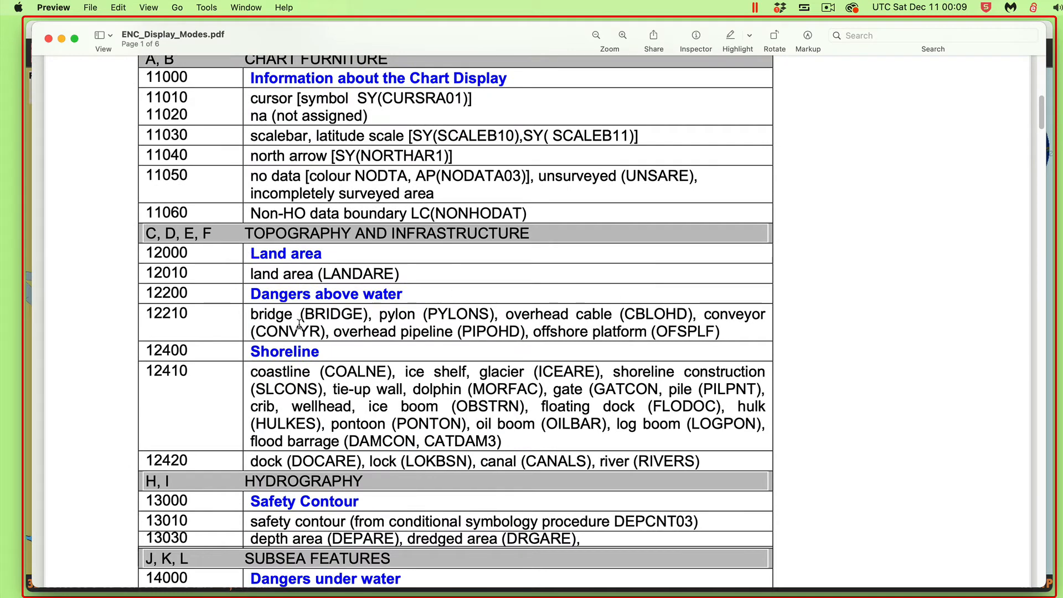
scroll("up", 3)
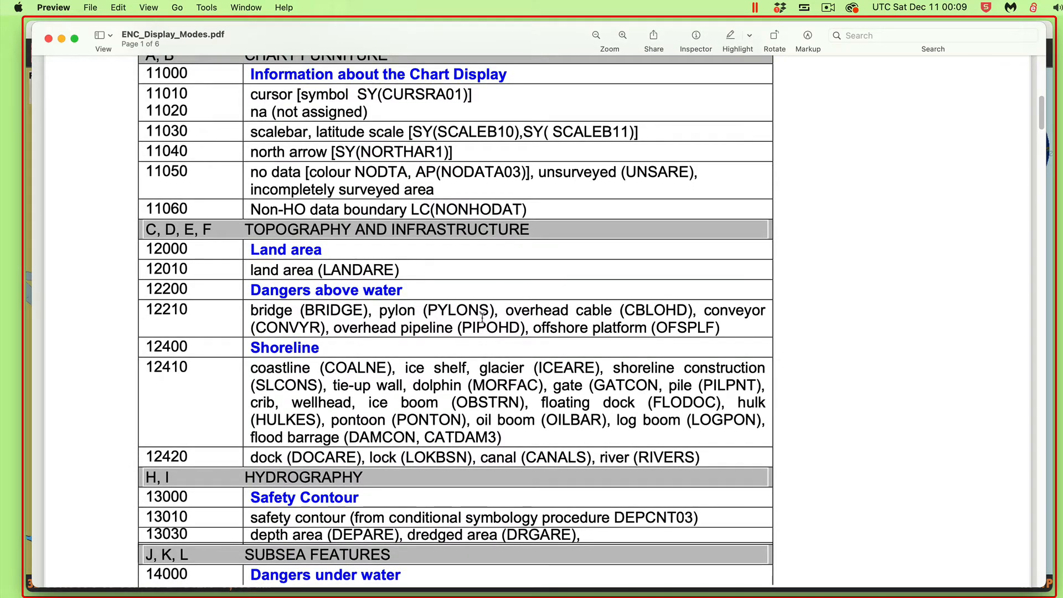
scroll("down", 3)
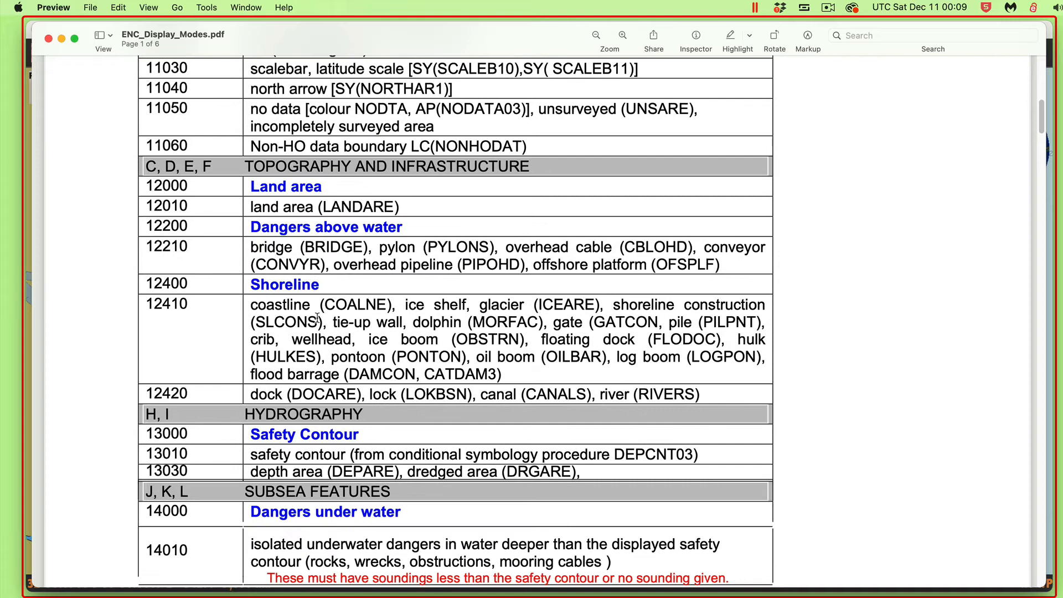
scroll("down", 3)
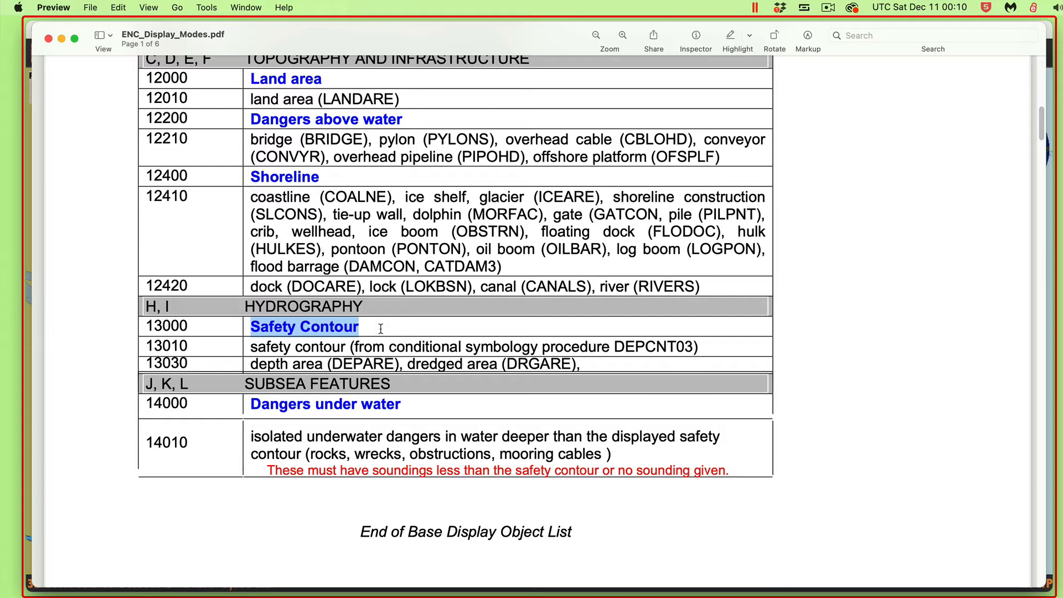
mouse_move(288, 404)
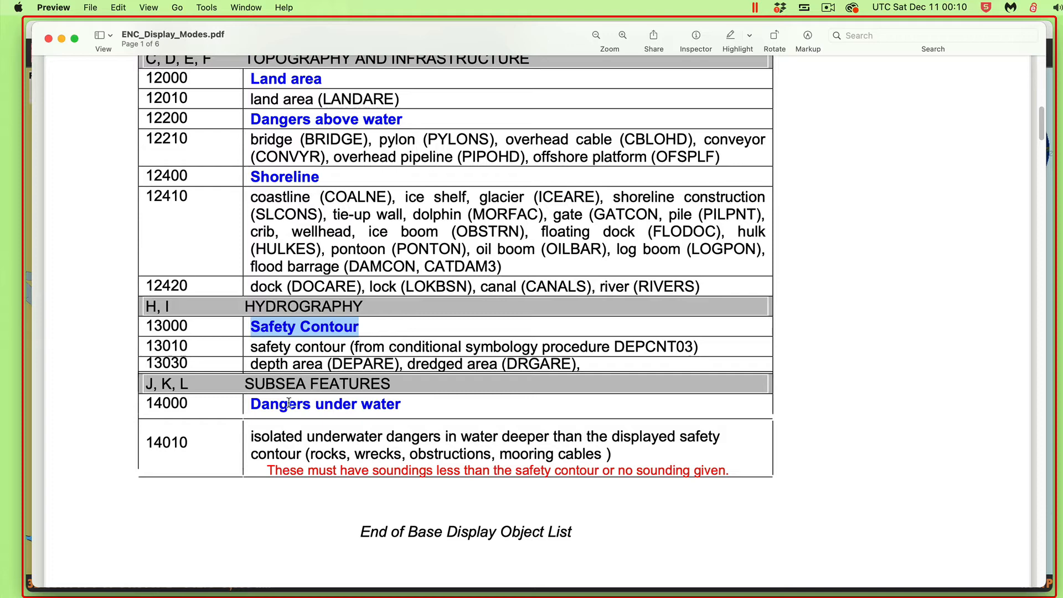
scroll("down", 3)
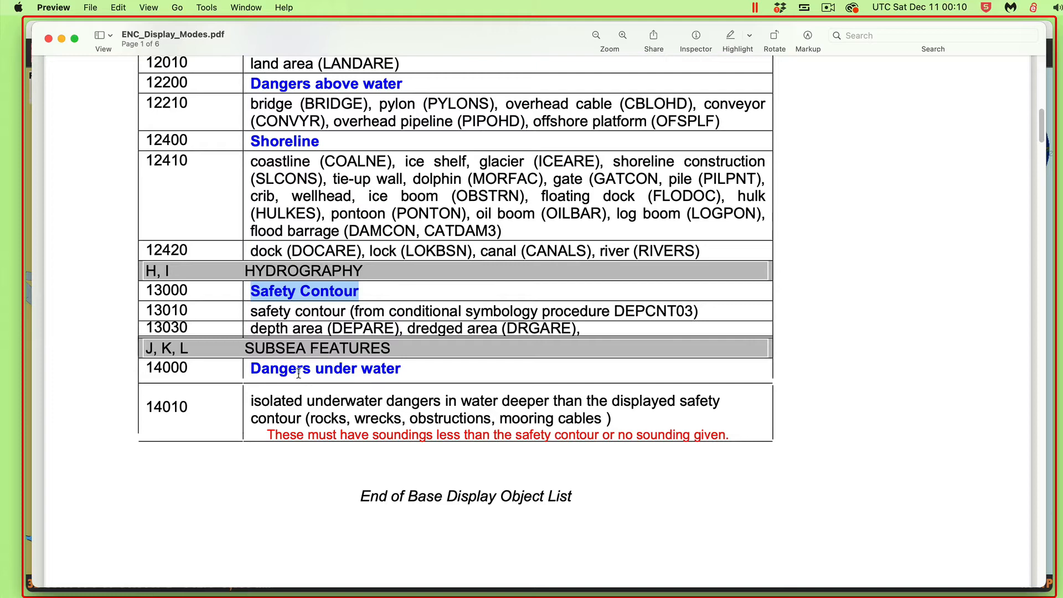
mouse_move(494, 402)
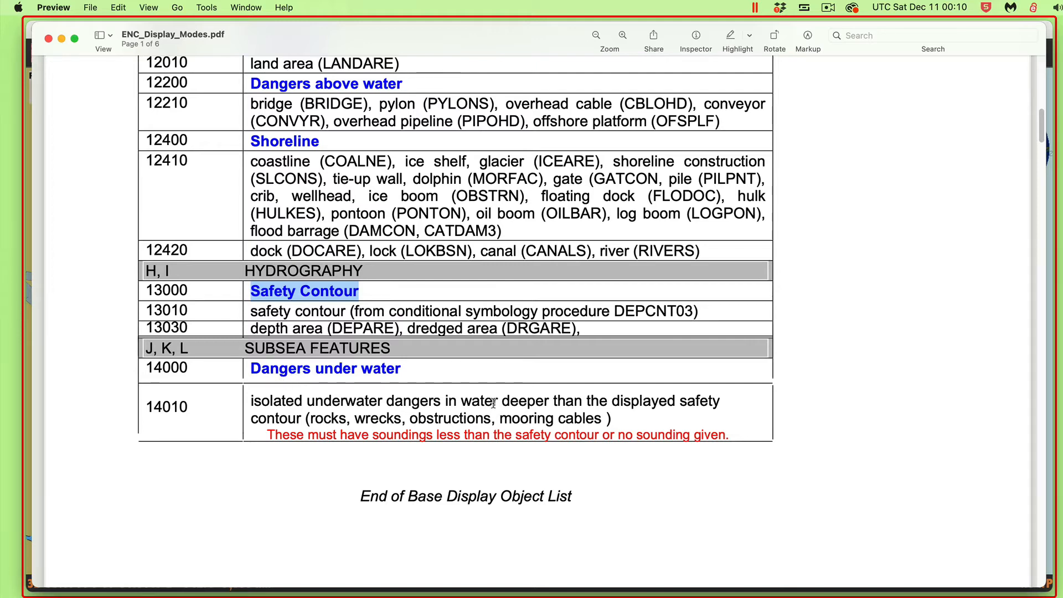
scroll("up", 3)
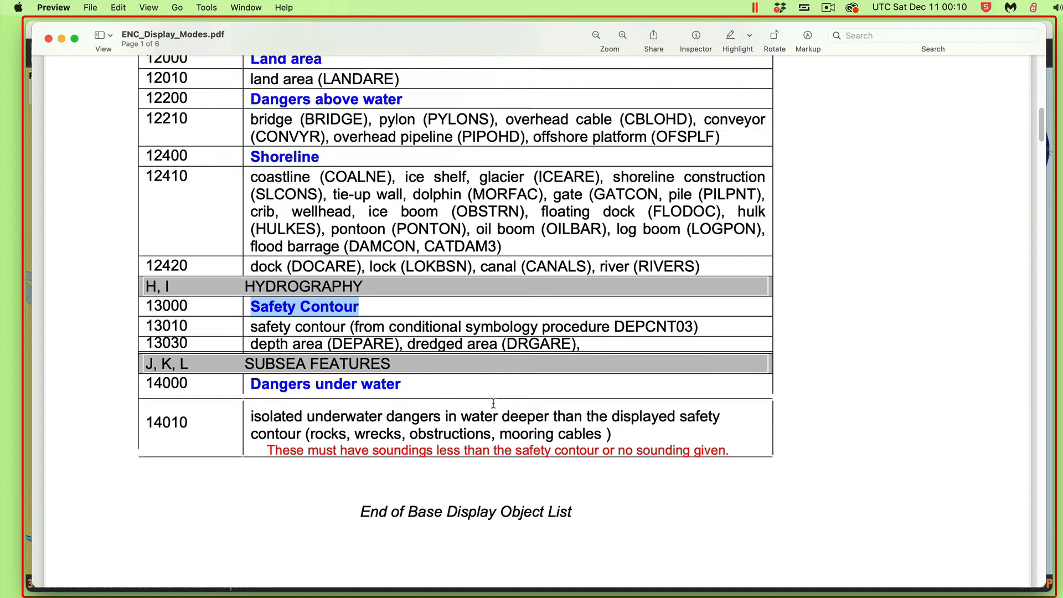
scroll("up", 3)
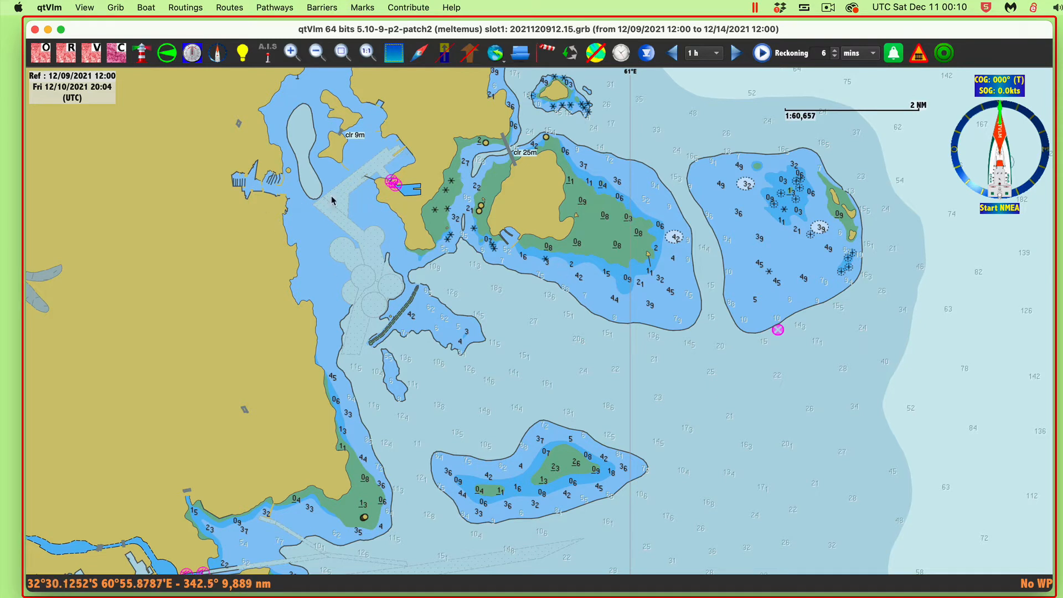
mouse_move(590, 438)
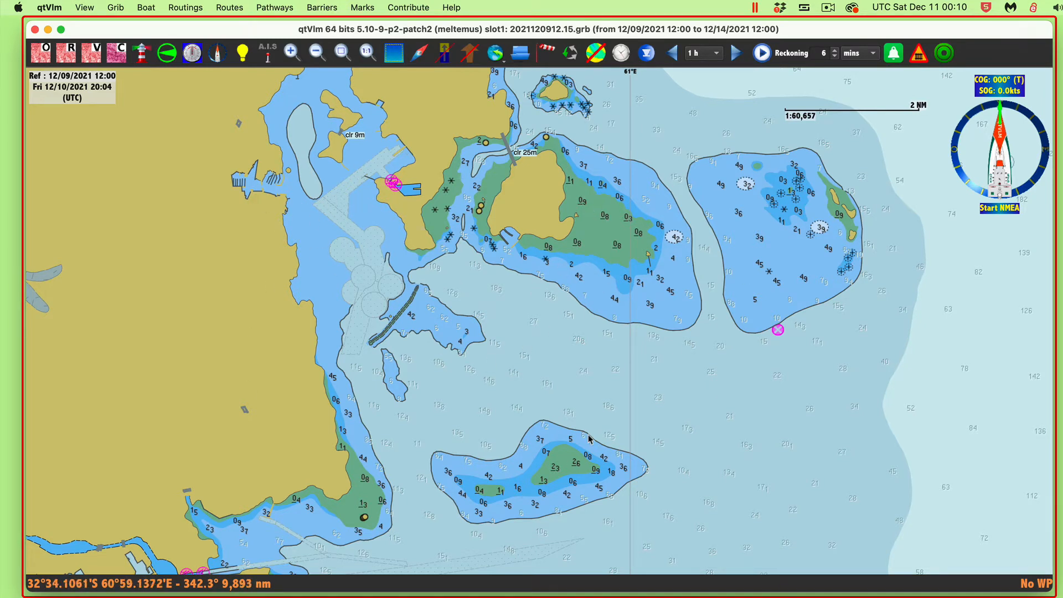
mouse_move(687, 446)
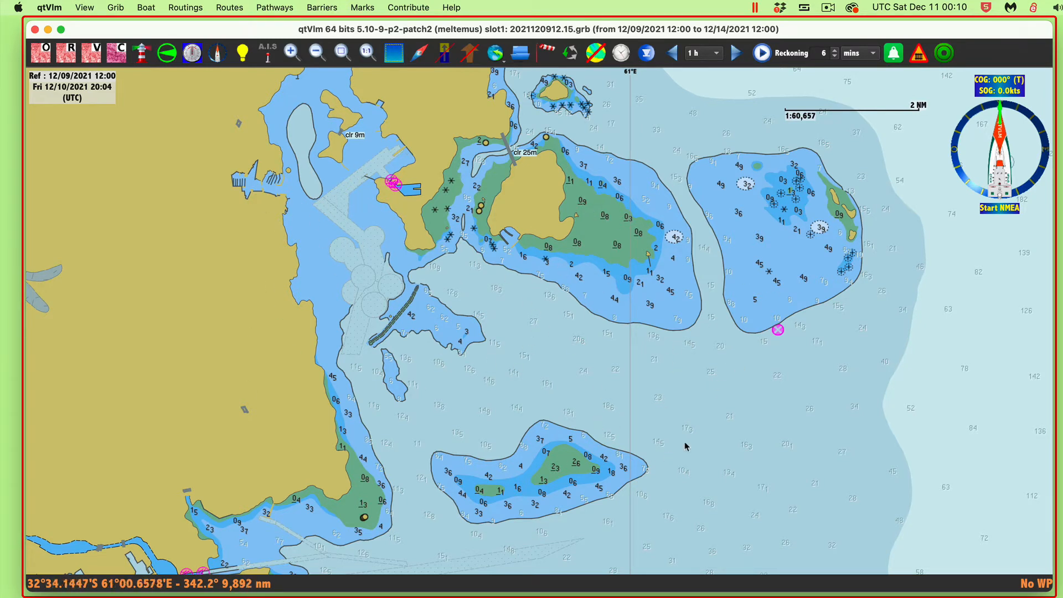
mouse_move(612, 299)
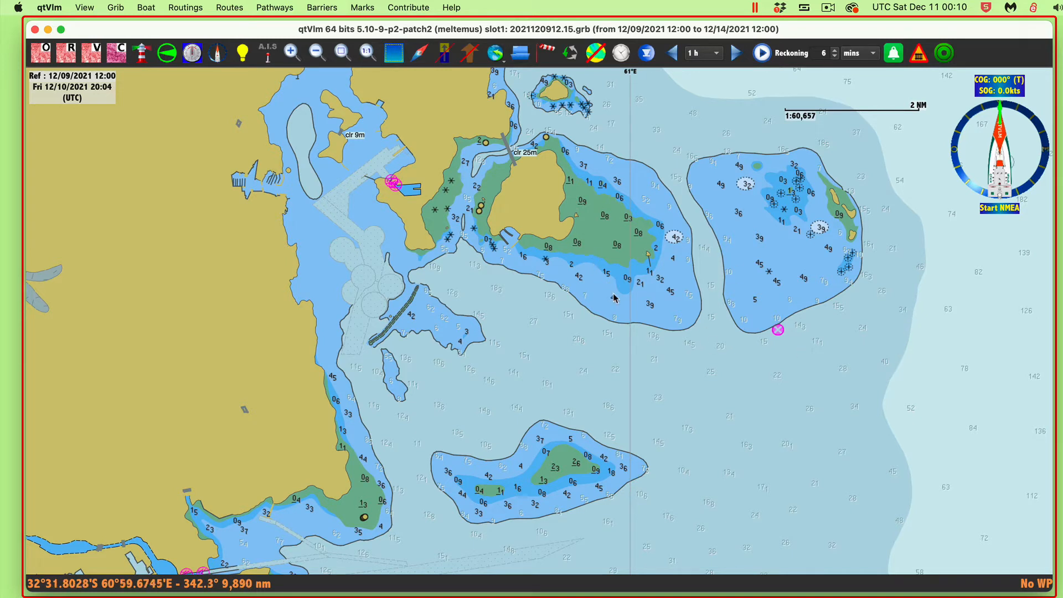
mouse_move(687, 347)
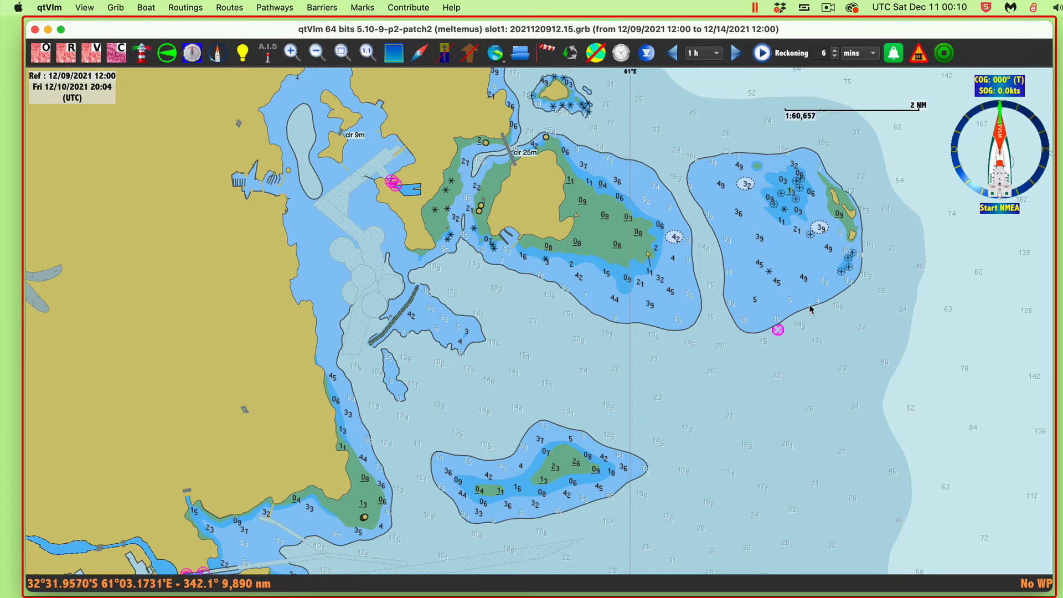
mouse_move(677, 295)
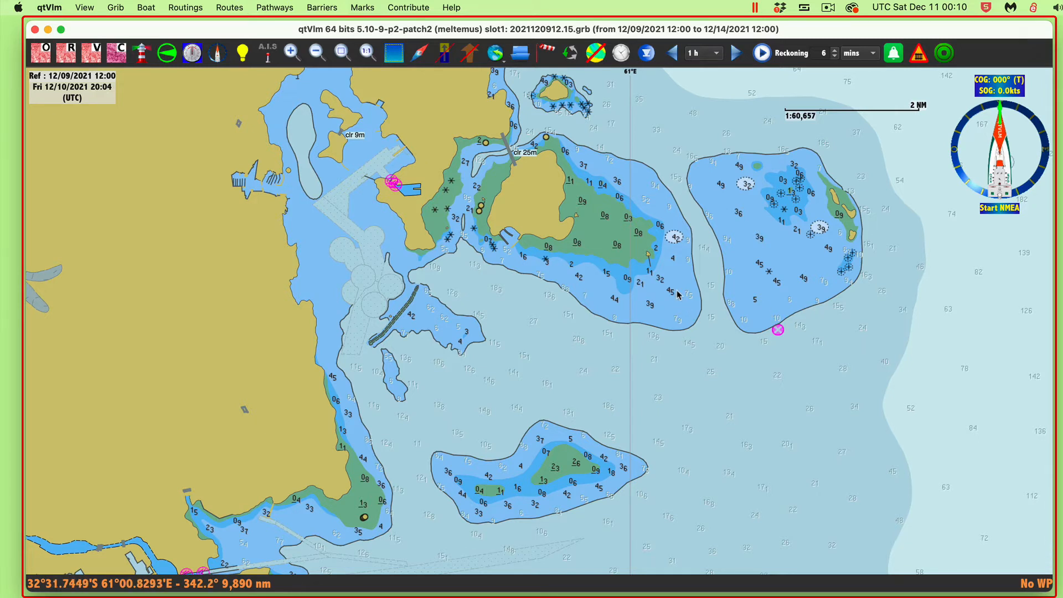
mouse_move(680, 372)
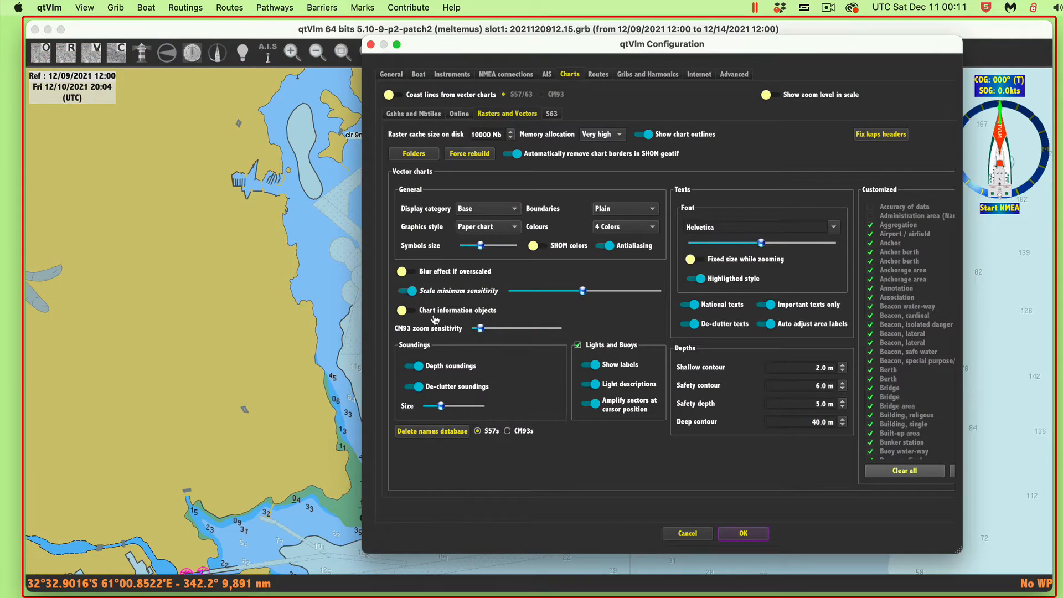
Switch off Depth soundings in the Soundings group and apply with OK.
left_click(414, 365)
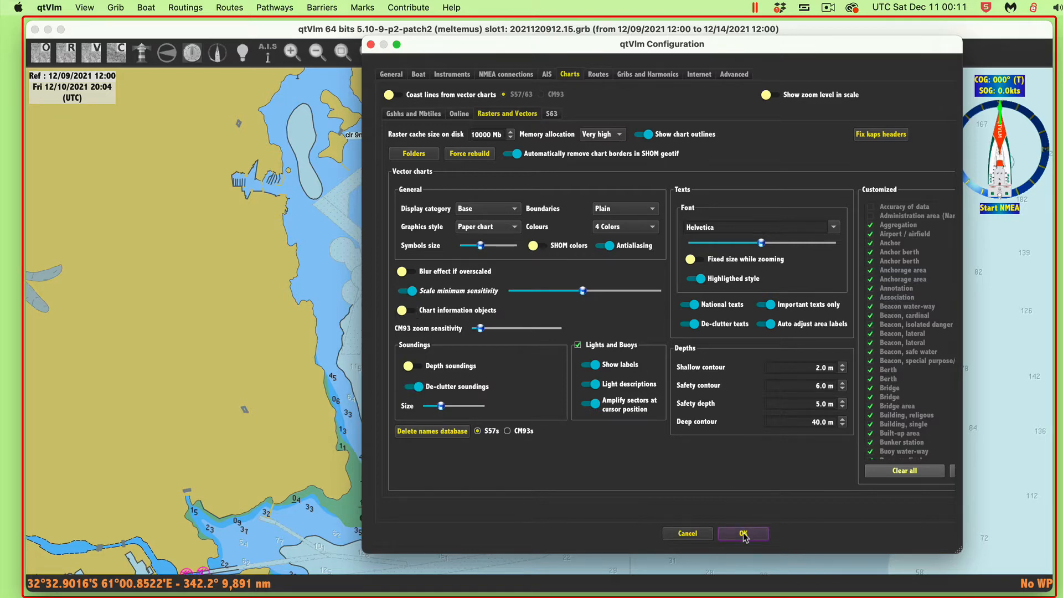
left_click(742, 533)
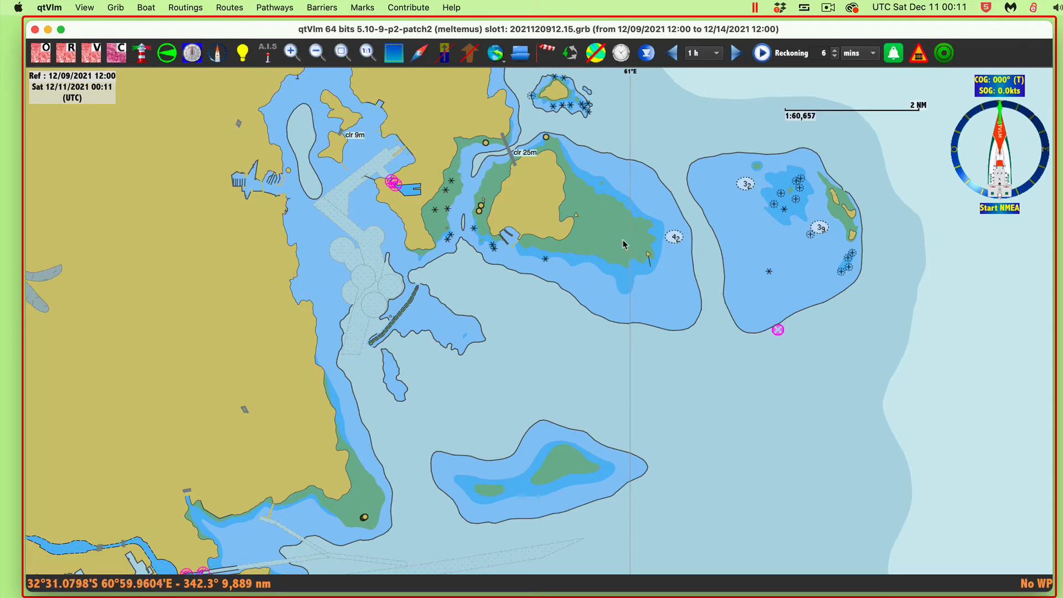
mouse_move(864, 280)
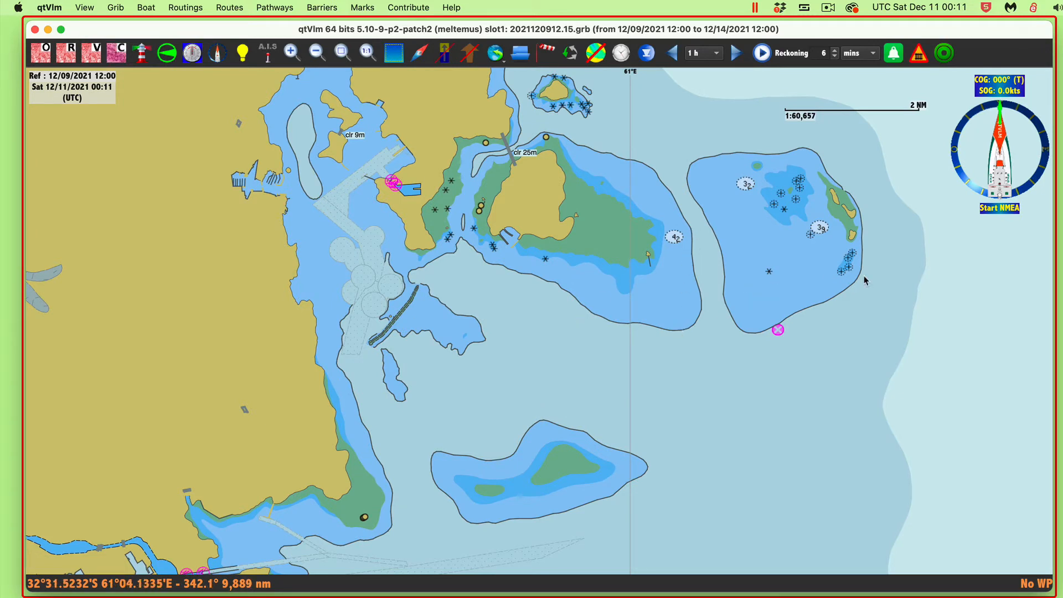
mouse_move(810, 308)
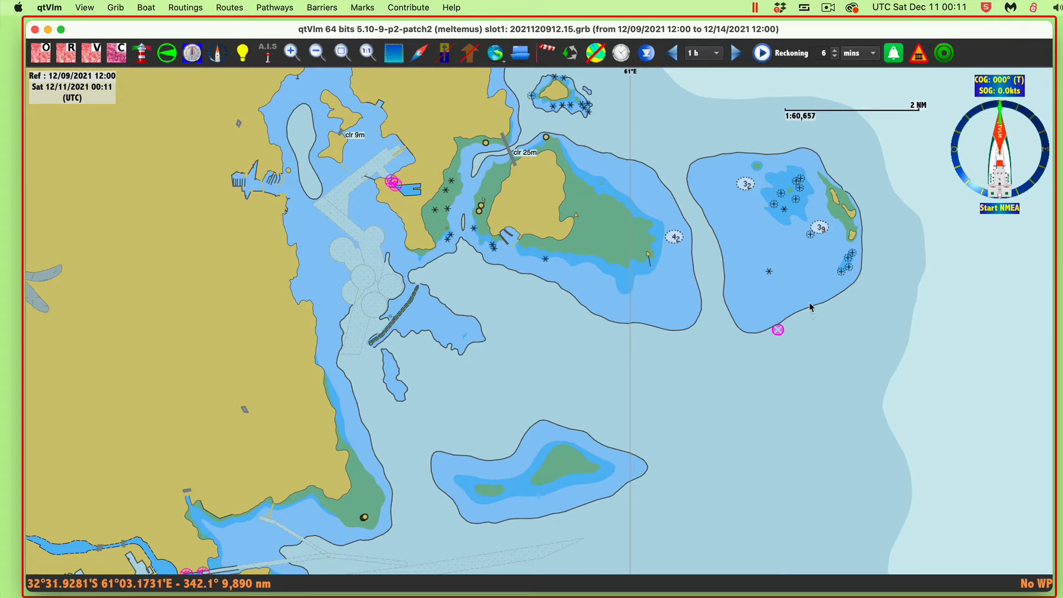
mouse_move(820, 309)
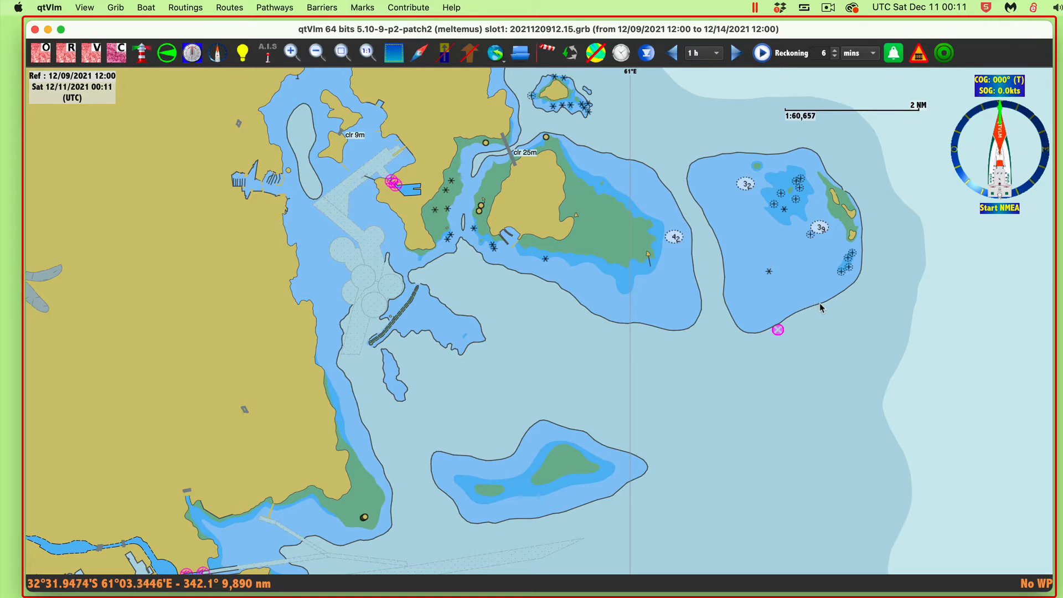
right_click(820, 306)
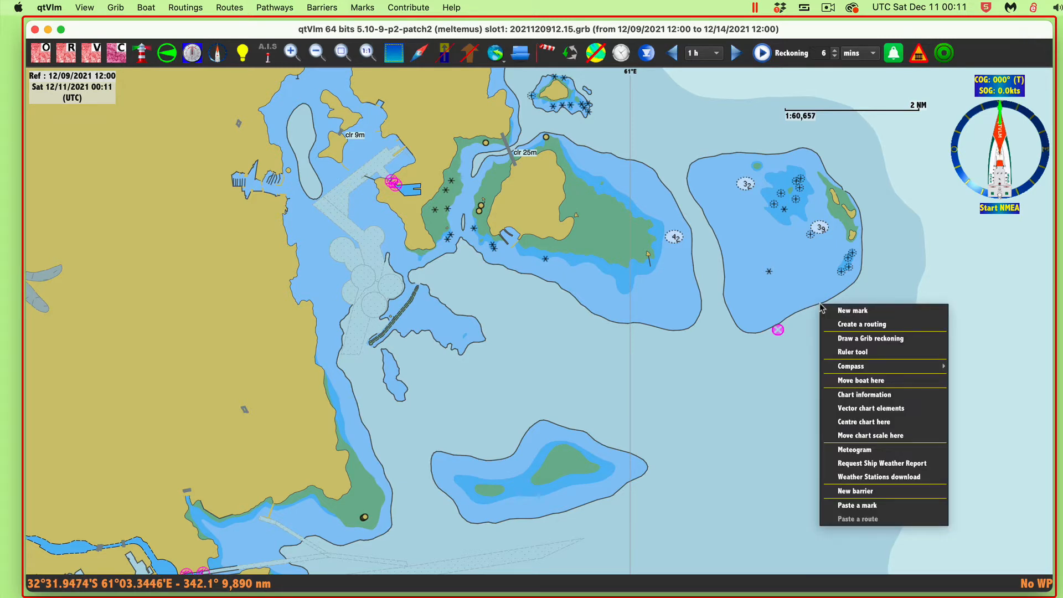
left_click(871, 407)
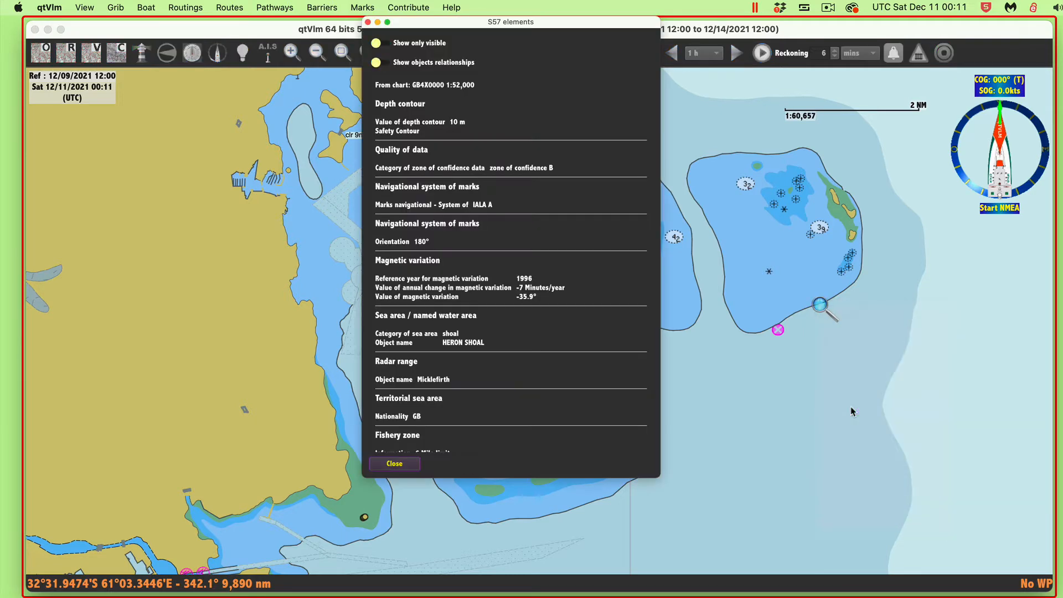
mouse_move(352, 193)
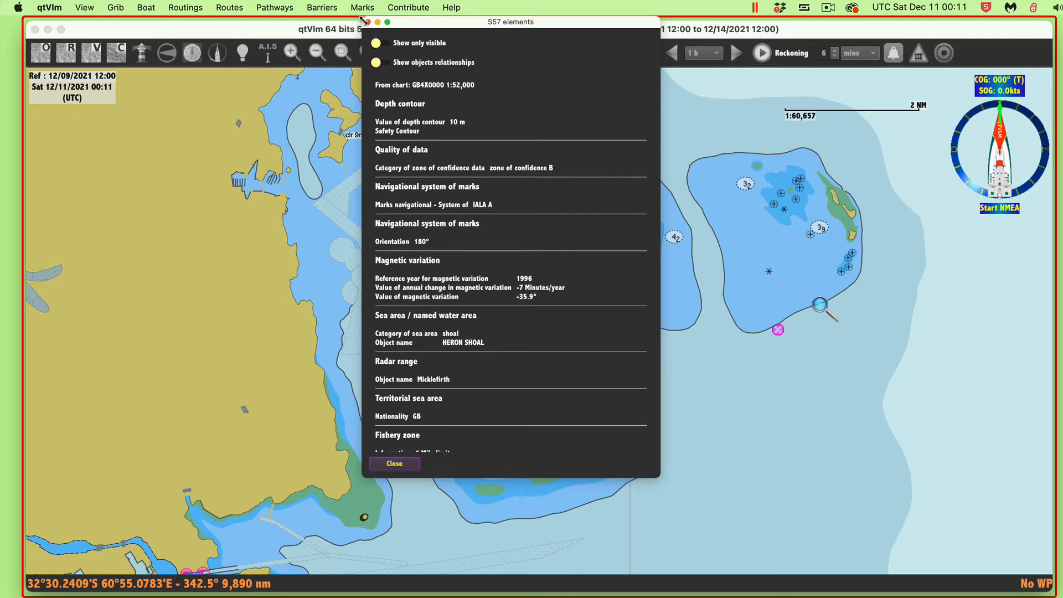
left_click(393, 463)
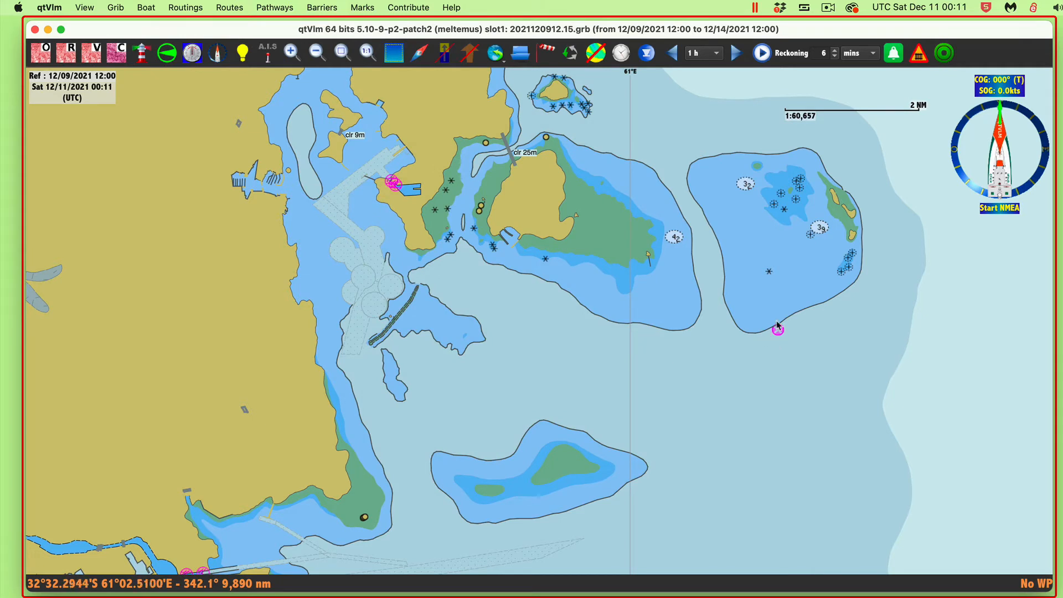
Show the S57 vector chart elements for the wreck and isolated danger buoy at Heron Shoal.
right_click(777, 330)
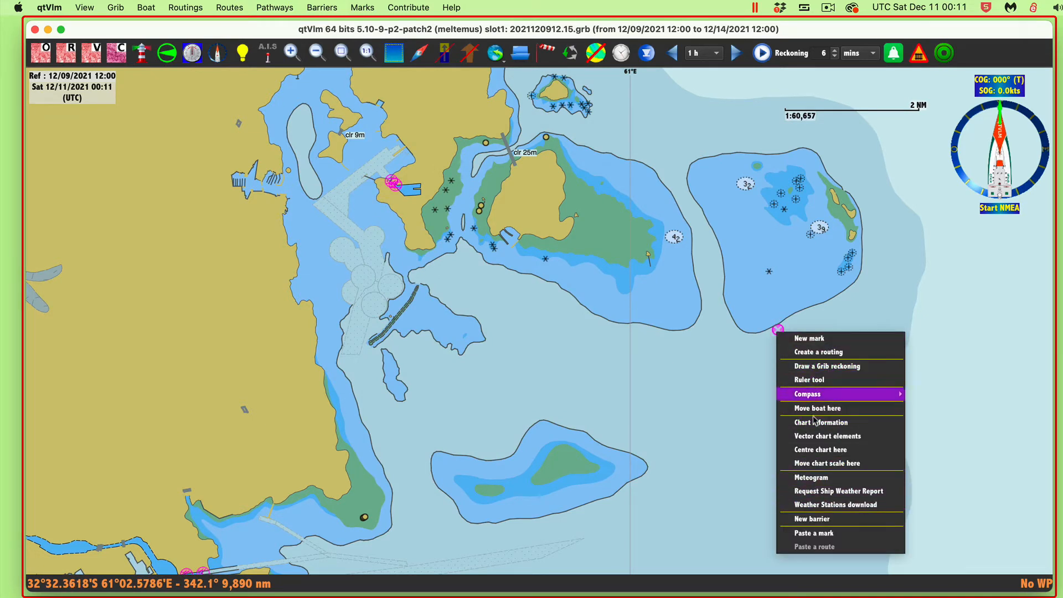
left_click(826, 436)
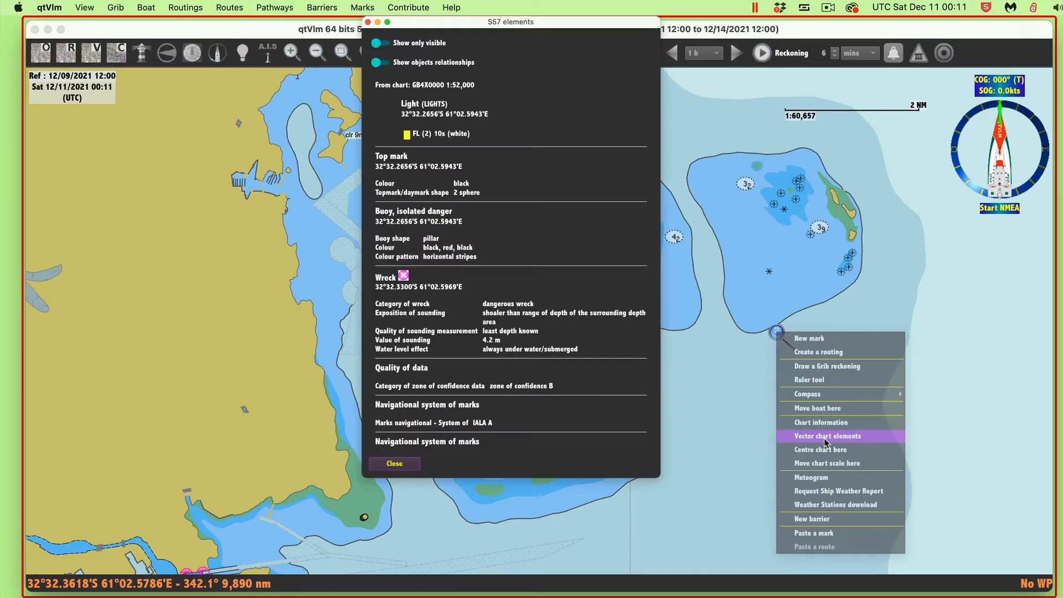
left_click(826, 436)
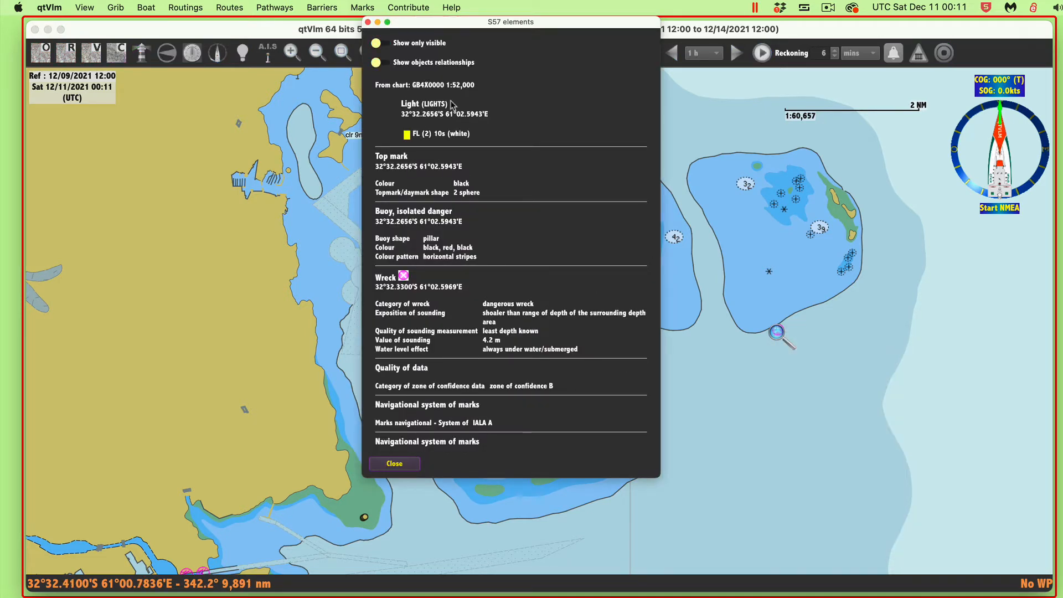
mouse_move(401, 290)
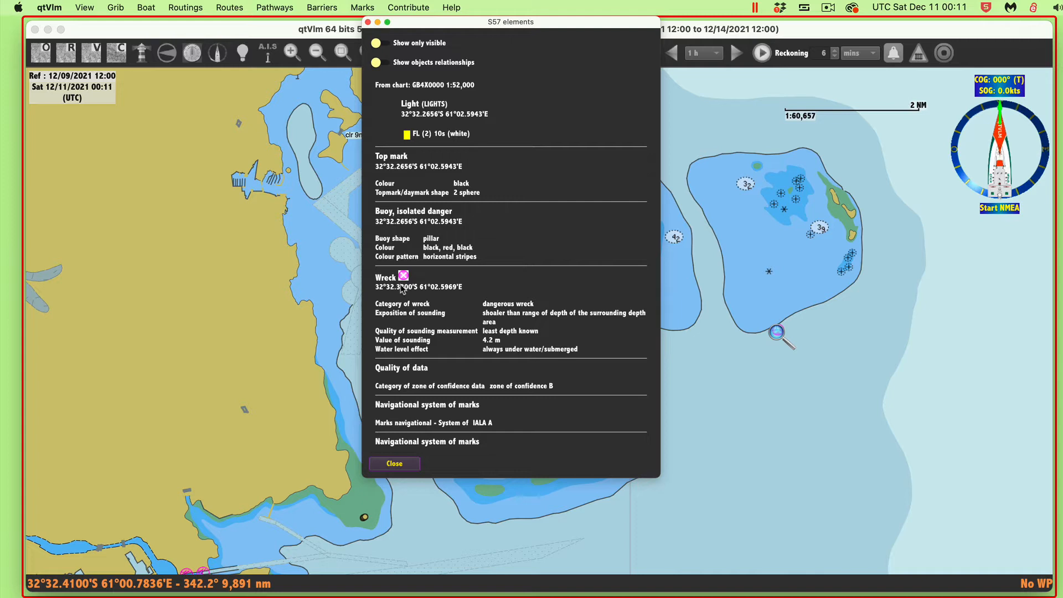
mouse_move(443, 303)
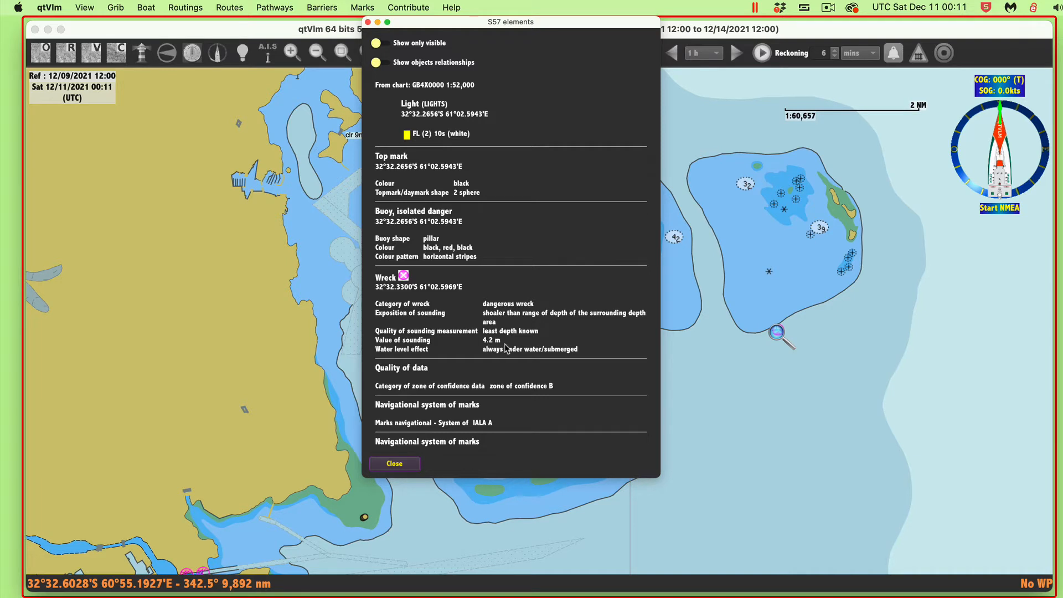
mouse_move(801, 282)
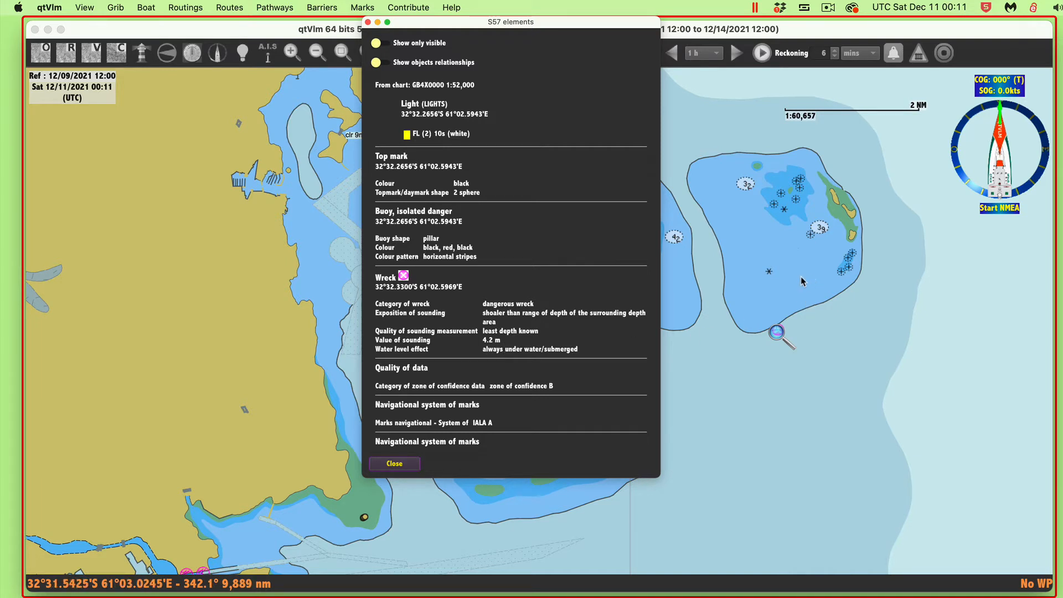
mouse_move(807, 343)
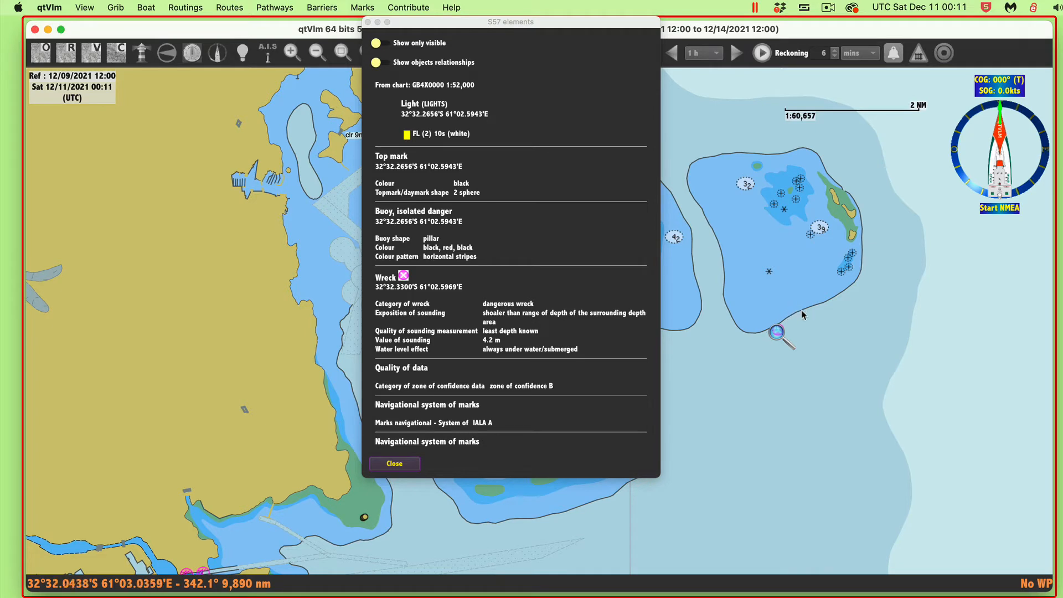
mouse_move(820, 378)
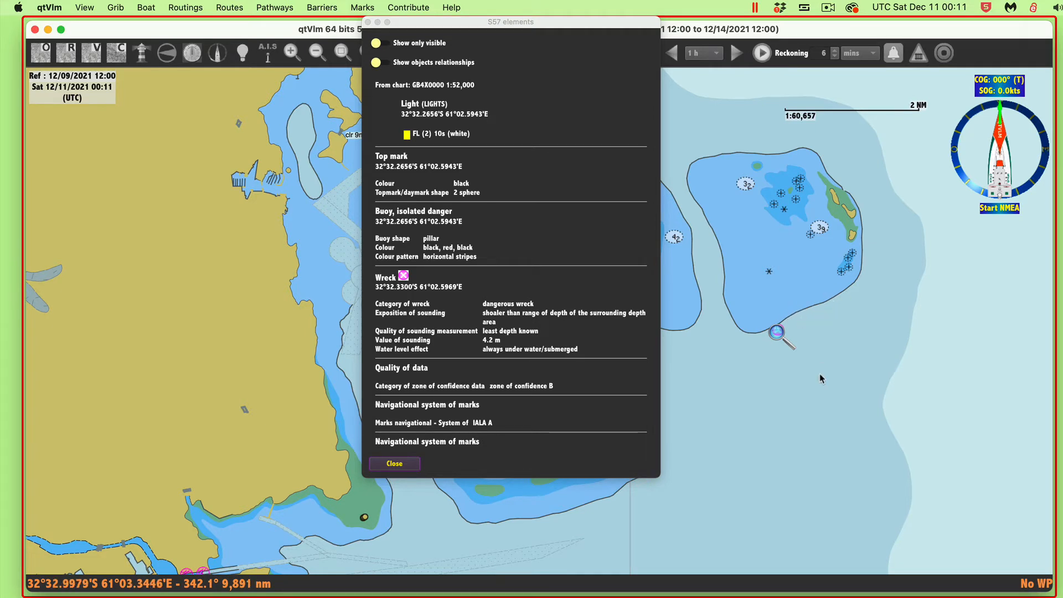
mouse_move(776, 338)
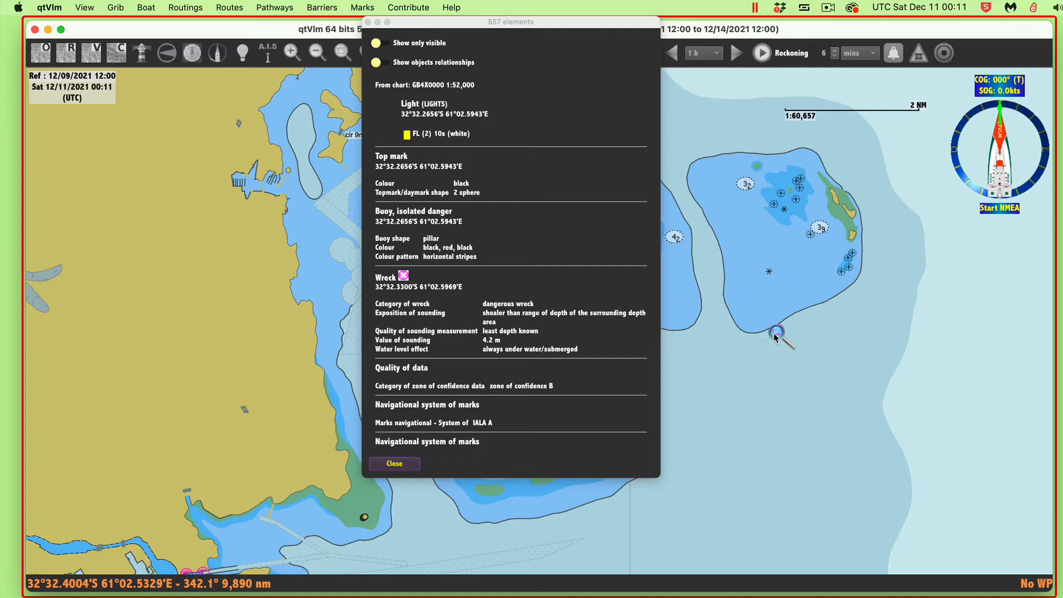
mouse_move(444, 140)
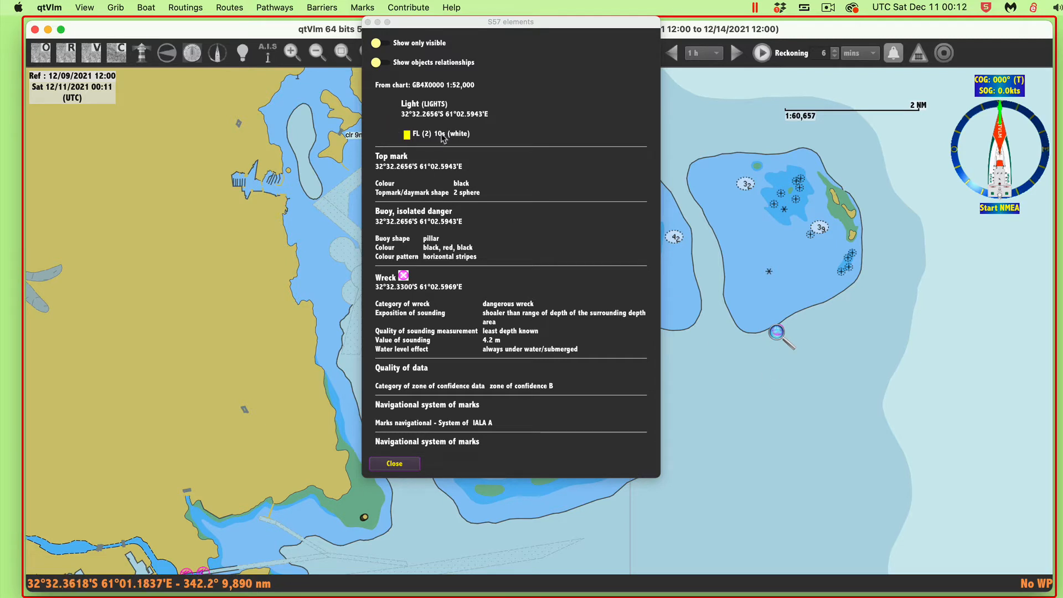
mouse_move(434, 128)
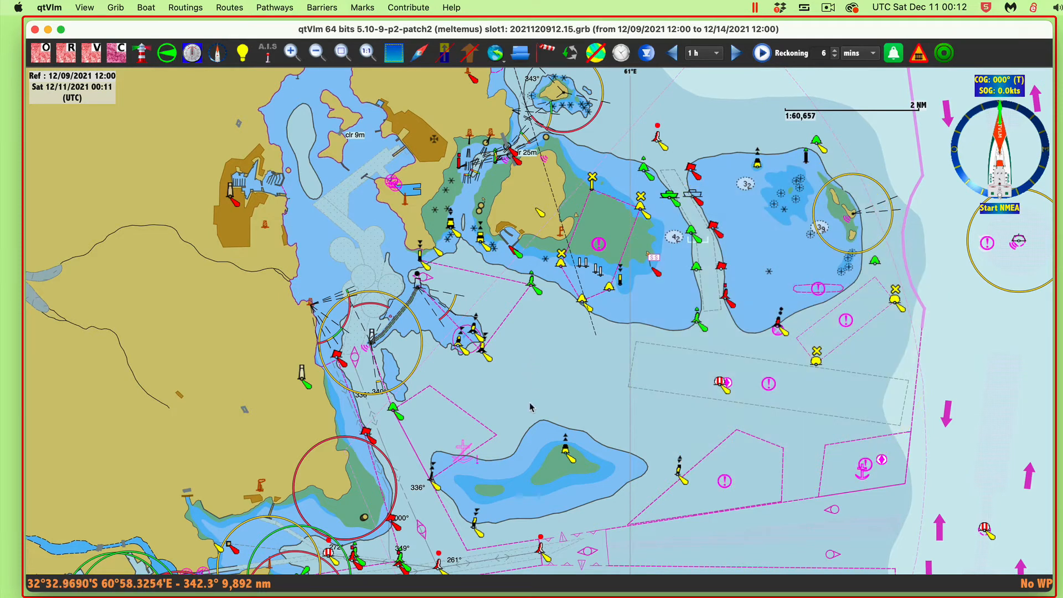
mouse_move(498, 405)
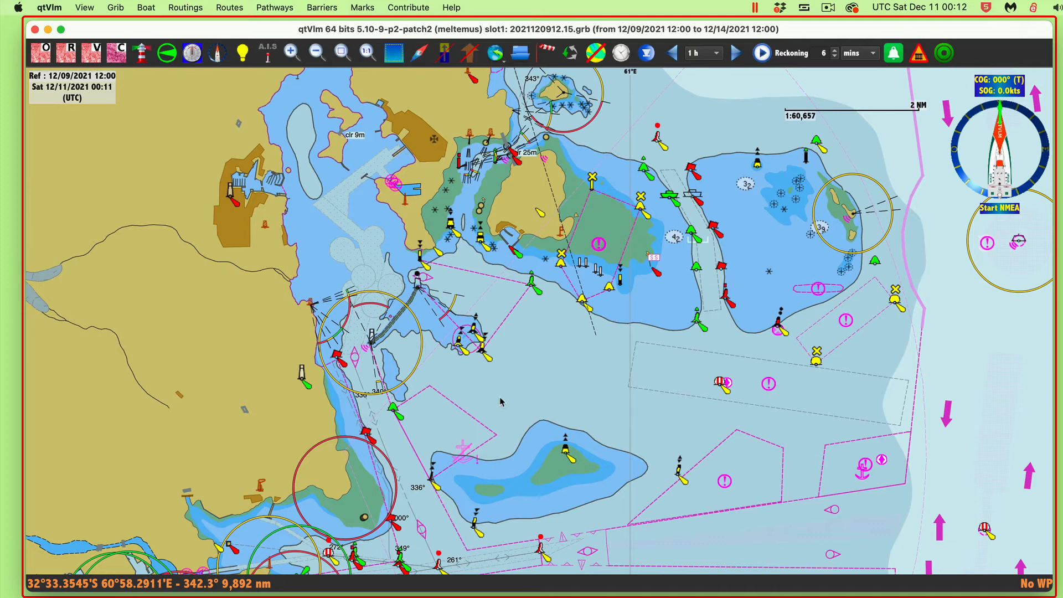
mouse_move(745, 355)
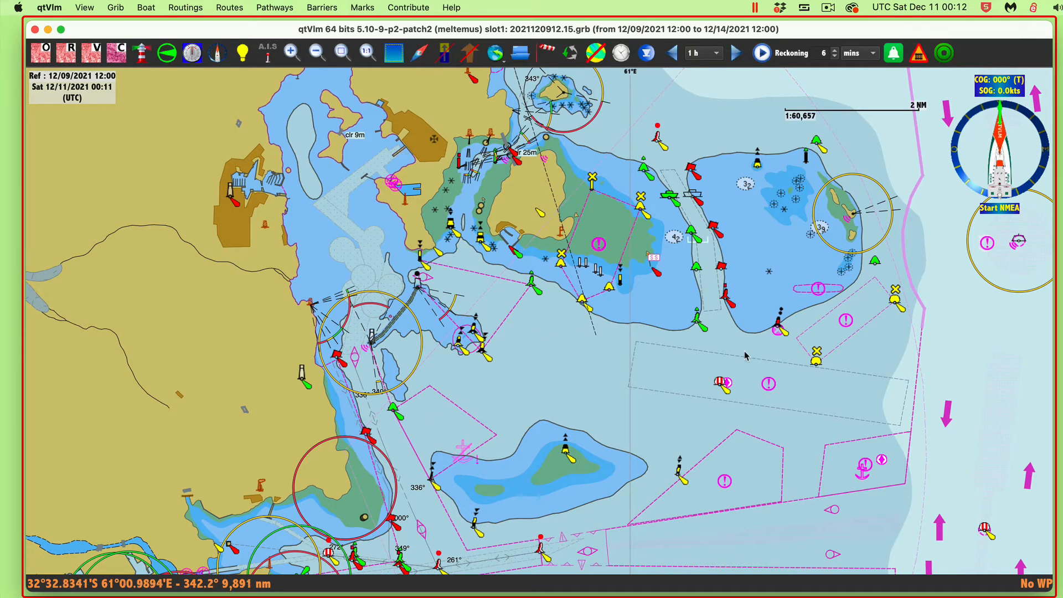
mouse_move(529, 364)
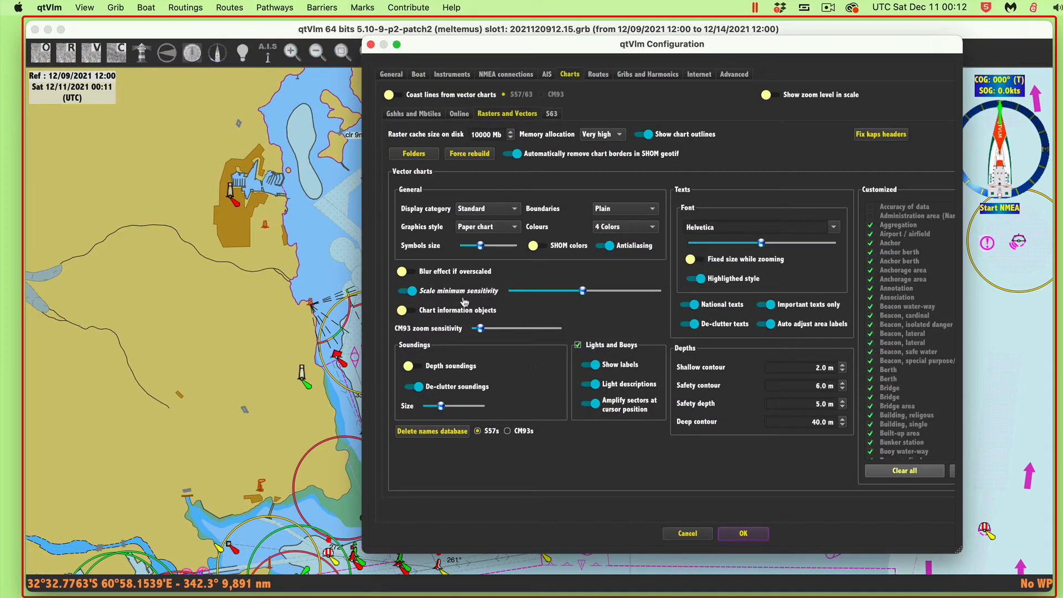
Enable Depth soundings under Charts > Rasters and Vectors and apply with OK.
left_click(411, 366)
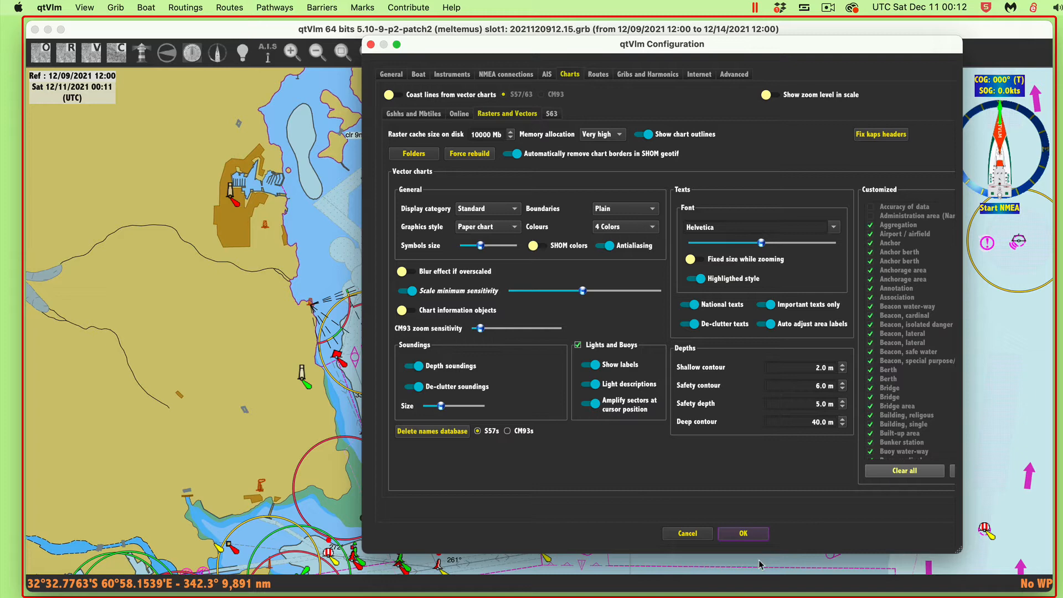
left_click(741, 533)
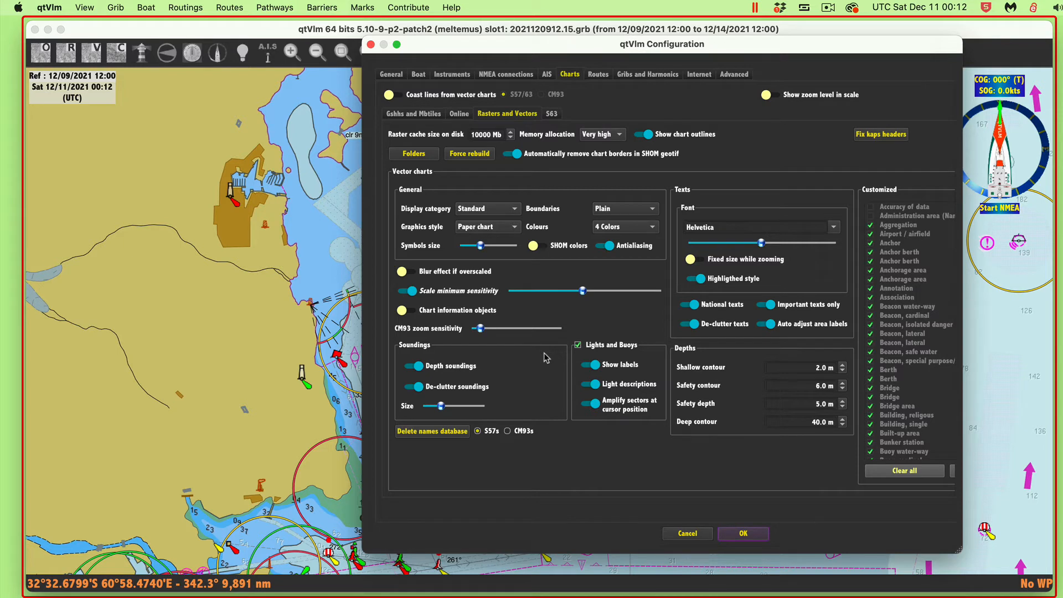
mouse_move(533, 230)
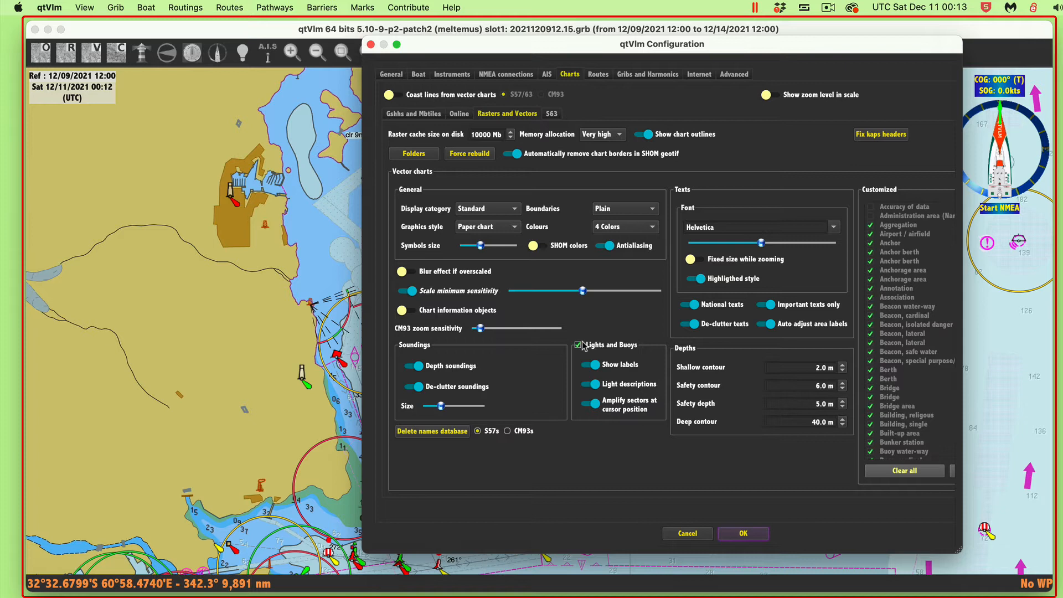
mouse_move(513, 255)
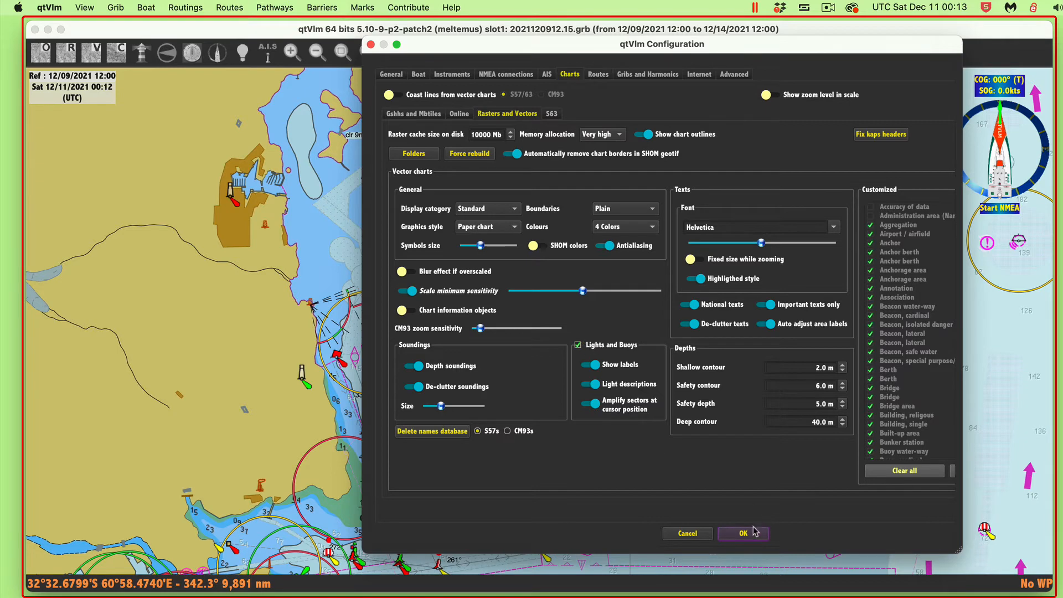
left_click(743, 534)
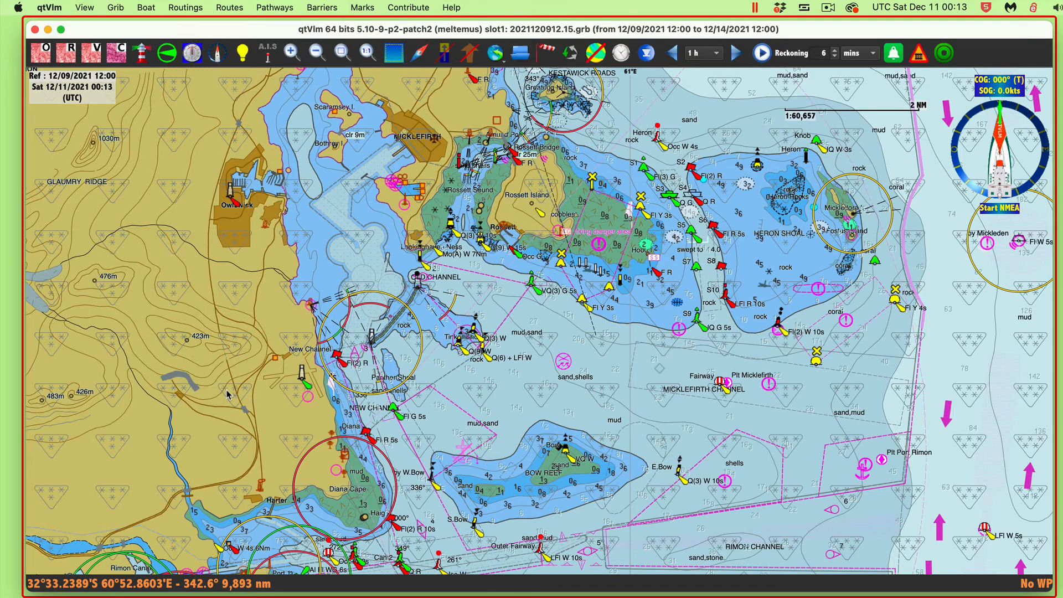
mouse_move(542, 237)
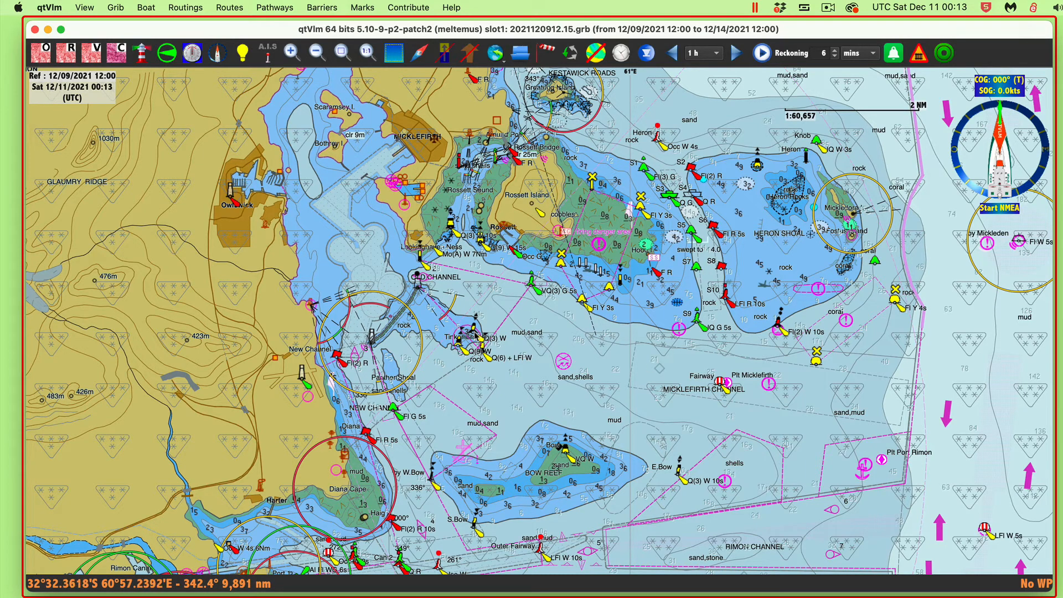
Zoom the chart in around Tinker Shoal and the Old Channel to see the soundings.
scroll("up", 3)
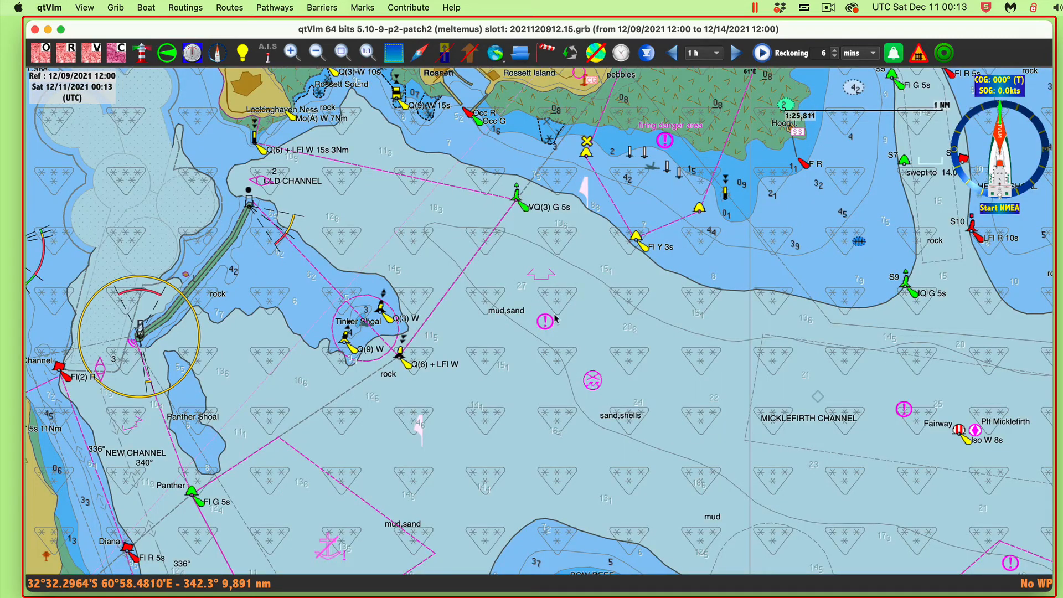
mouse_move(571, 290)
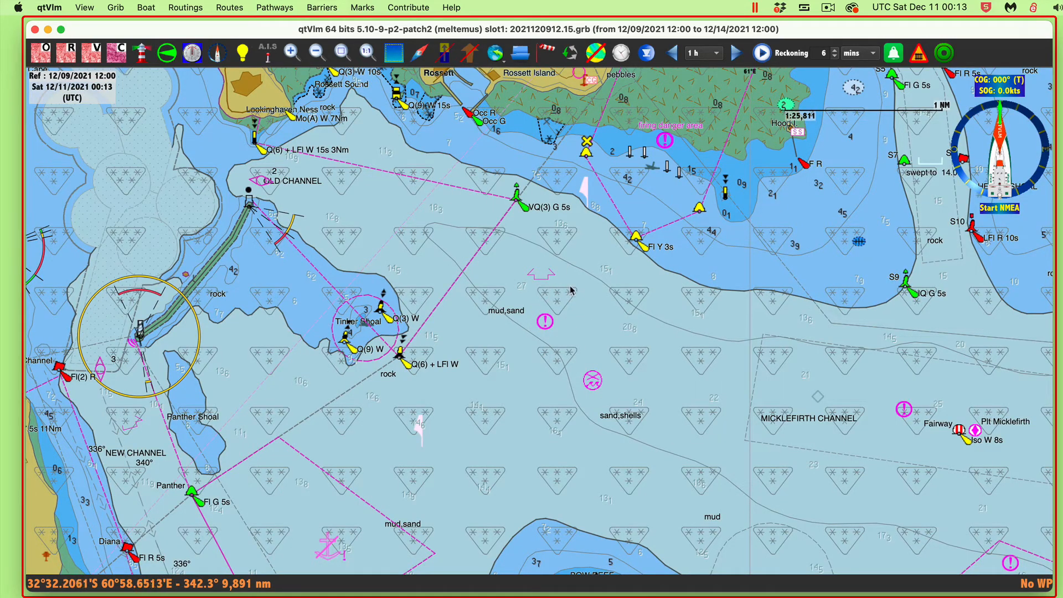
mouse_move(591, 319)
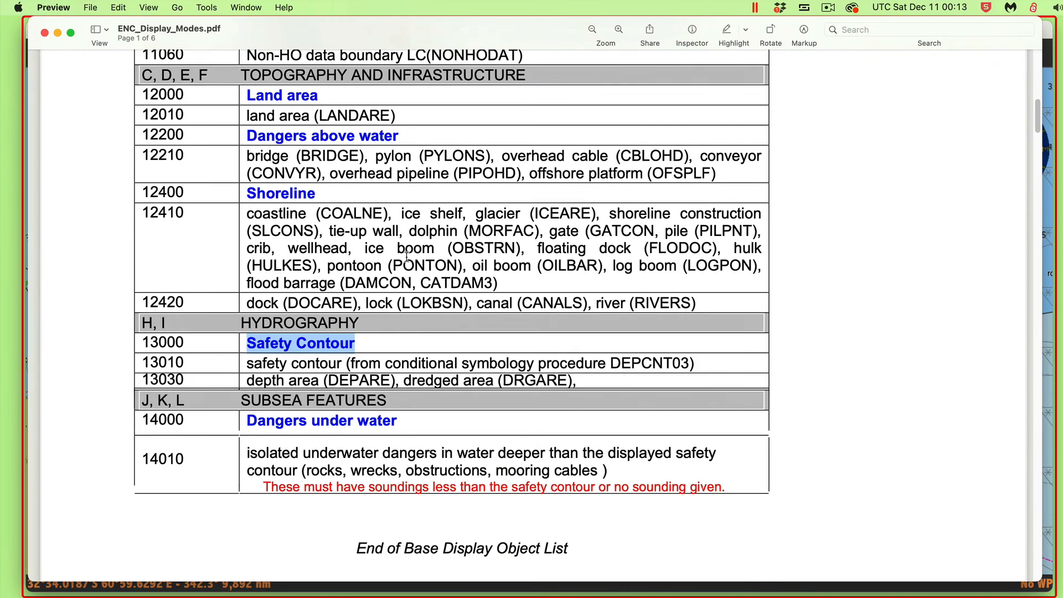
Scroll the PDF down to page 6 with the annotated Detailed configuration screenshot.
scroll("down", 3)
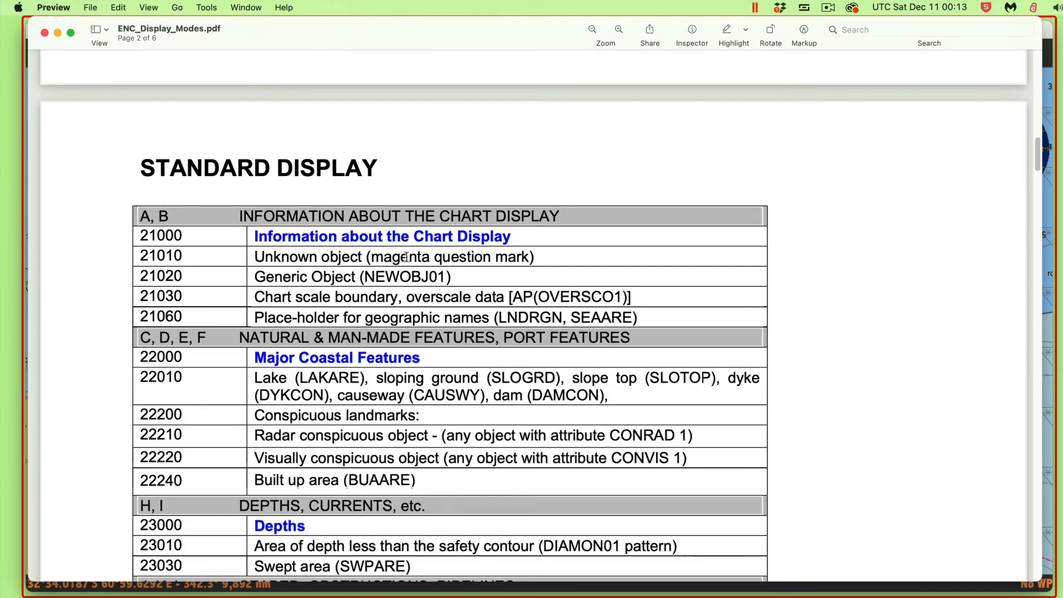
scroll("down", 3)
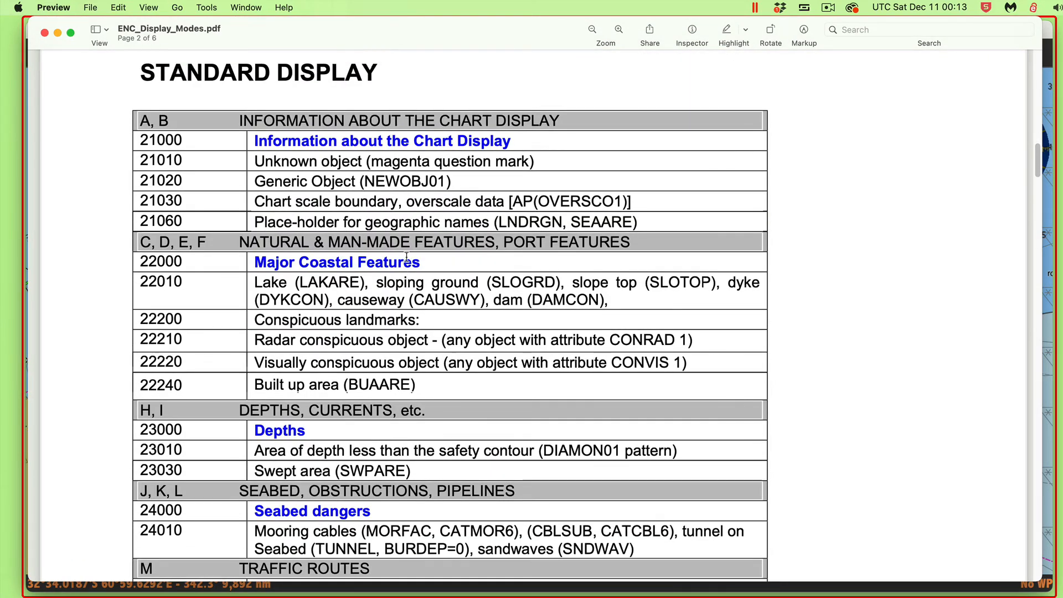
scroll("down", 3)
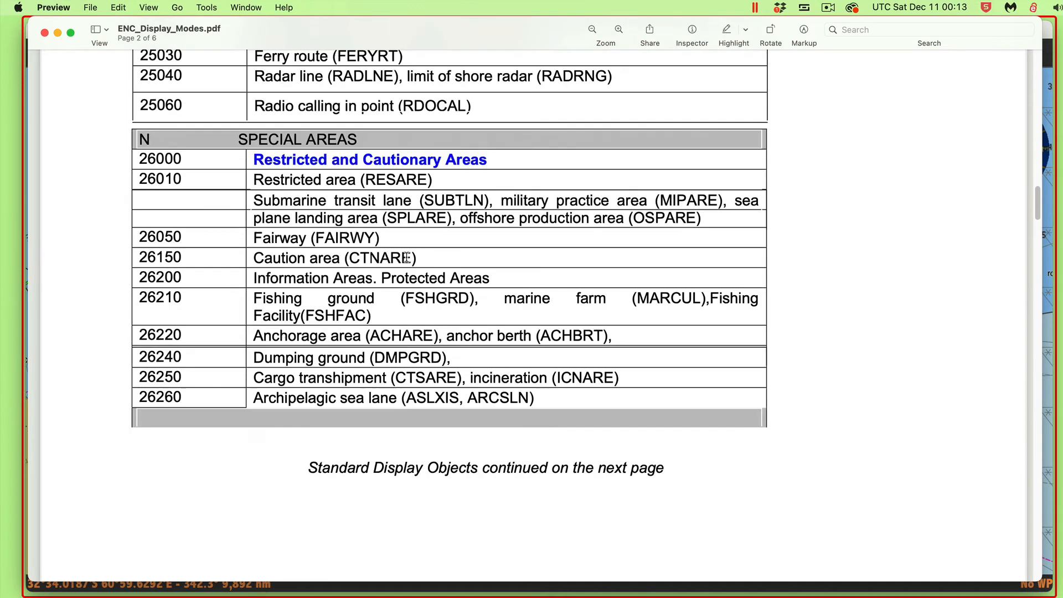
scroll("down", 3)
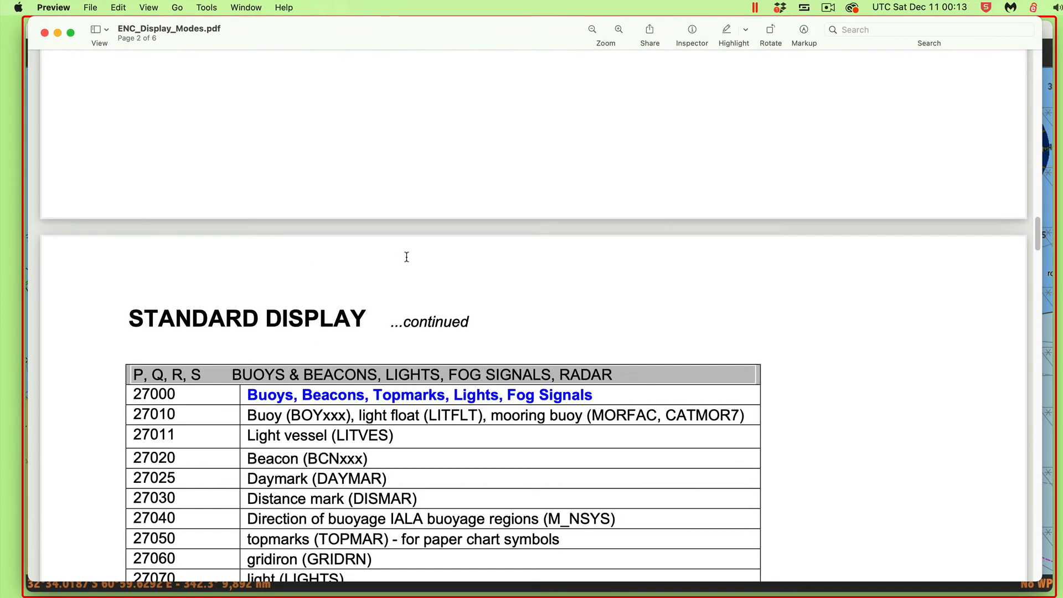
scroll("down", 3)
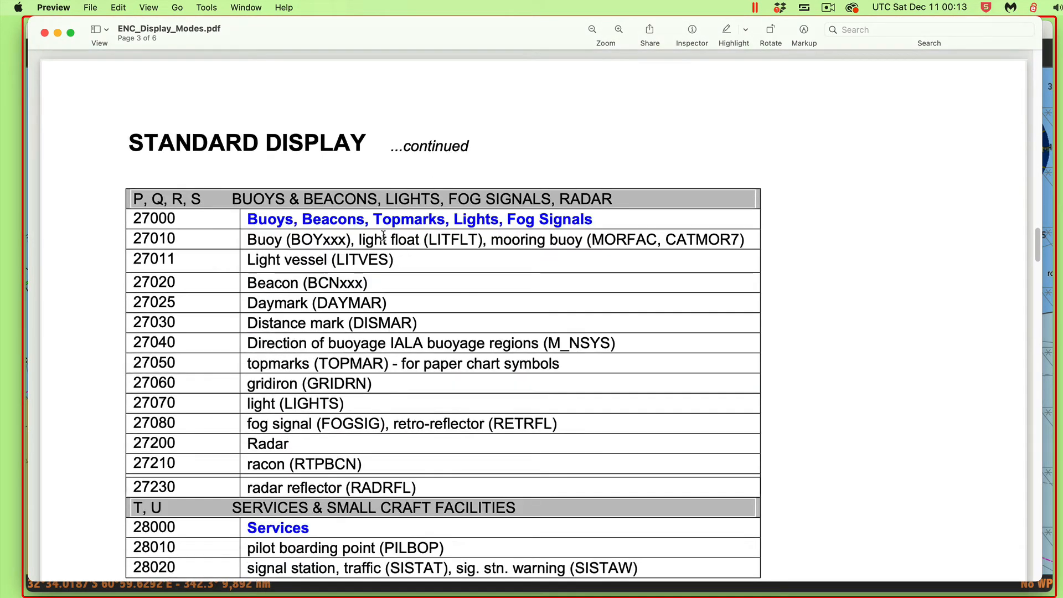
scroll("down", 3)
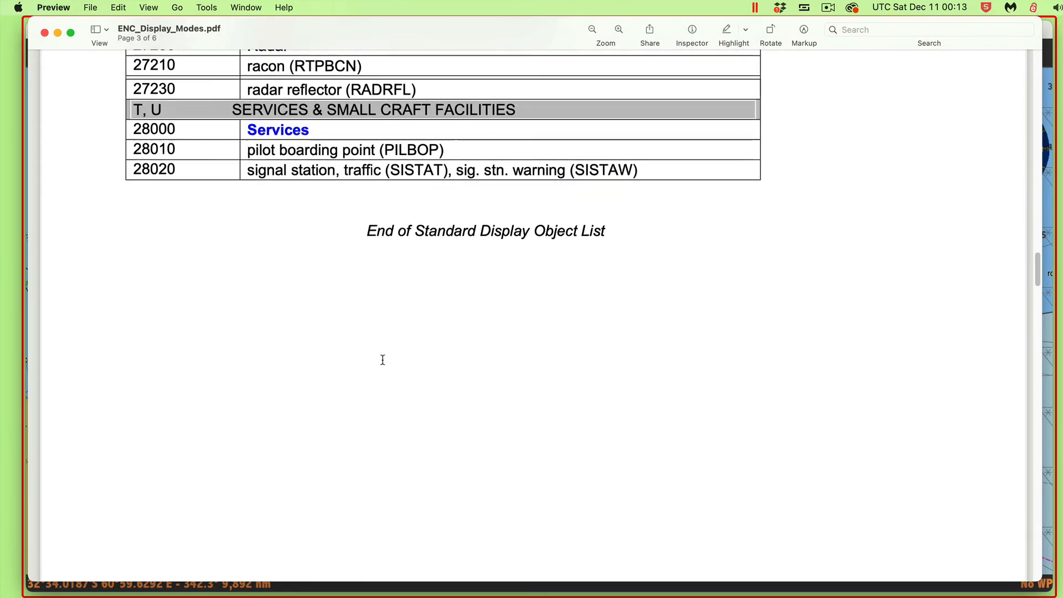
scroll("down", 3)
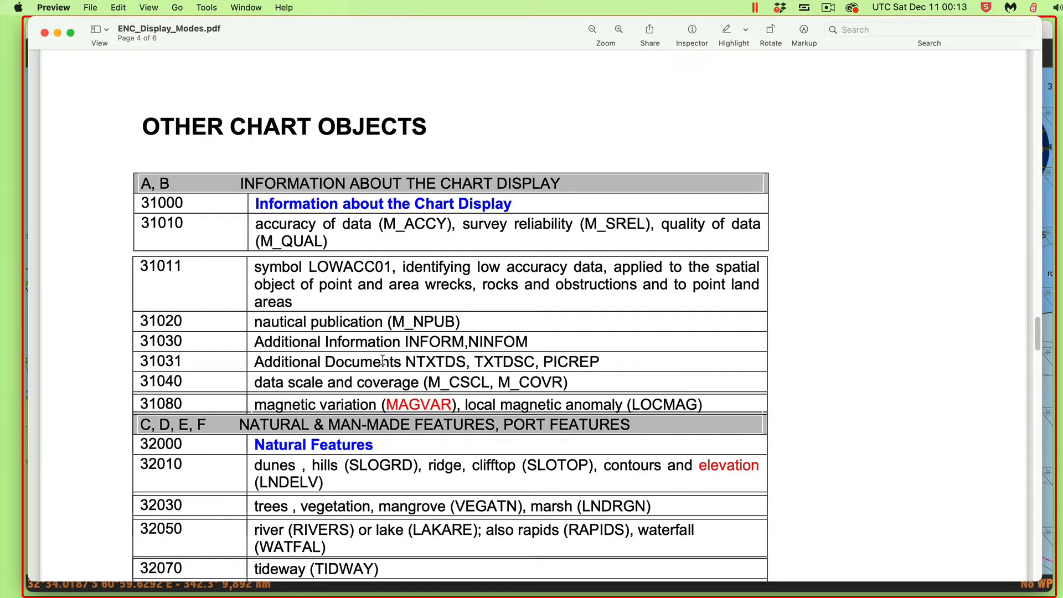
scroll("down", 3)
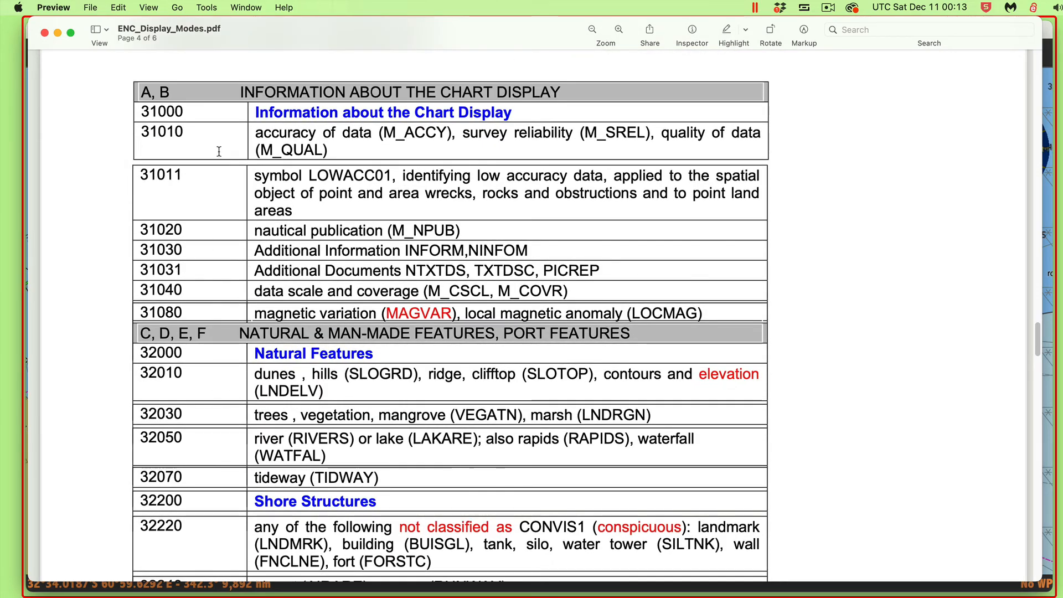
mouse_move(377, 83)
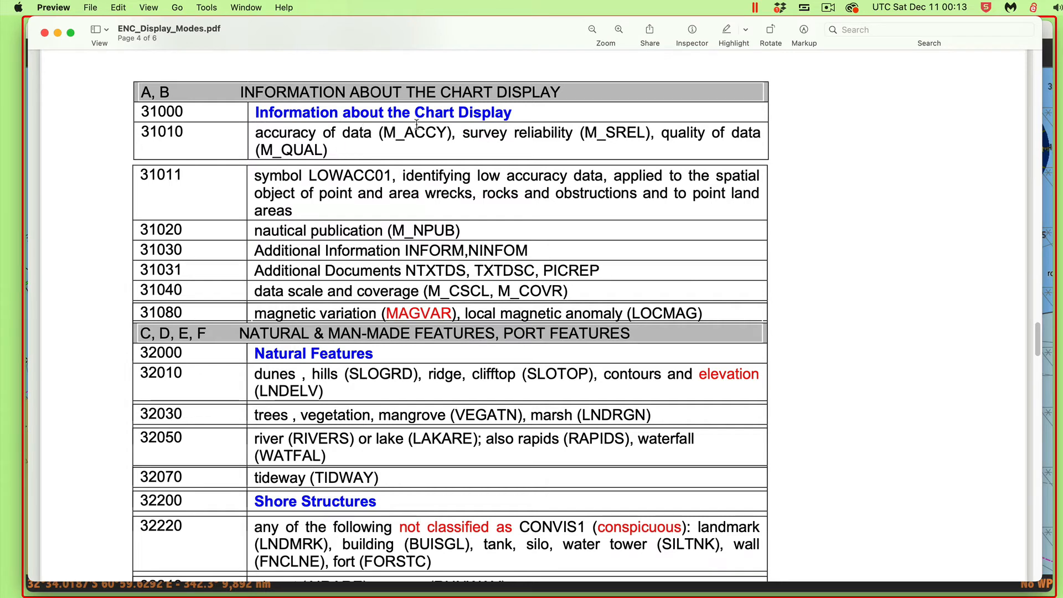
mouse_move(263, 150)
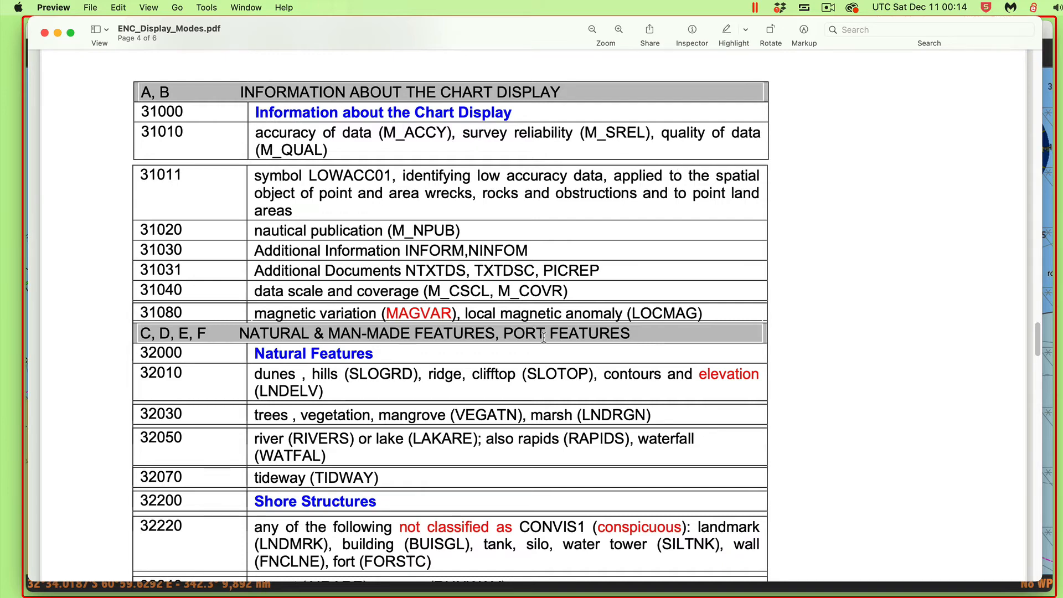
scroll("down", 3)
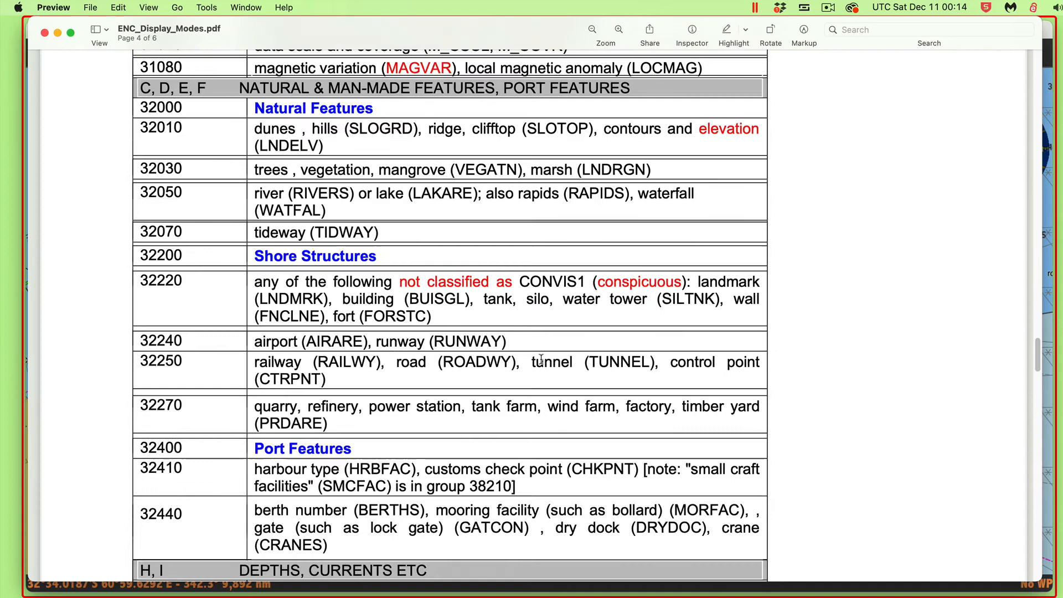
scroll("down", 3)
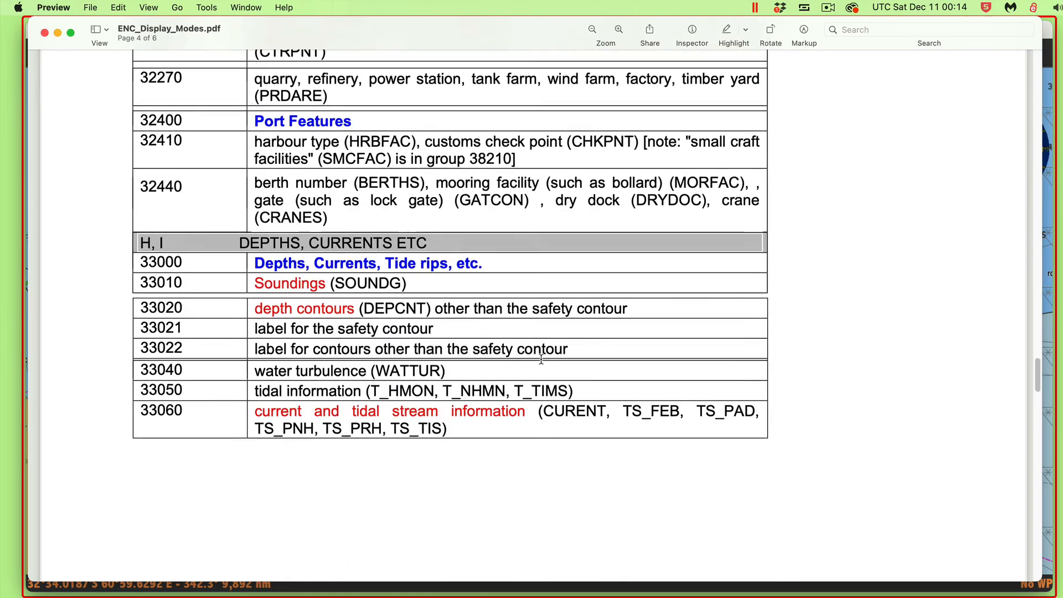
scroll("down", 3)
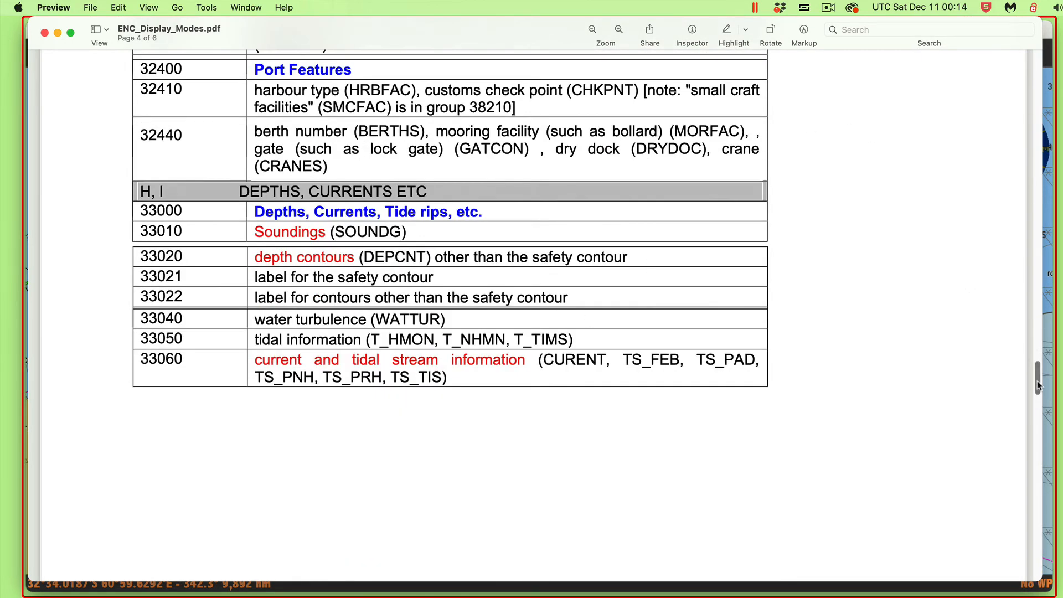
scroll("down", 3)
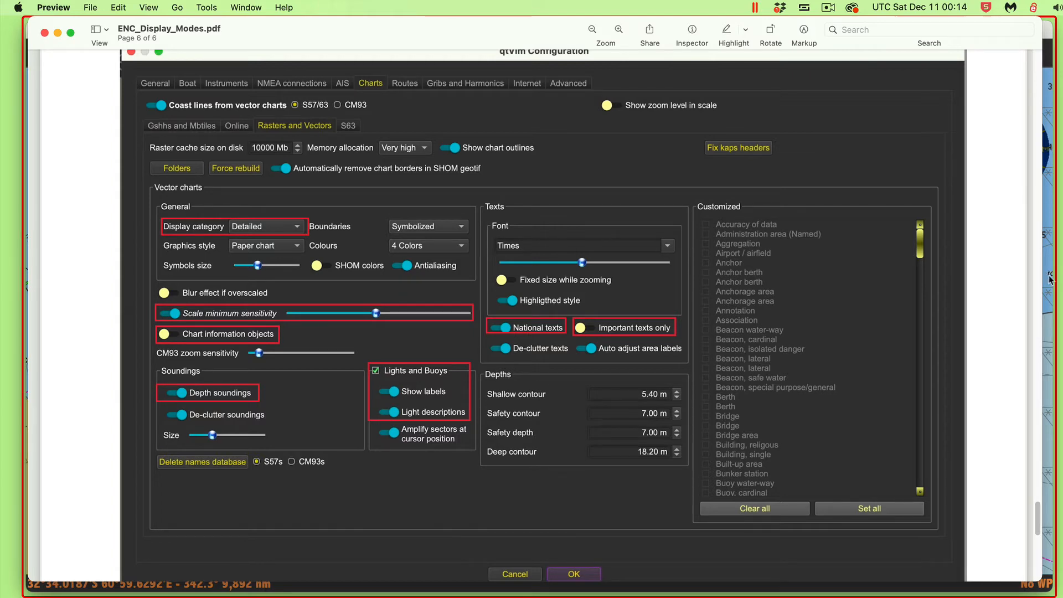
Return to Charts > Rasters and Vectors and try the Customized display category.
left_click(572, 574)
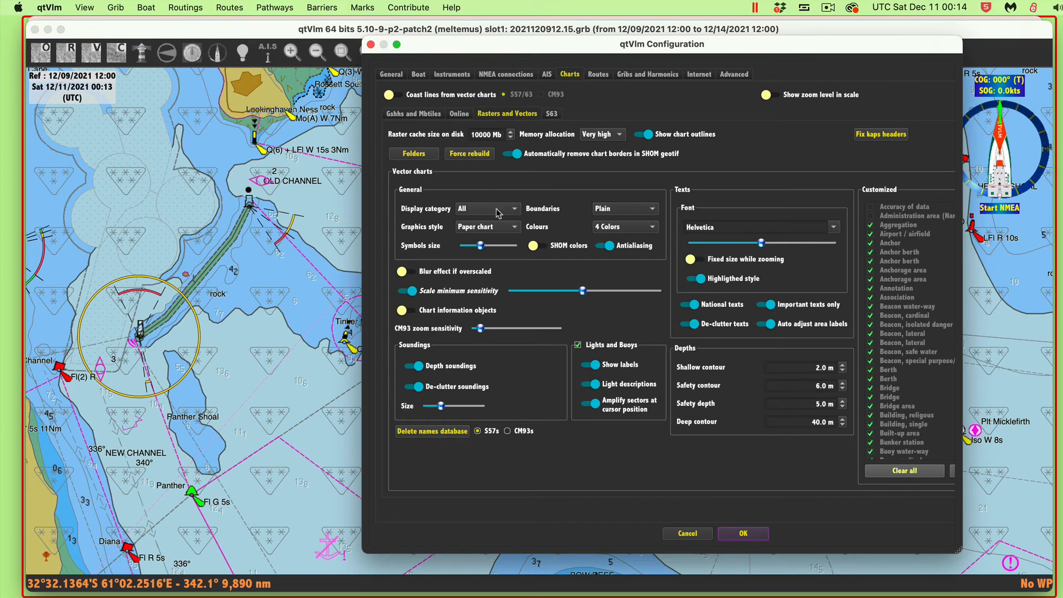
left_click(487, 208)
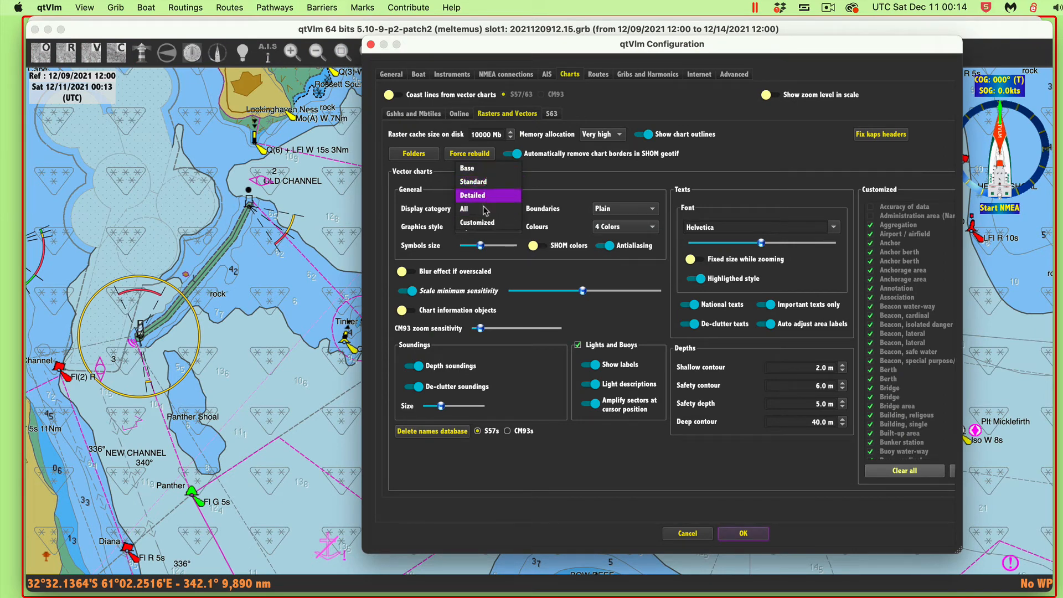
mouse_move(478, 223)
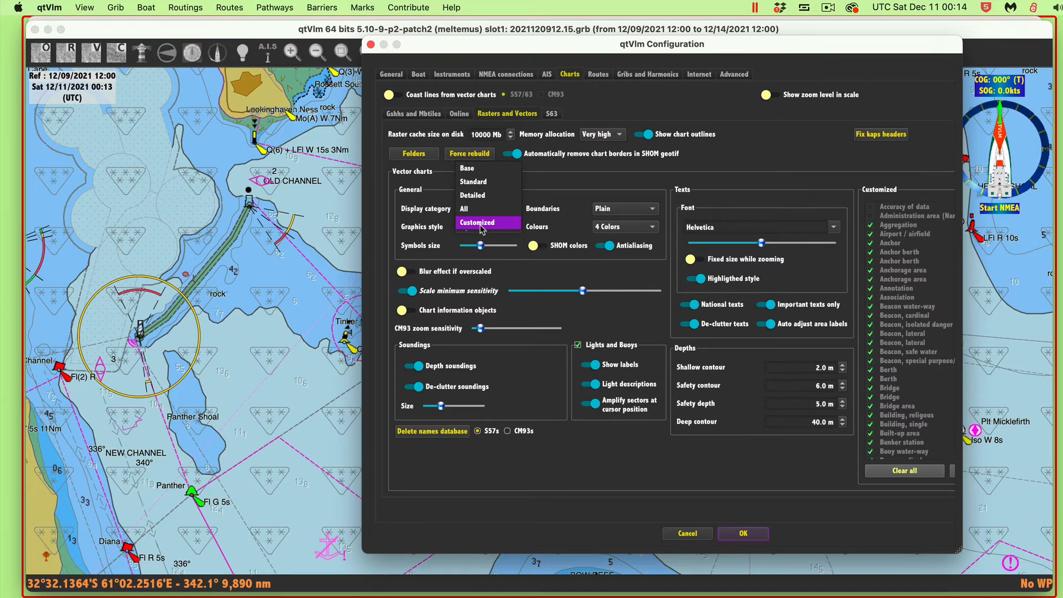
left_click(487, 226)
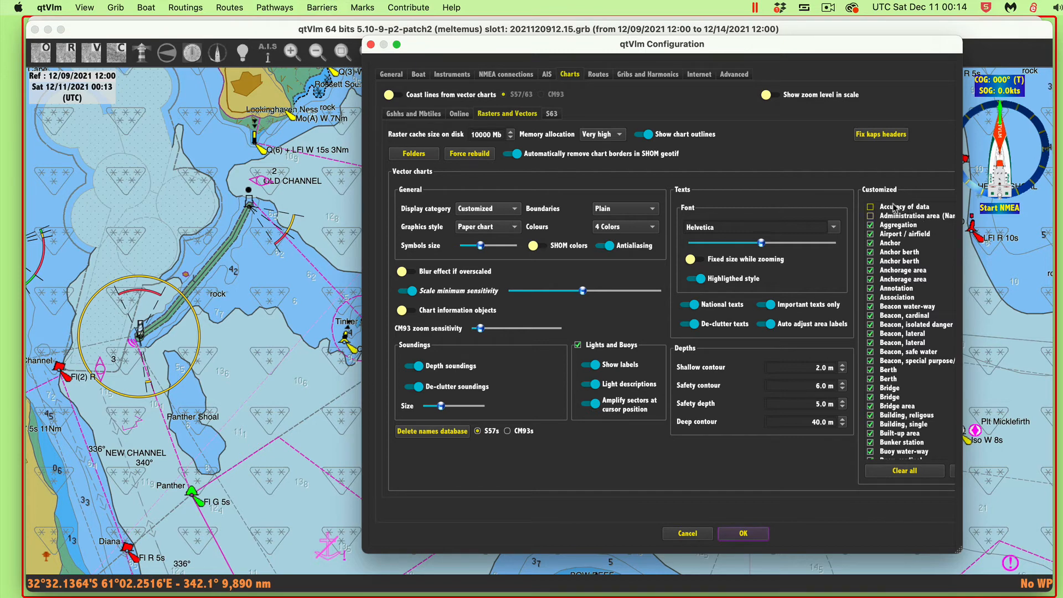
left_click(870, 207)
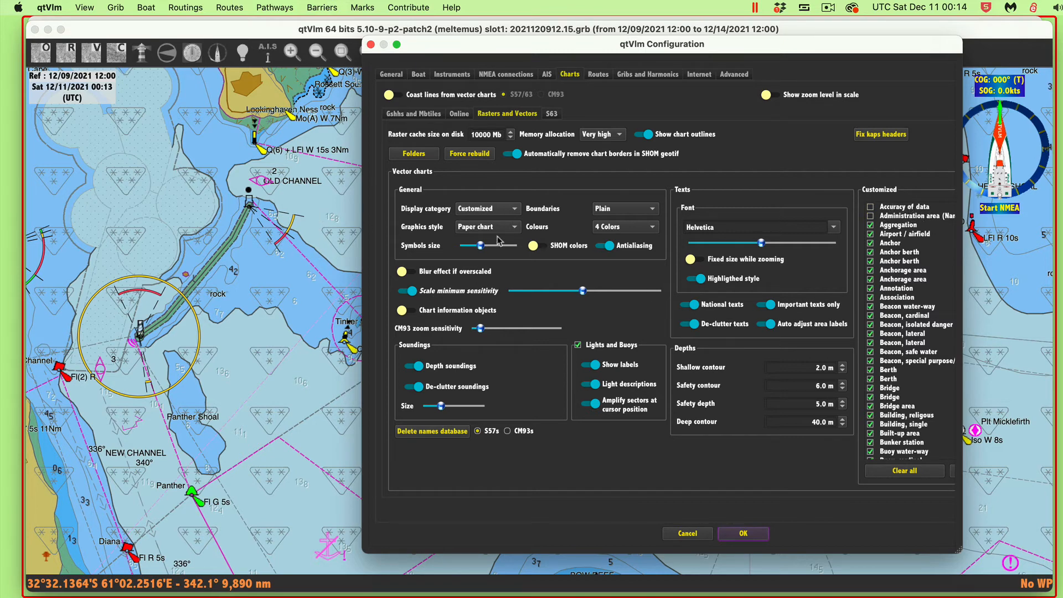
Set the vector chart Display category to Detailed and apply with OK.
left_click(485, 208)
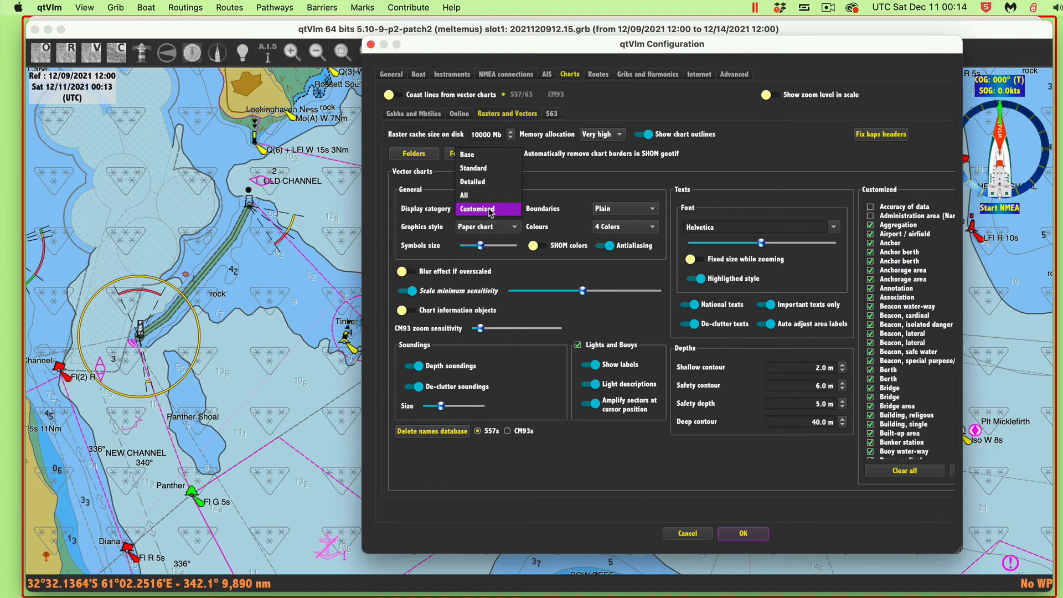
left_click(472, 180)
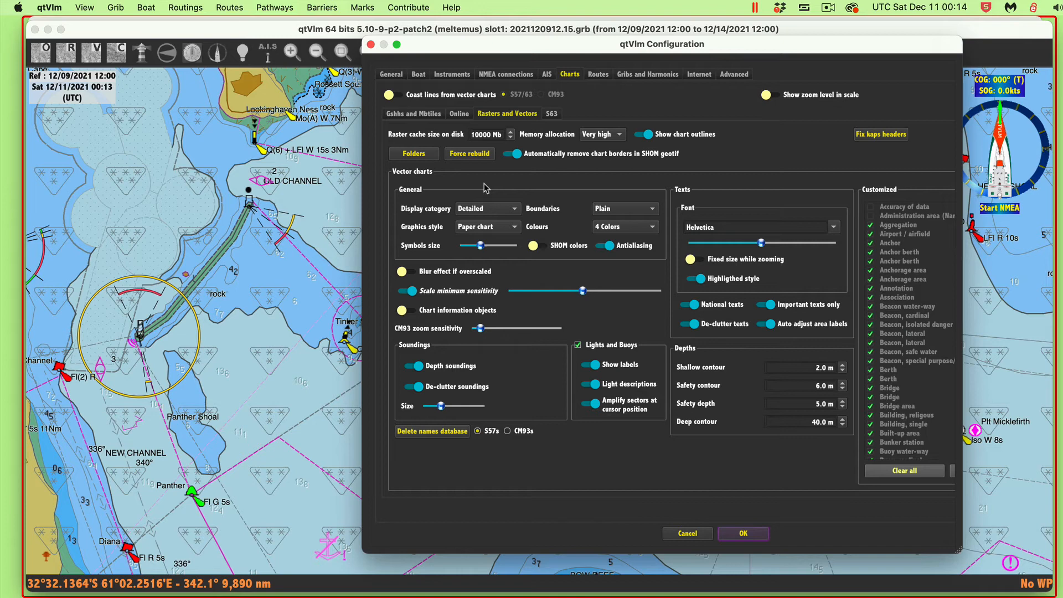
mouse_move(487, 191)
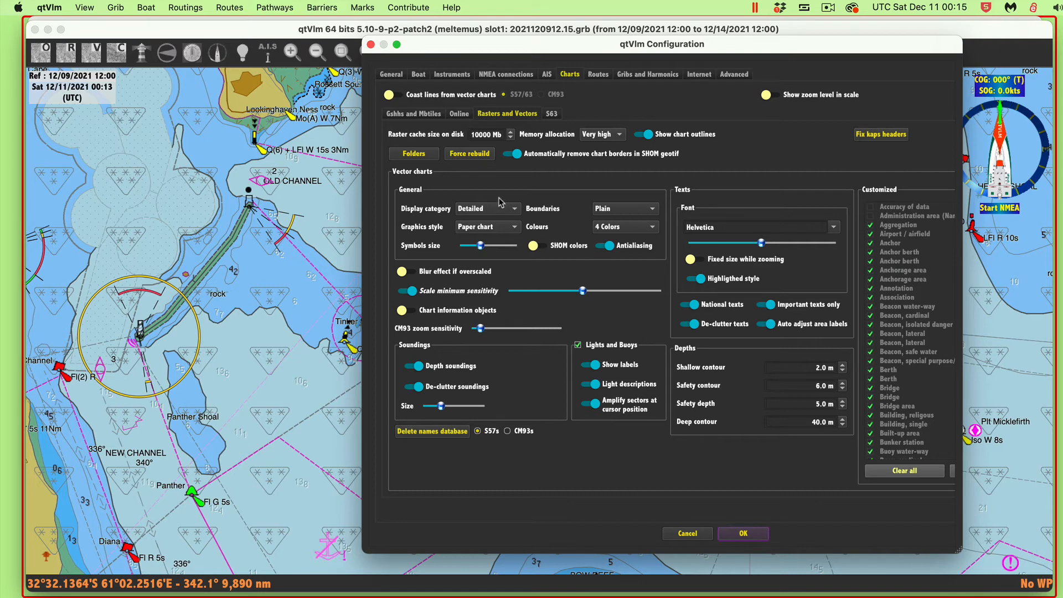
mouse_move(737, 222)
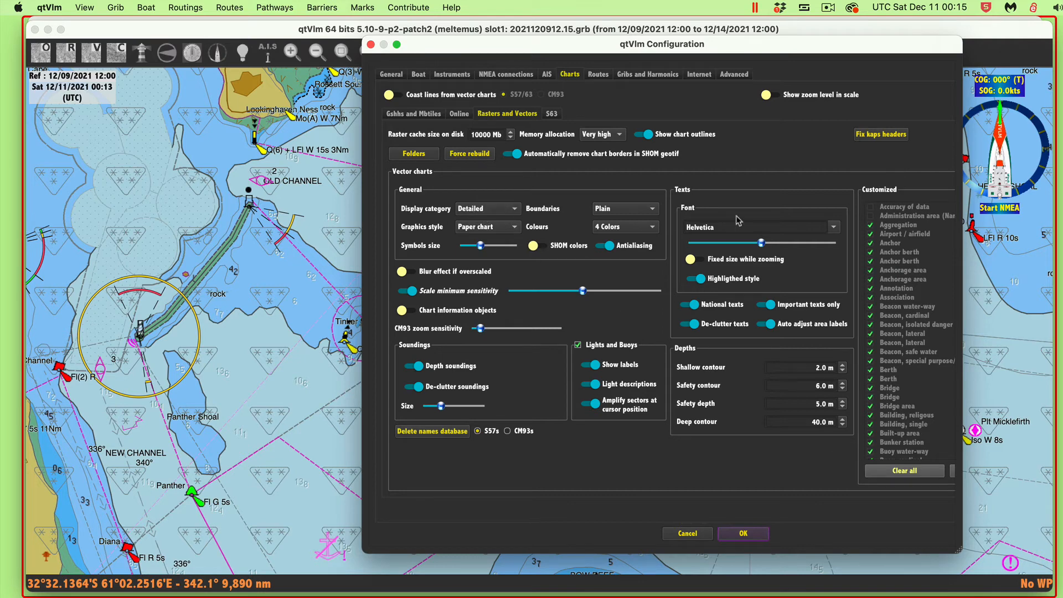
mouse_move(363, 333)
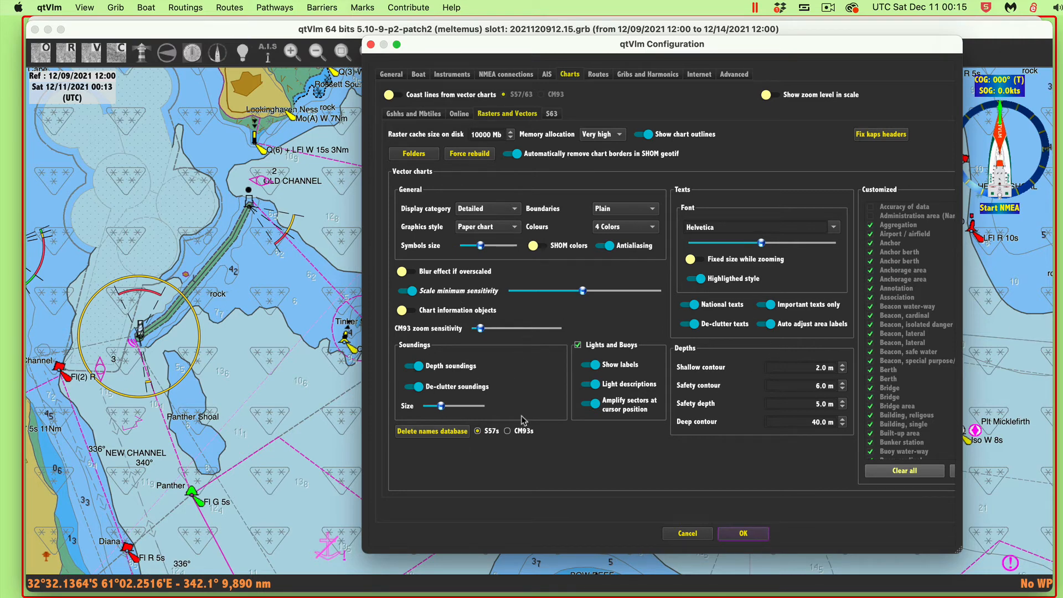
mouse_move(621, 379)
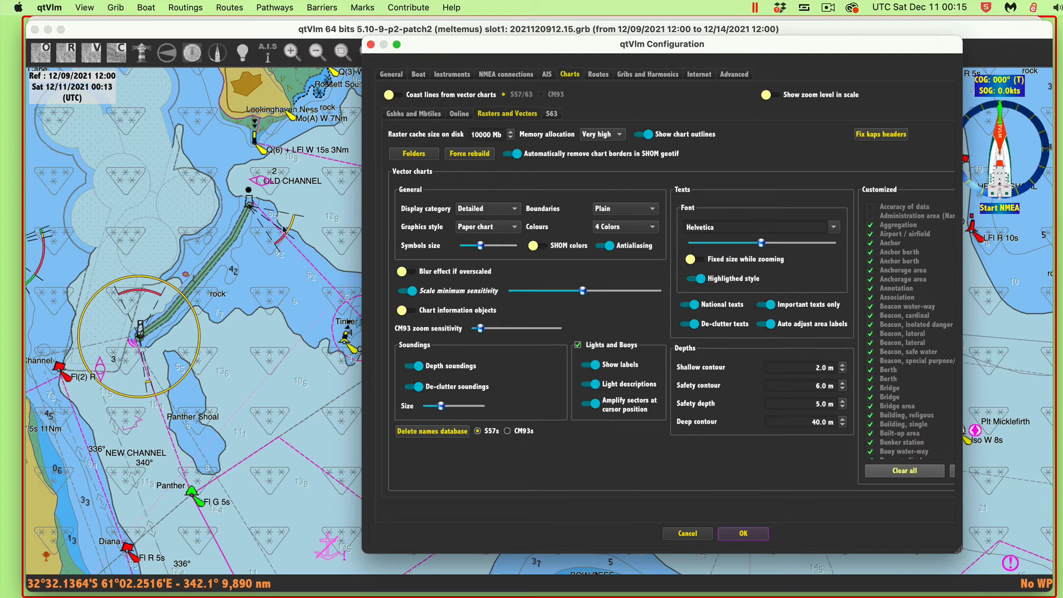
mouse_move(280, 397)
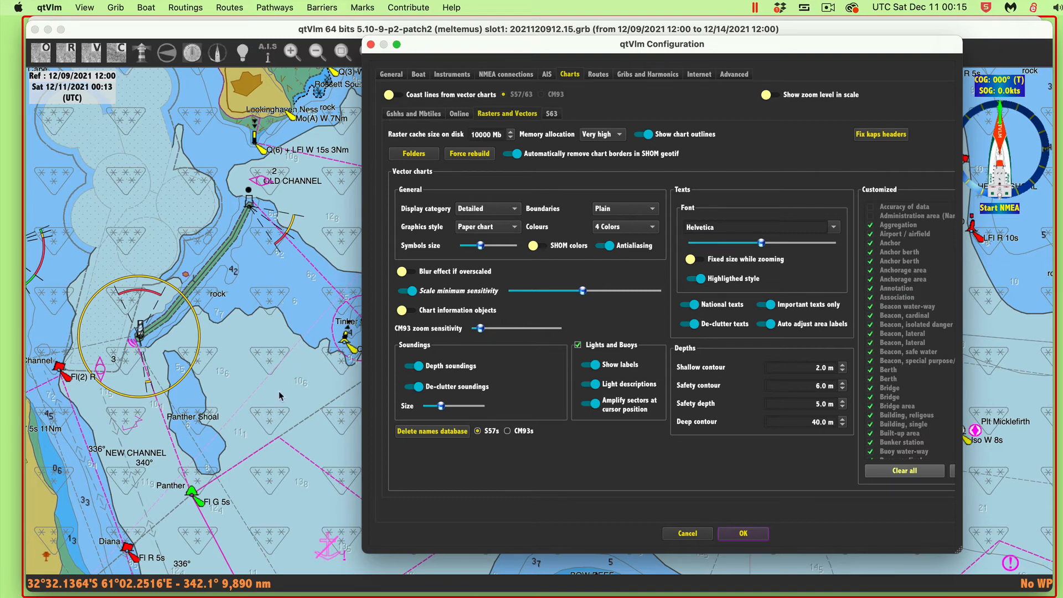
mouse_move(686, 510)
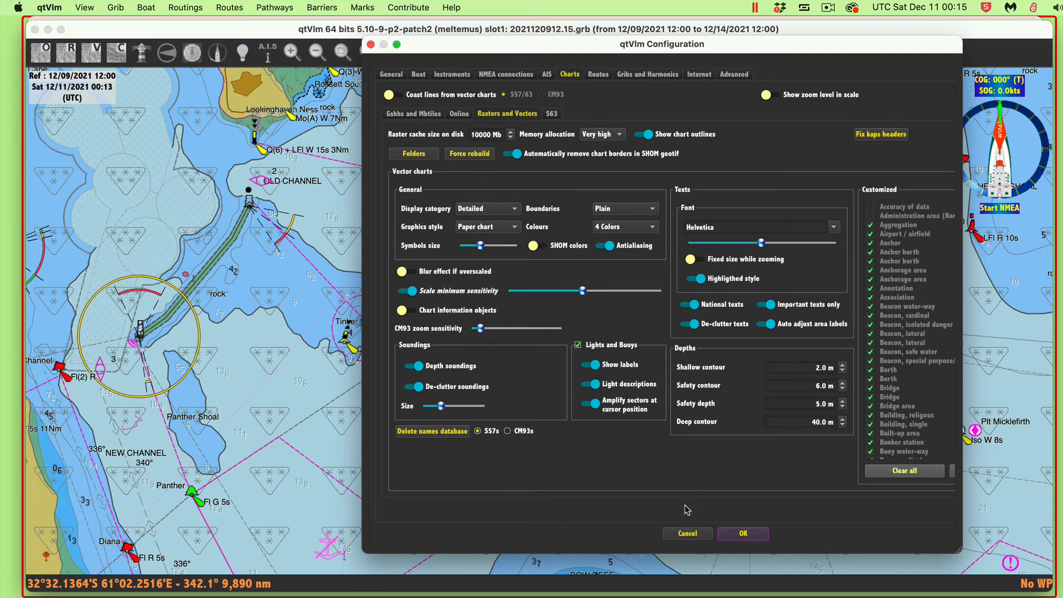
left_click(742, 534)
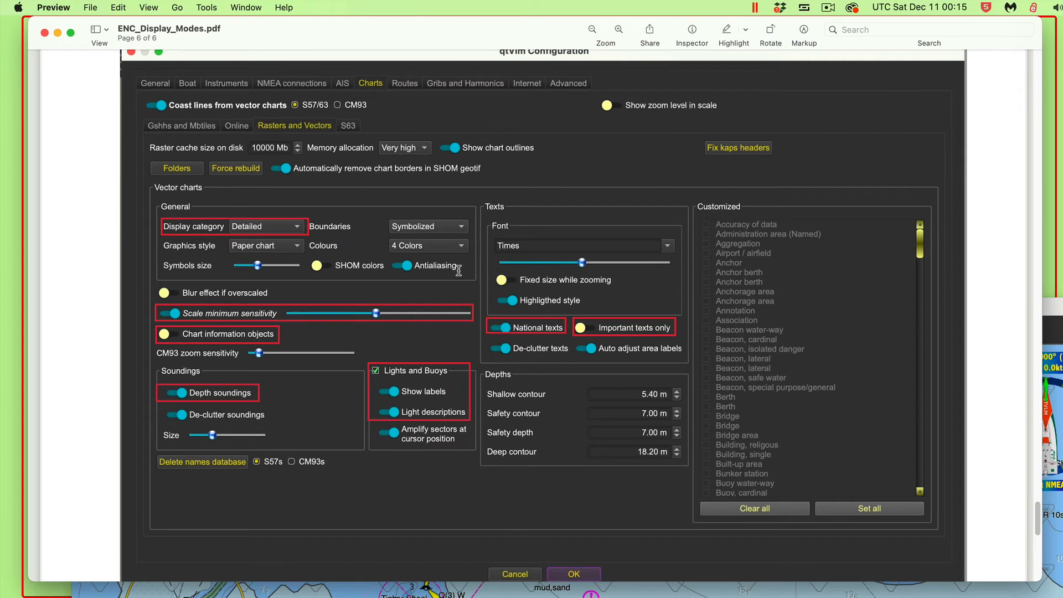
mouse_move(246, 232)
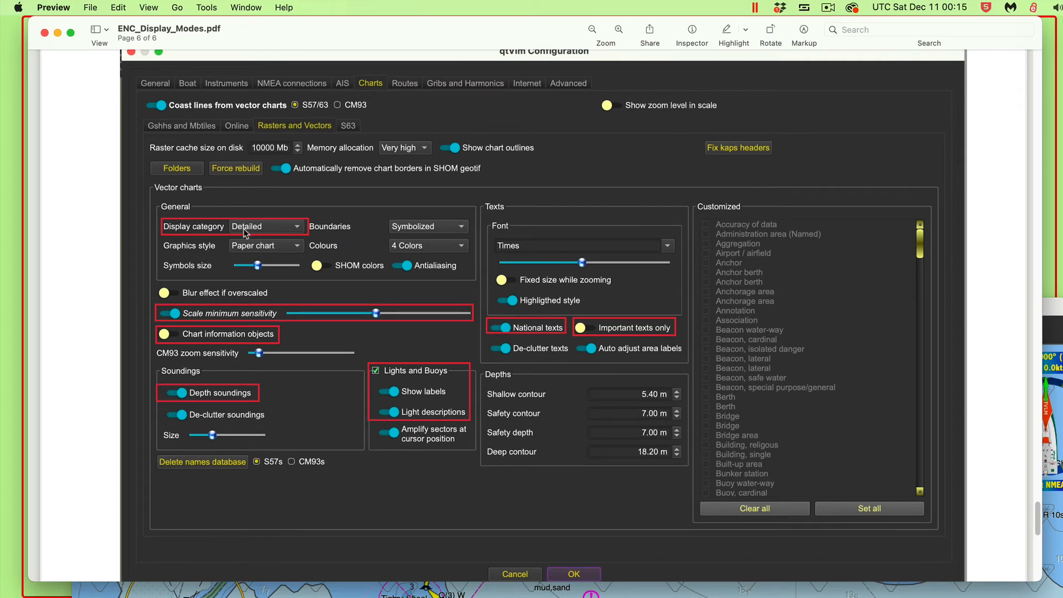
mouse_move(310, 230)
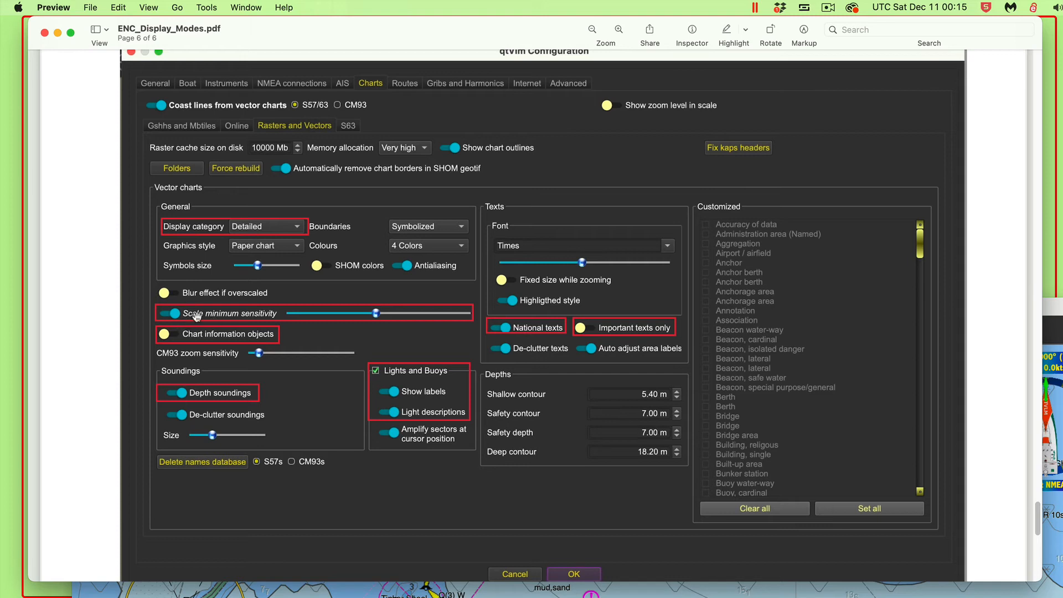
mouse_move(289, 319)
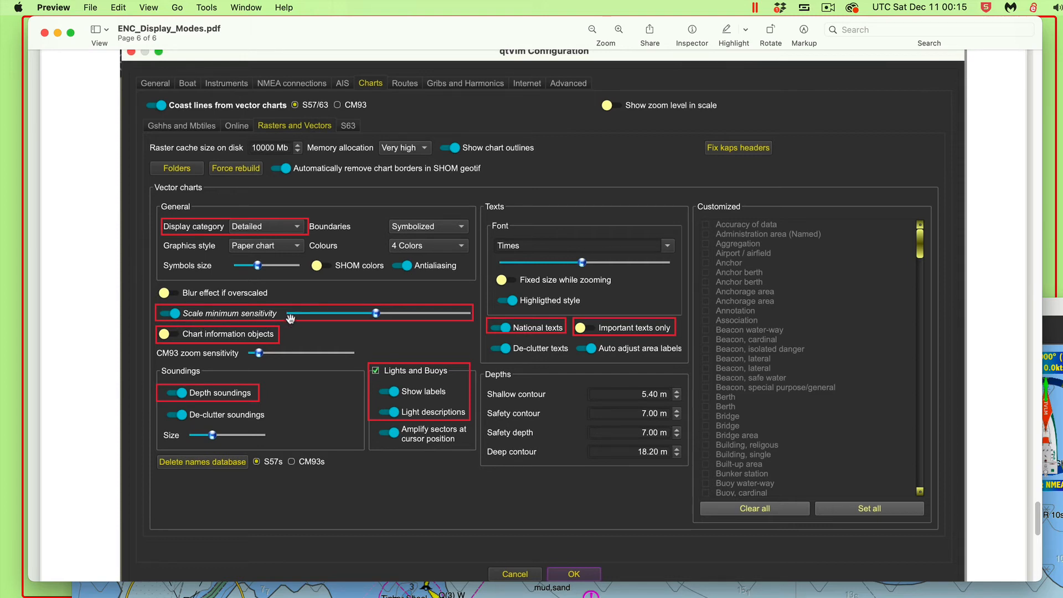
mouse_move(205, 322)
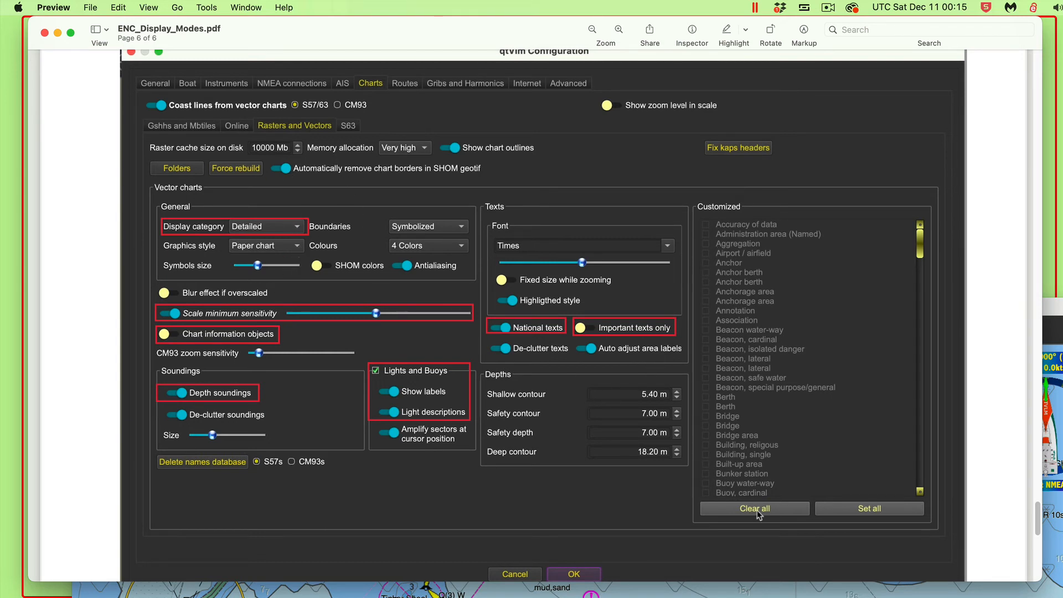
mouse_move(803, 436)
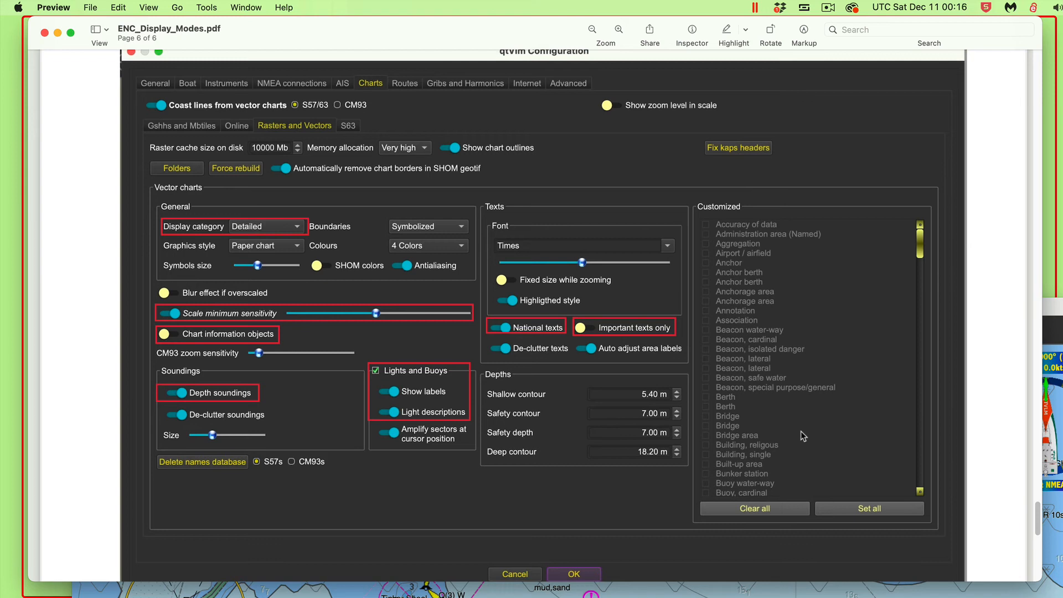
mouse_move(443, 290)
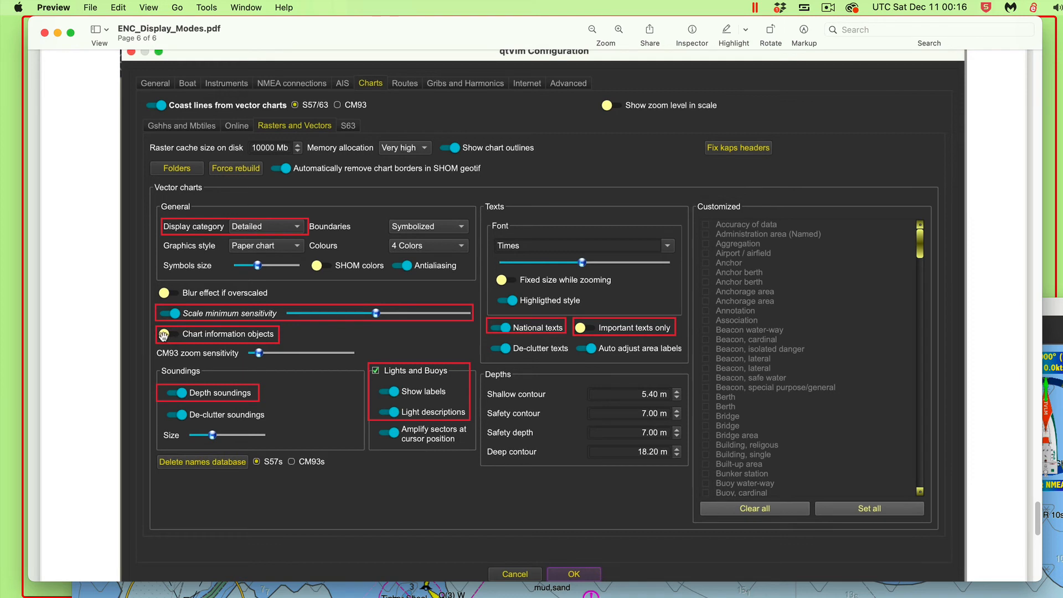
left_click(166, 333)
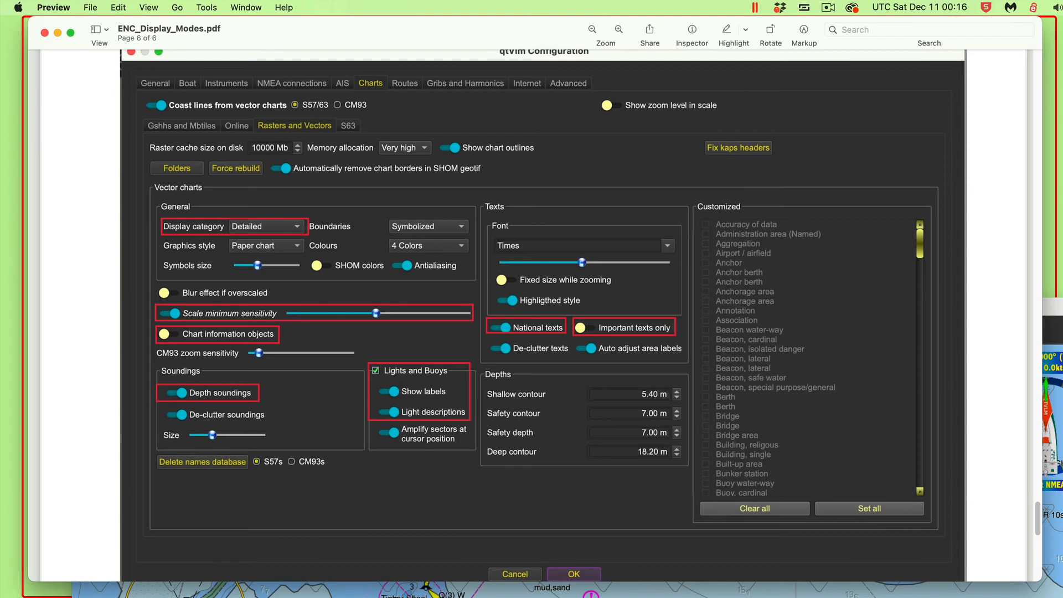
mouse_move(446, 5)
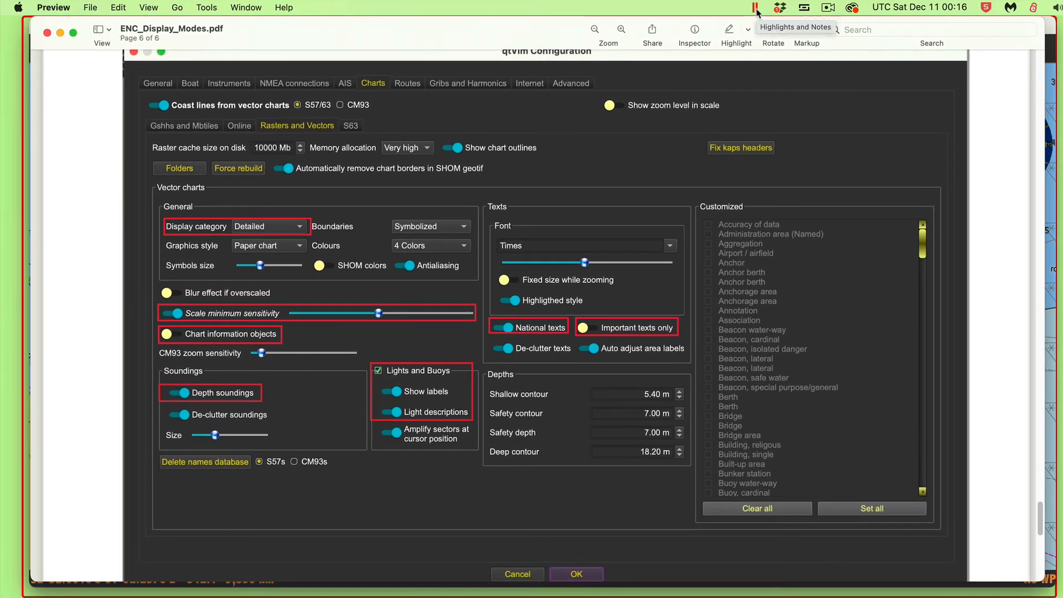
mouse_move(131, 337)
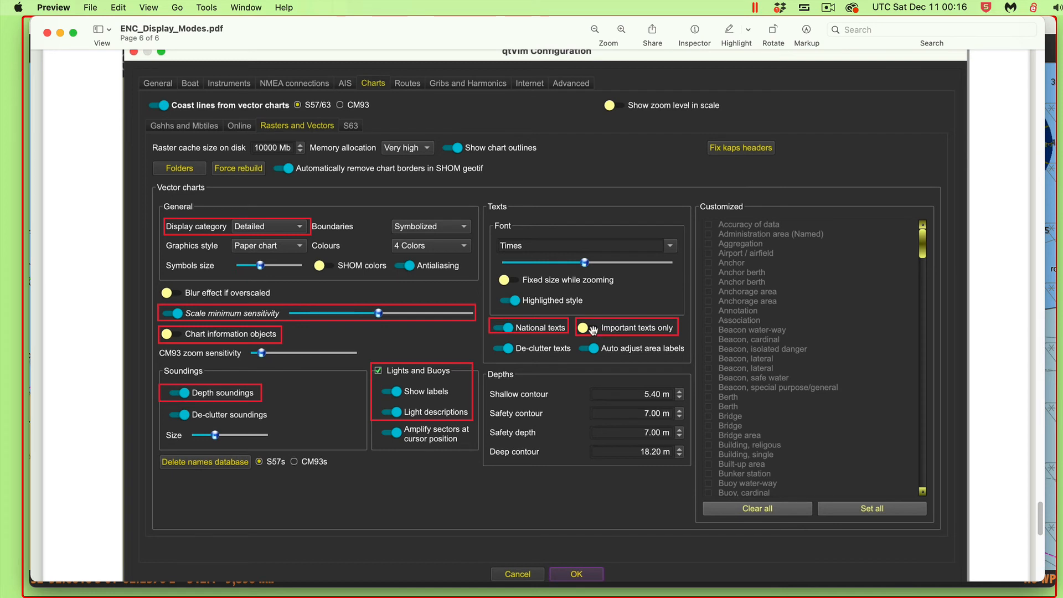
mouse_move(607, 332)
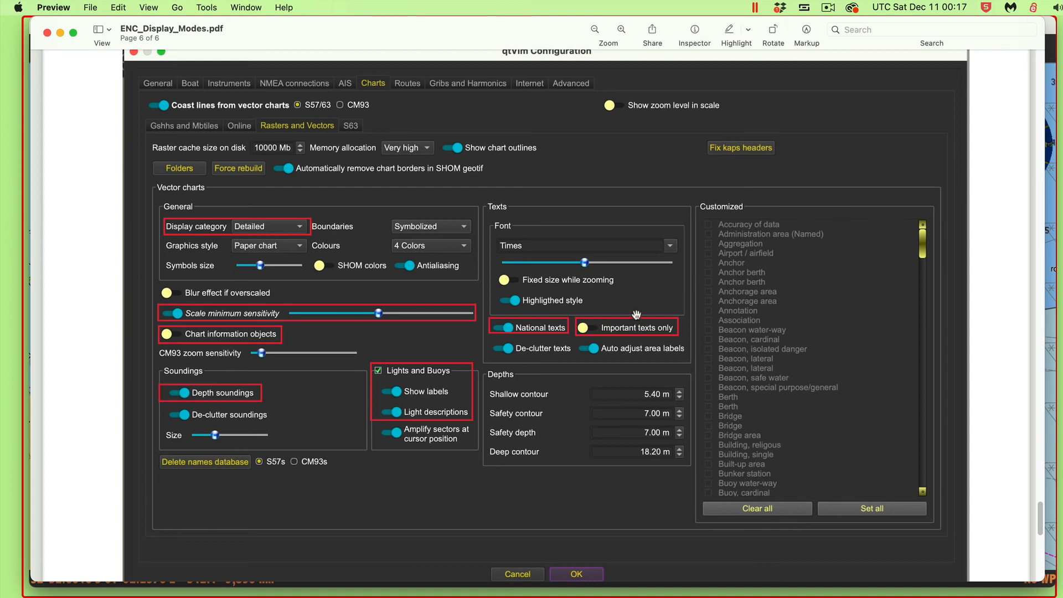
mouse_move(210, 340)
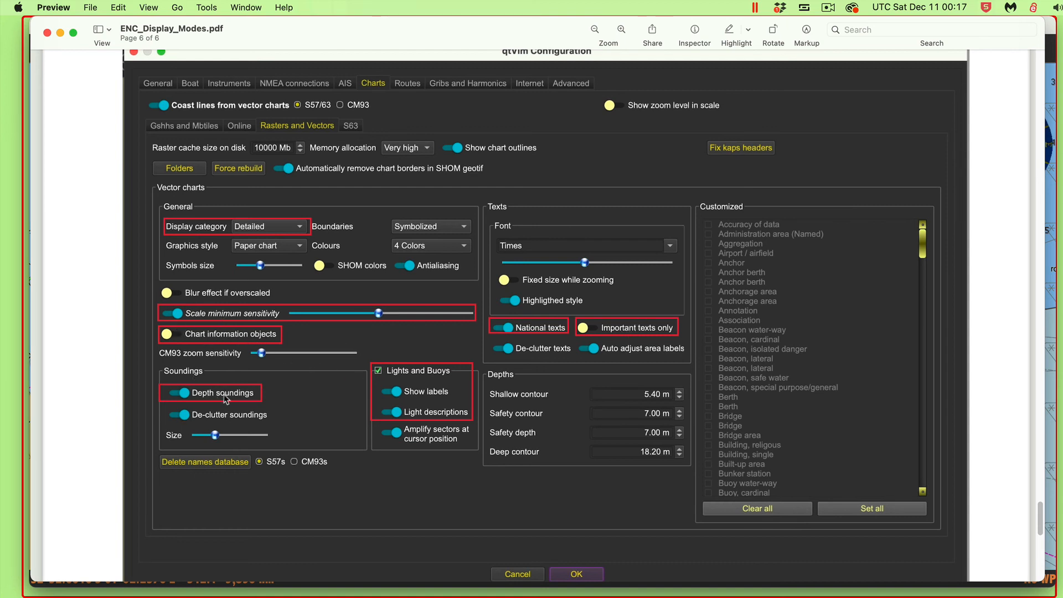
mouse_move(237, 400)
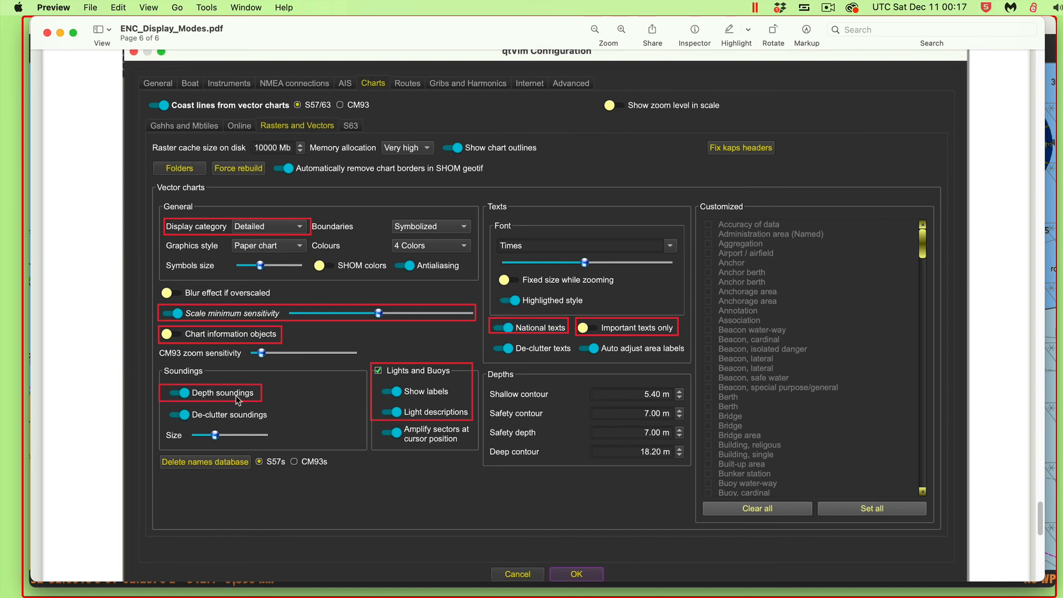
mouse_move(220, 303)
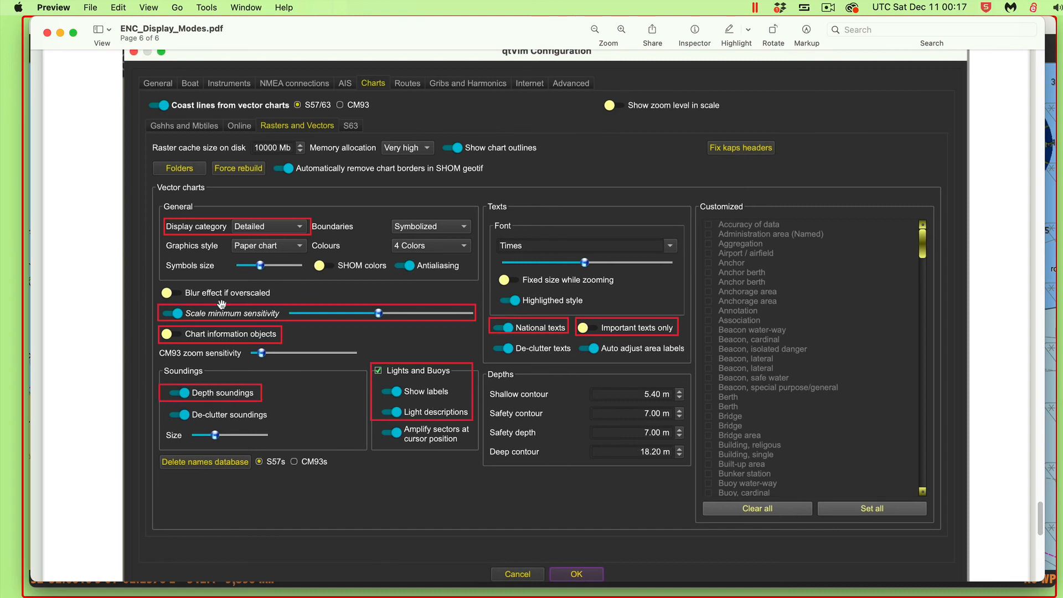
mouse_move(380, 388)
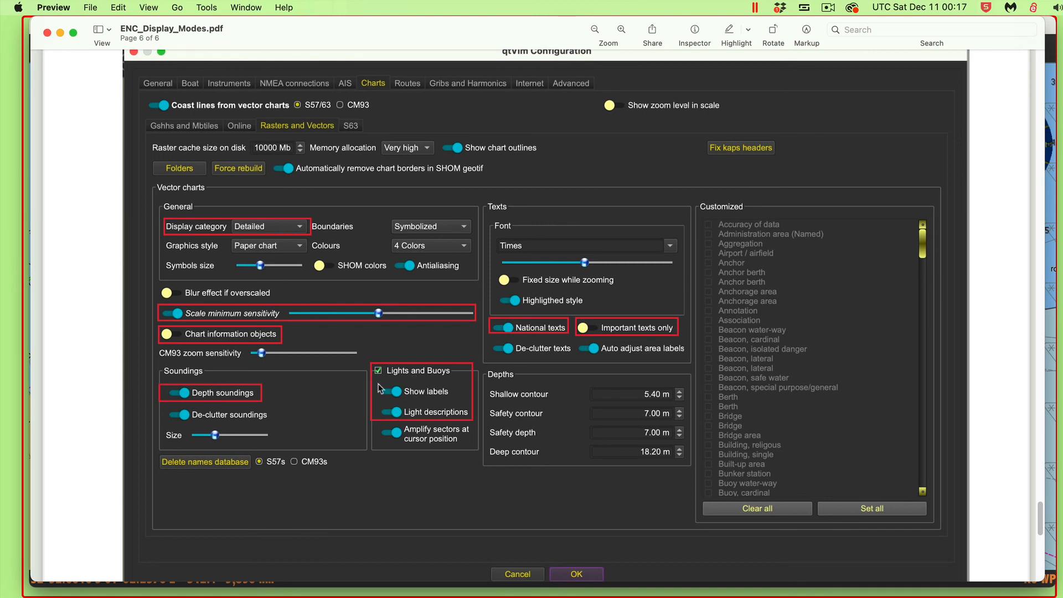
mouse_move(324, 217)
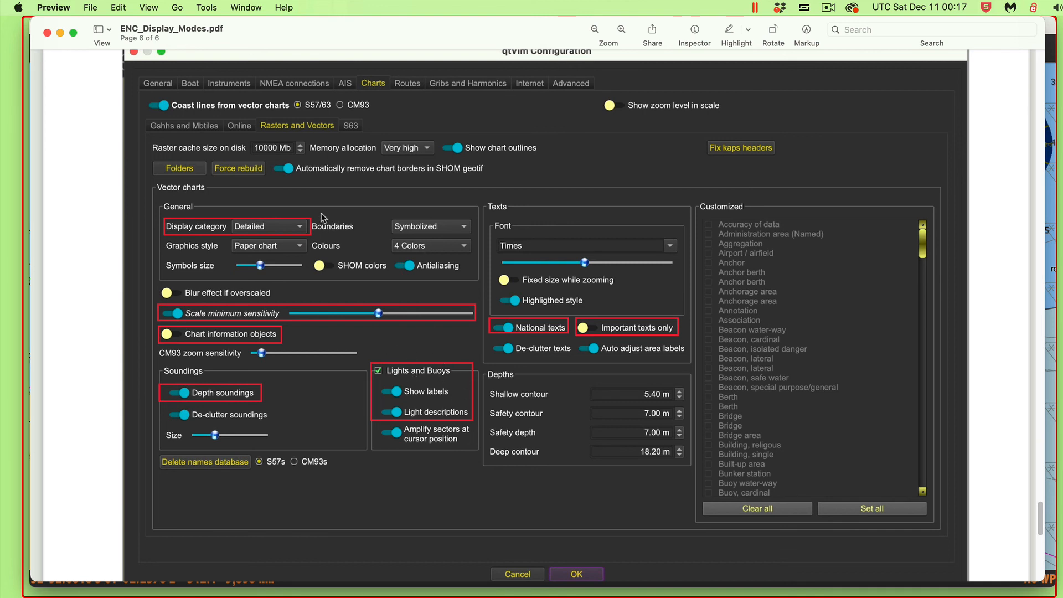
mouse_move(285, 204)
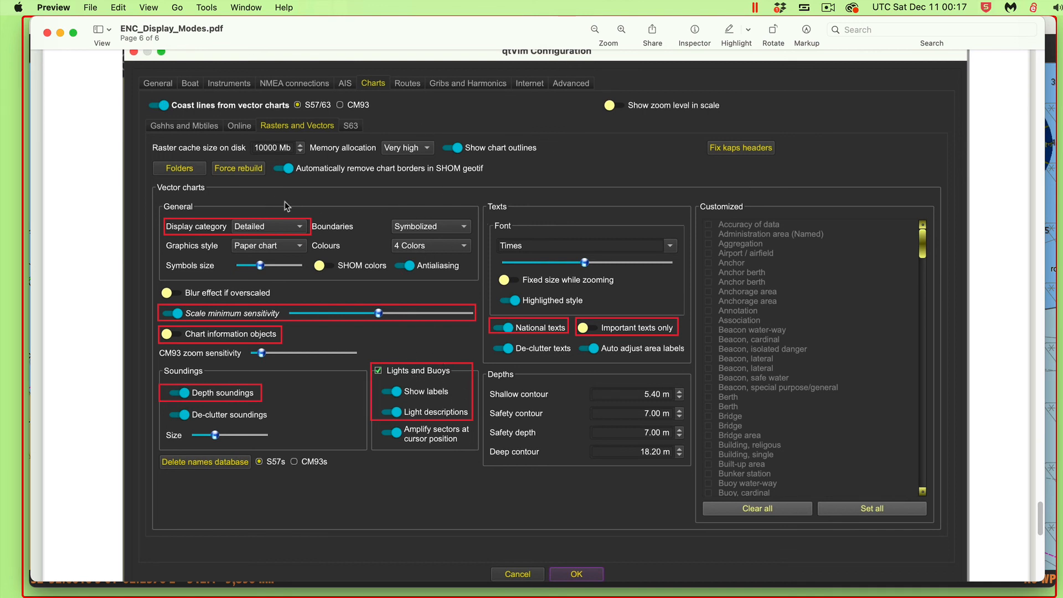
mouse_move(498, 171)
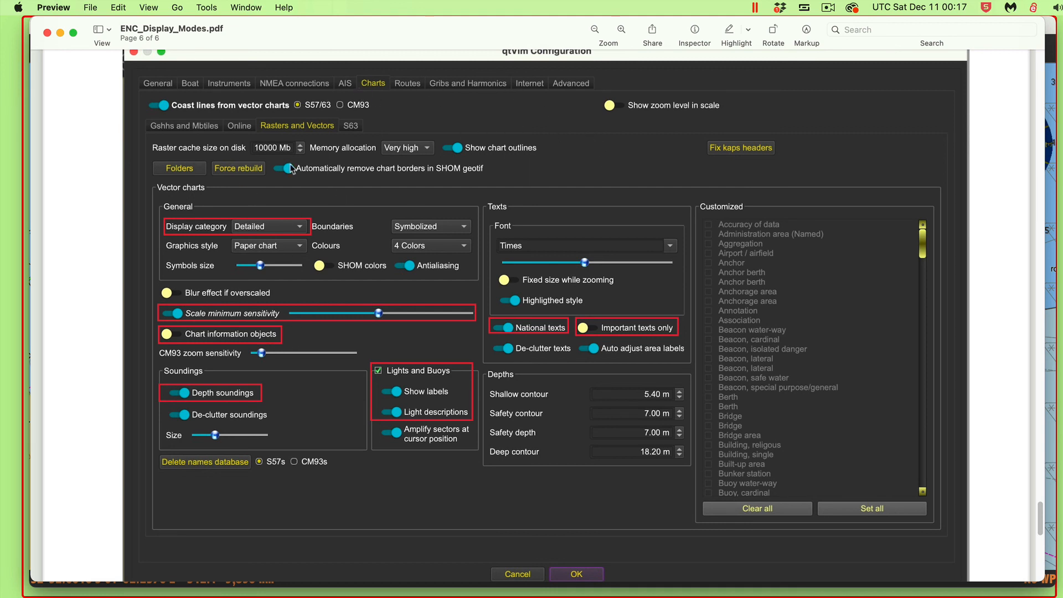
mouse_move(415, 254)
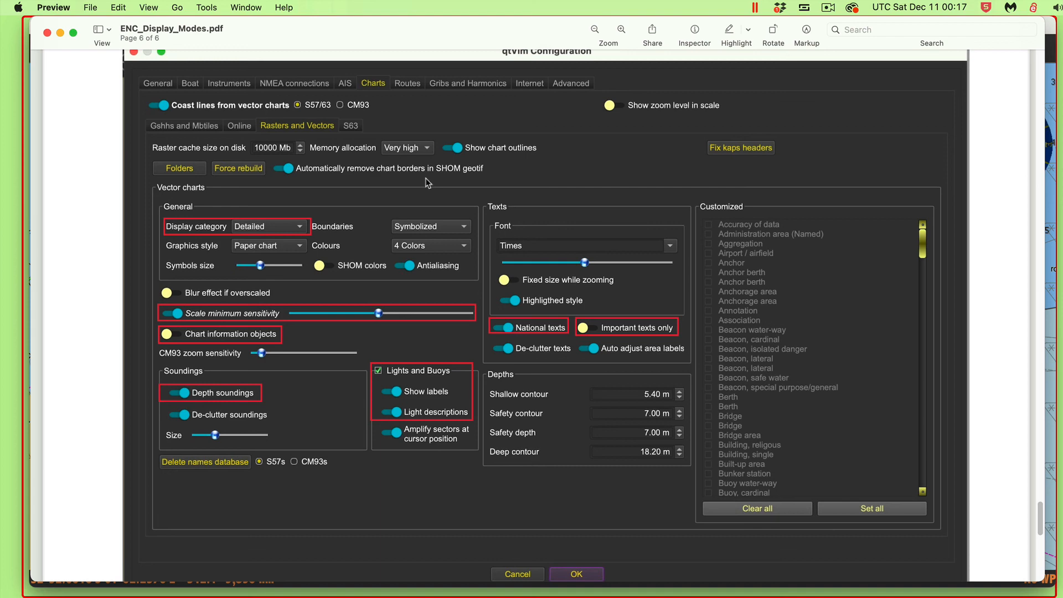
mouse_move(503, 183)
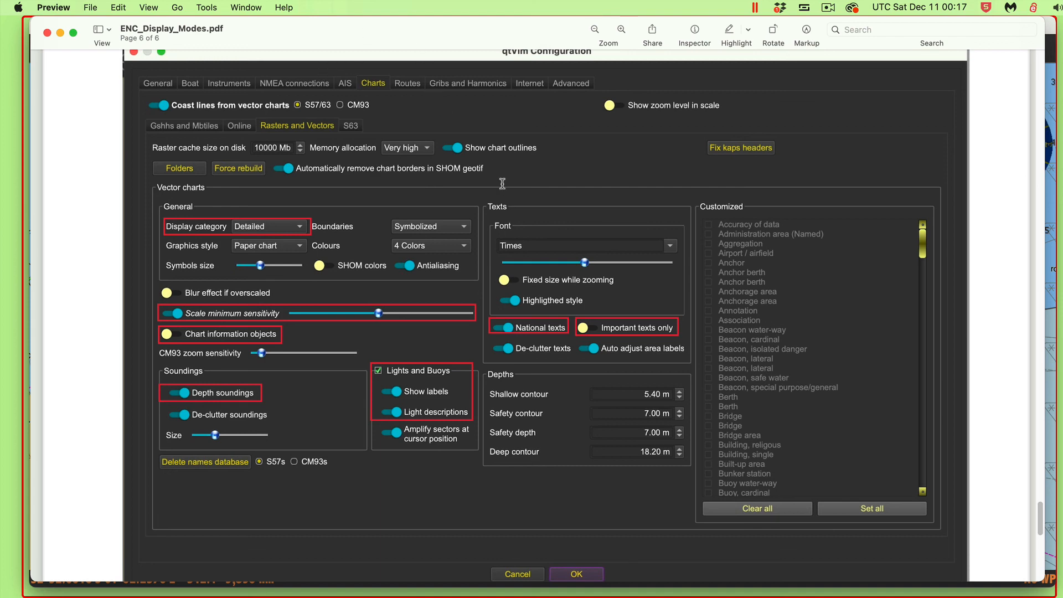
Scroll below the settings screenshot to the notes on Chart information objects, Important text only and SCAMIN.
scroll("down", 3)
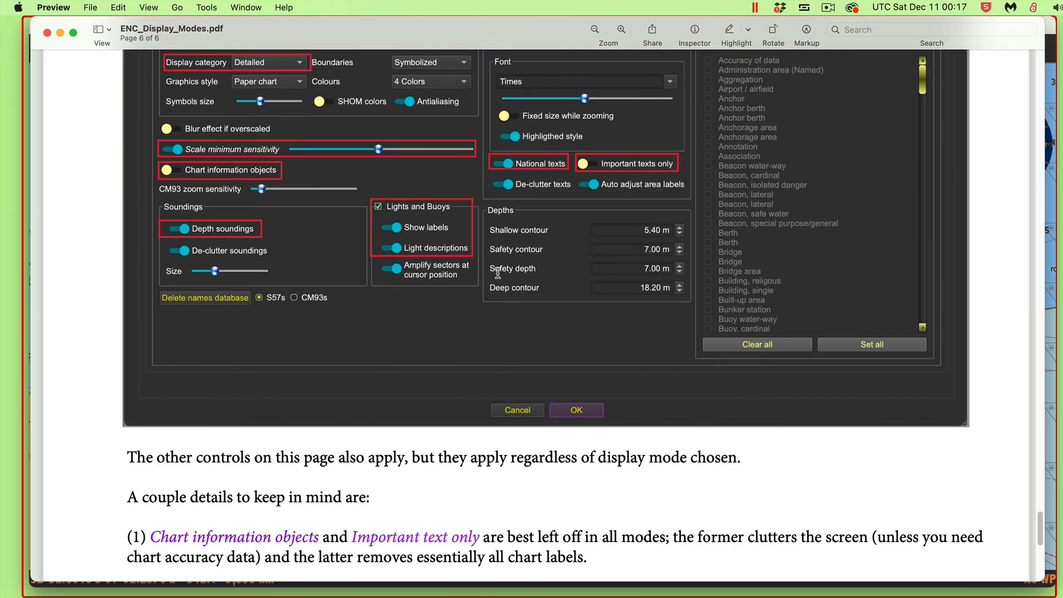
scroll("down", 3)
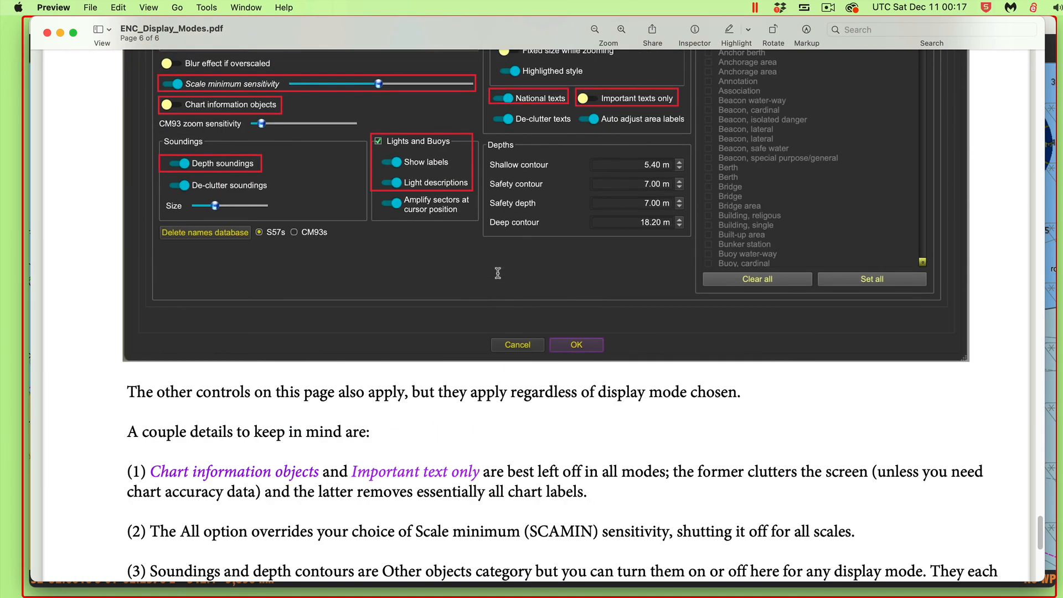
mouse_move(840, 8)
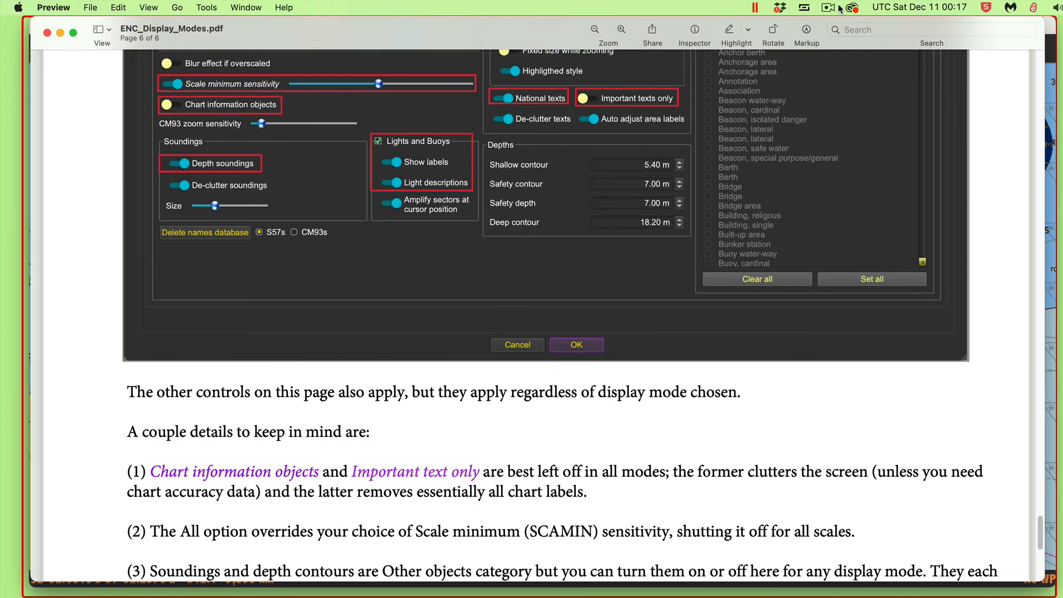
left_click(828, 8)
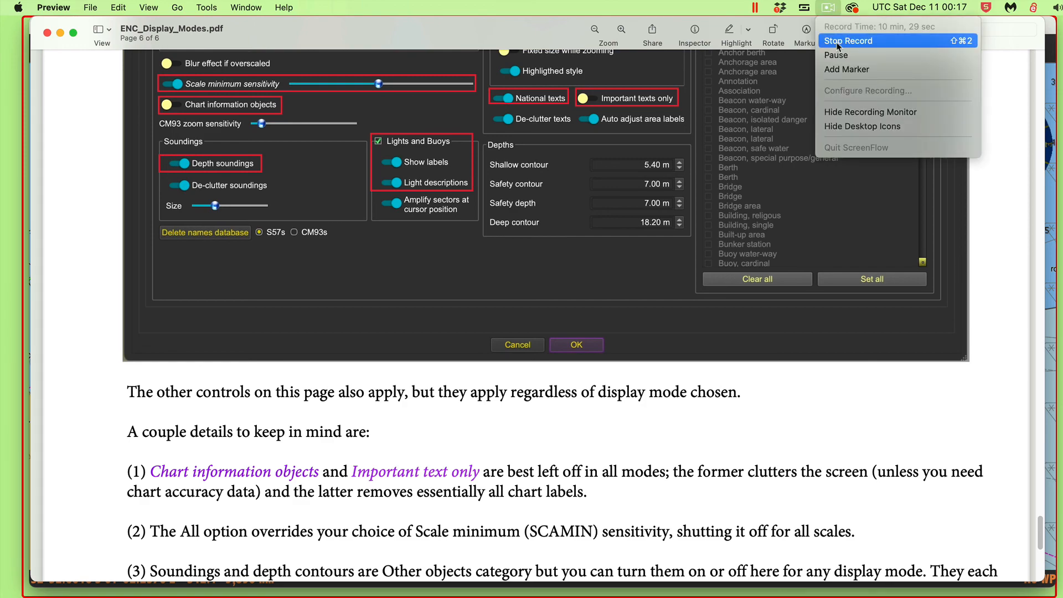